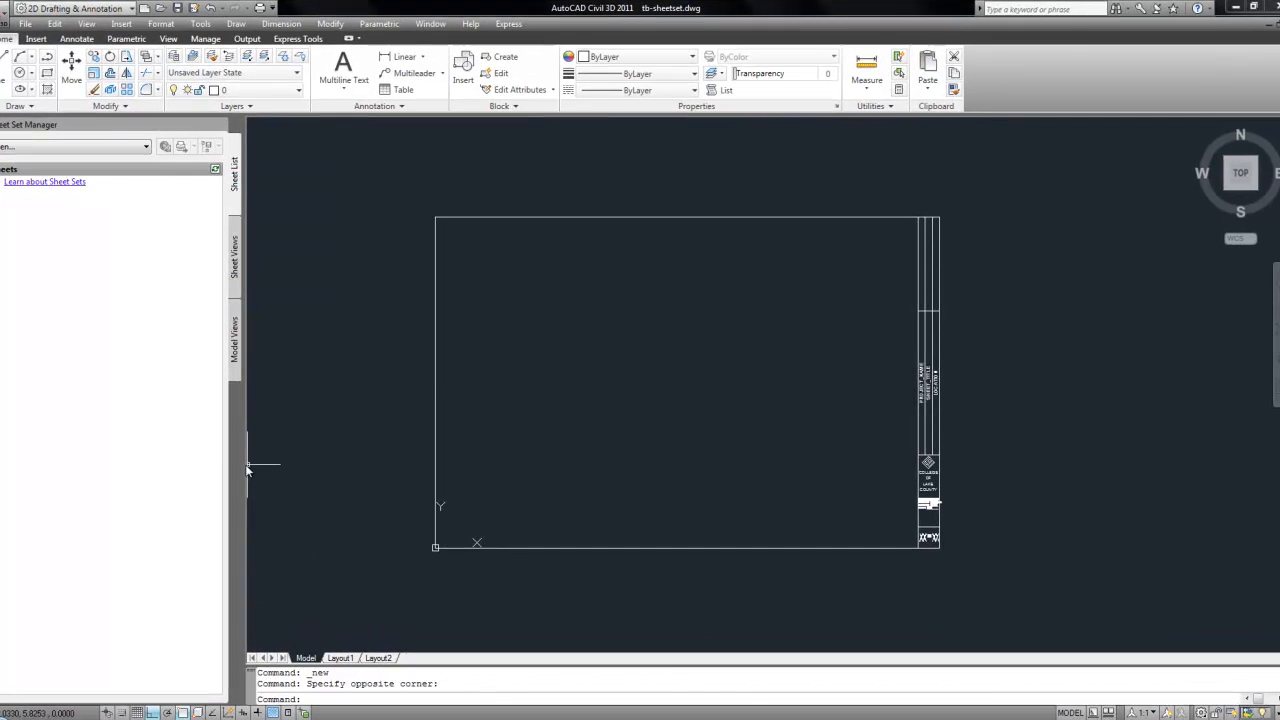
{"action": "mouse_move", "coordinate": [730, 316]}
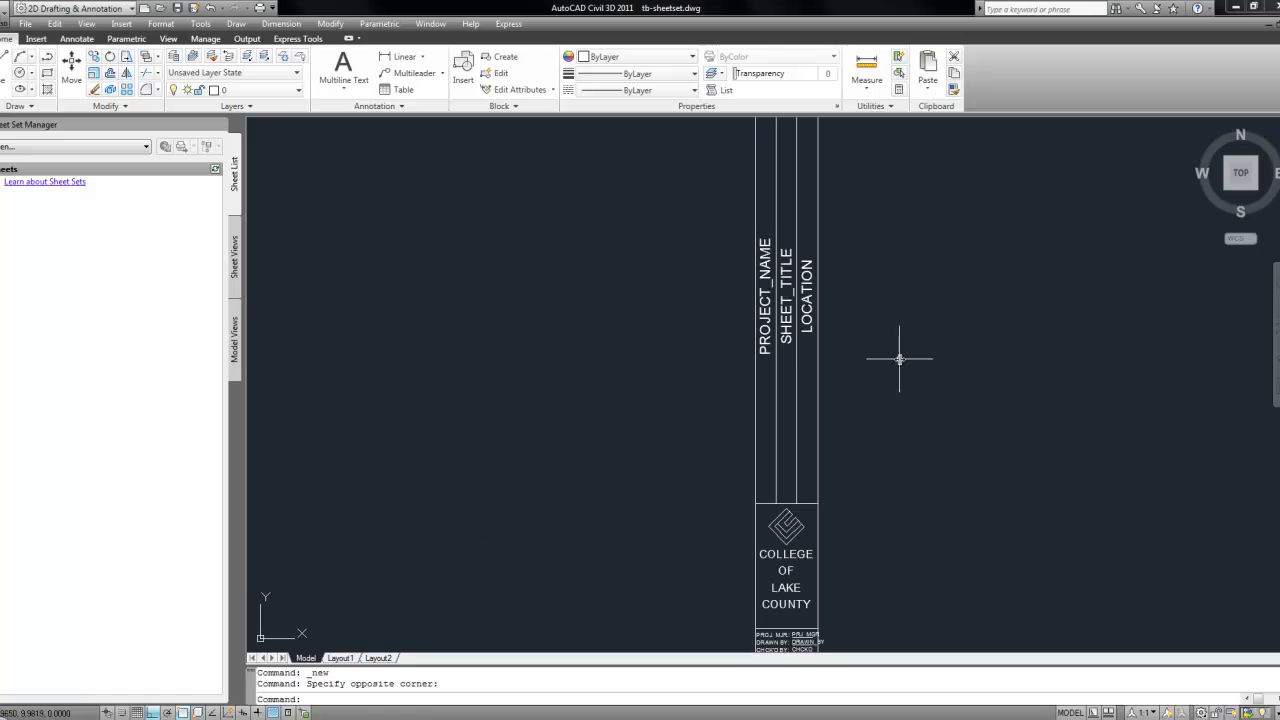
{"action": "mouse_move", "coordinate": [612, 304]}
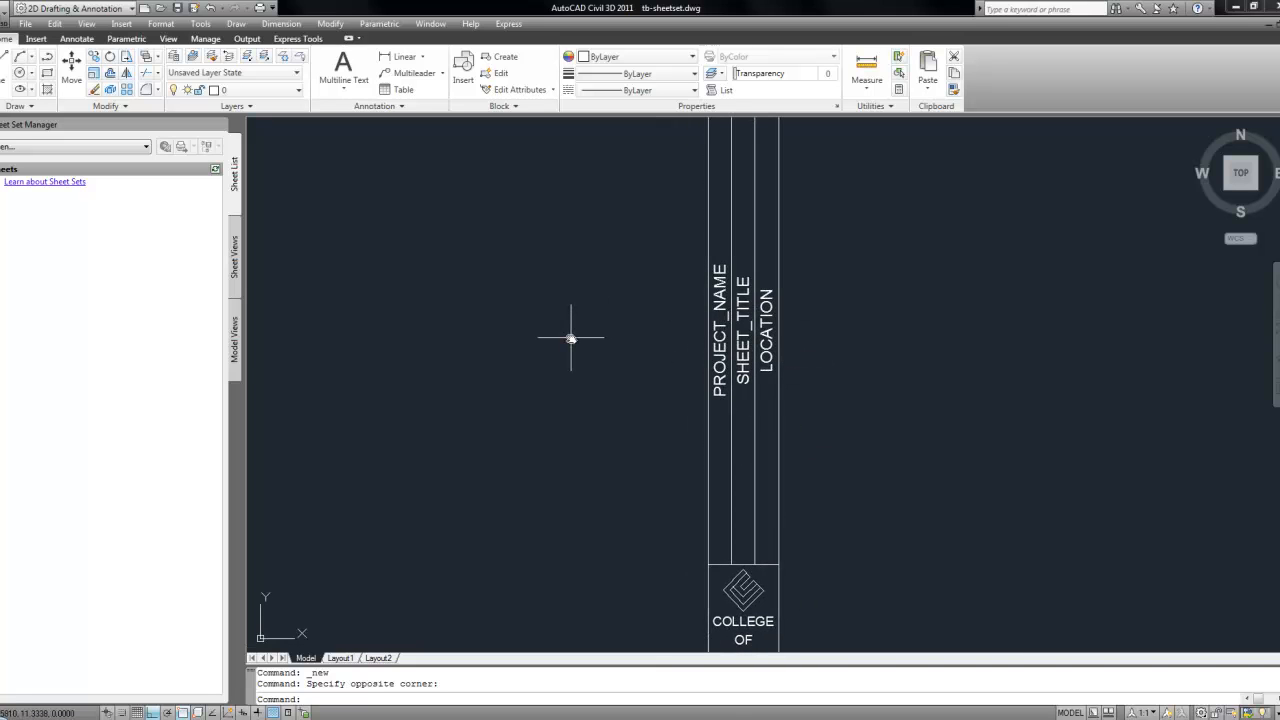
Start the ATTDEF command to define a new title block attribute.
{"action": "type", "text": "att"}
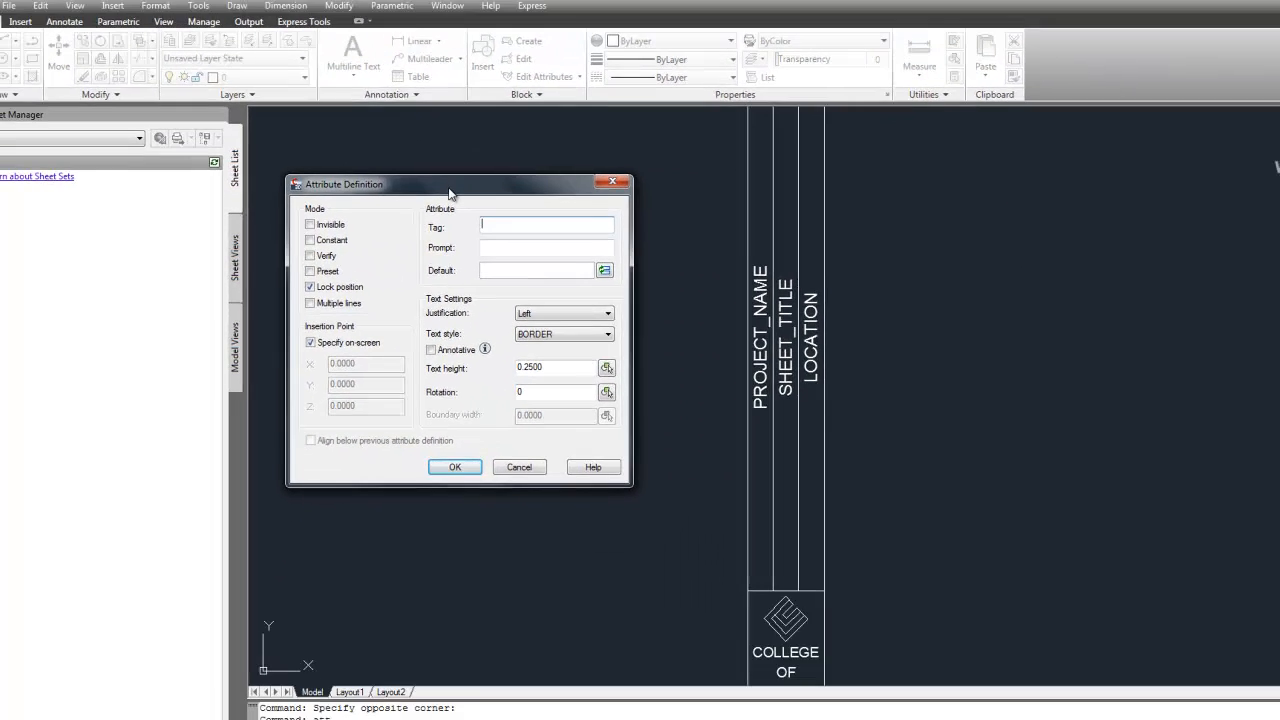
{"action": "left_click", "coordinate": [454, 468]}
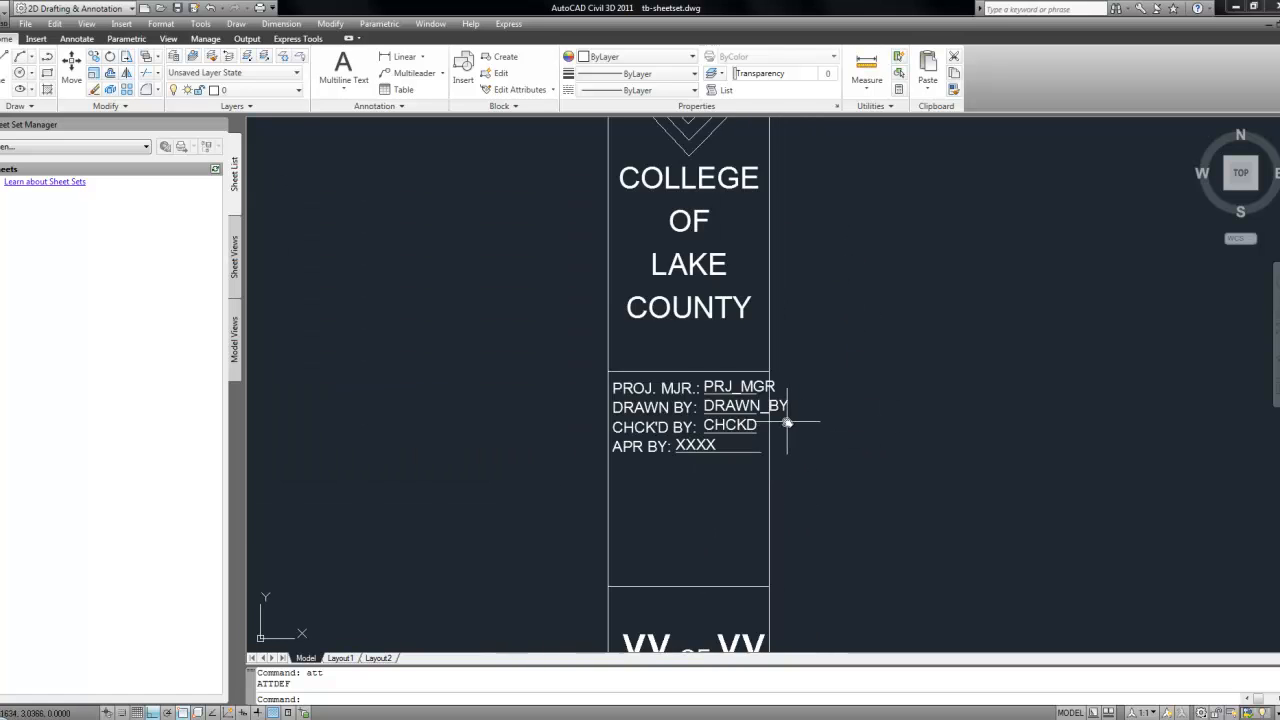
{"action": "scroll", "scroll_direction": "down", "scroll_amount": 3}
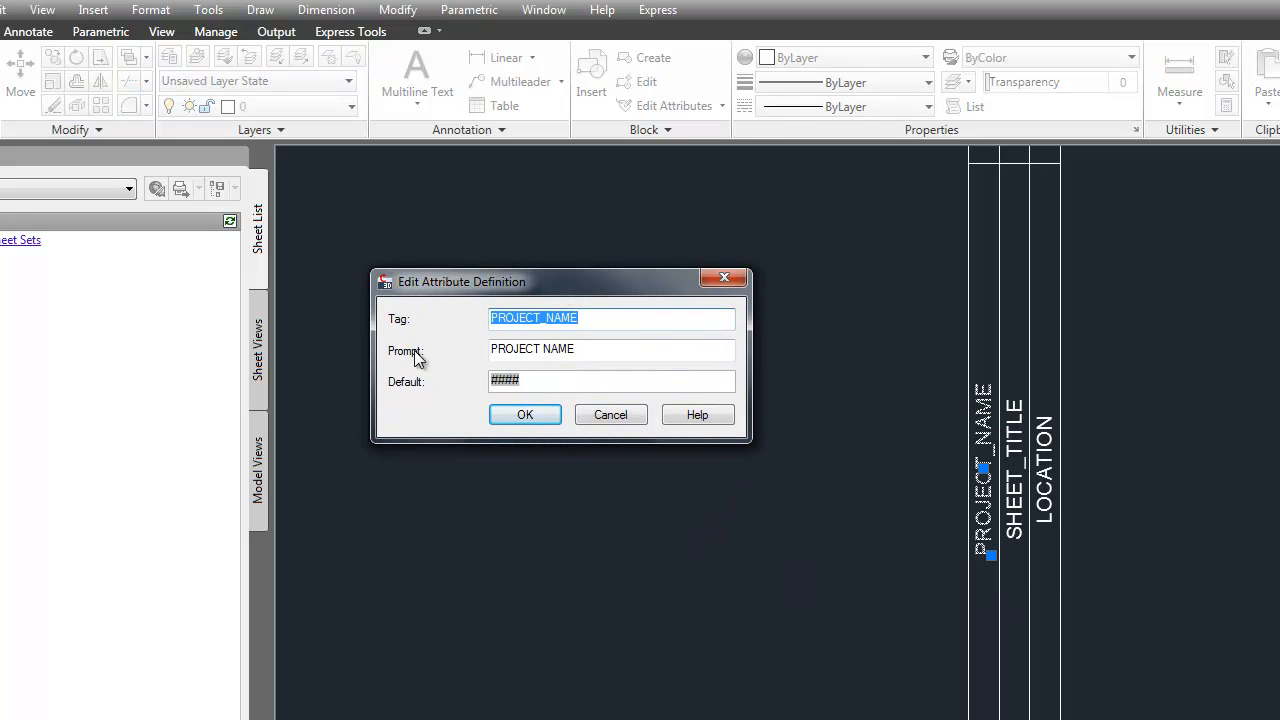
{"action": "mouse_move", "coordinate": [524, 414]}
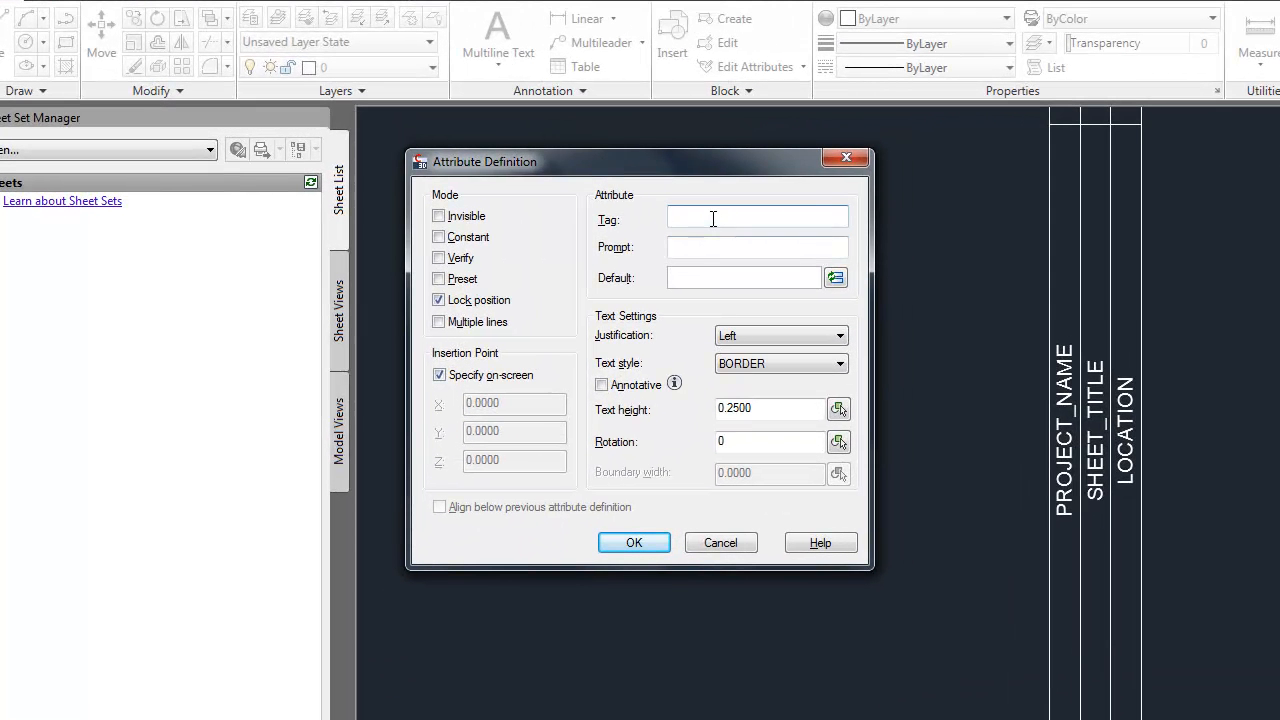
Enter xxxxx as the attribute tag and prompt, then reach the Field list for its default.
{"action": "type", "text": "xxxxx"}
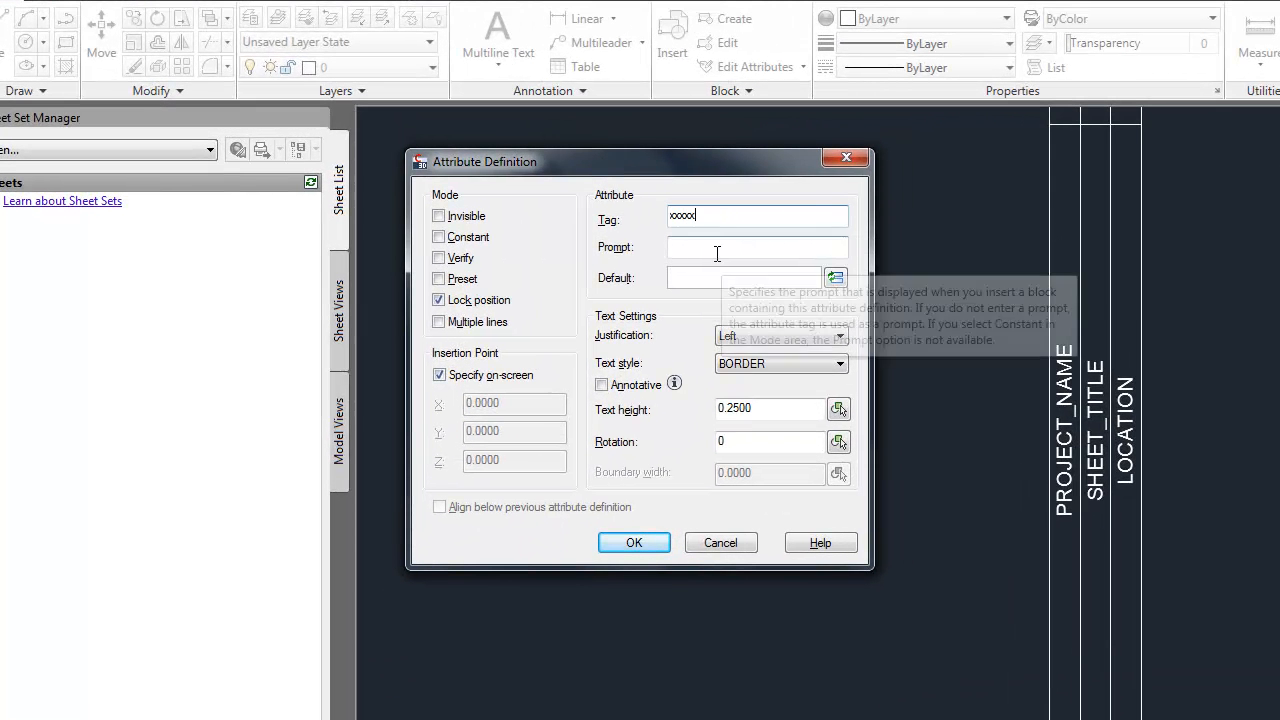
{"action": "type", "text": "xxxxxx"}
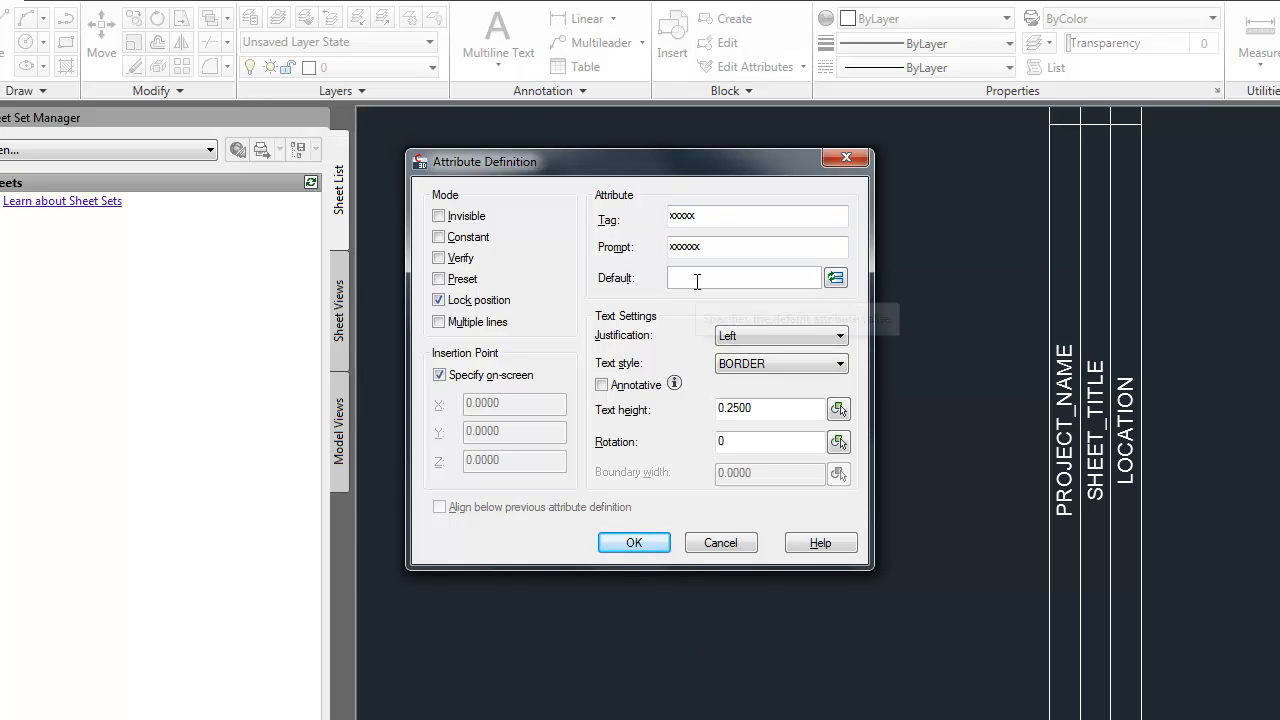
{"action": "mouse_move", "coordinate": [836, 276]}
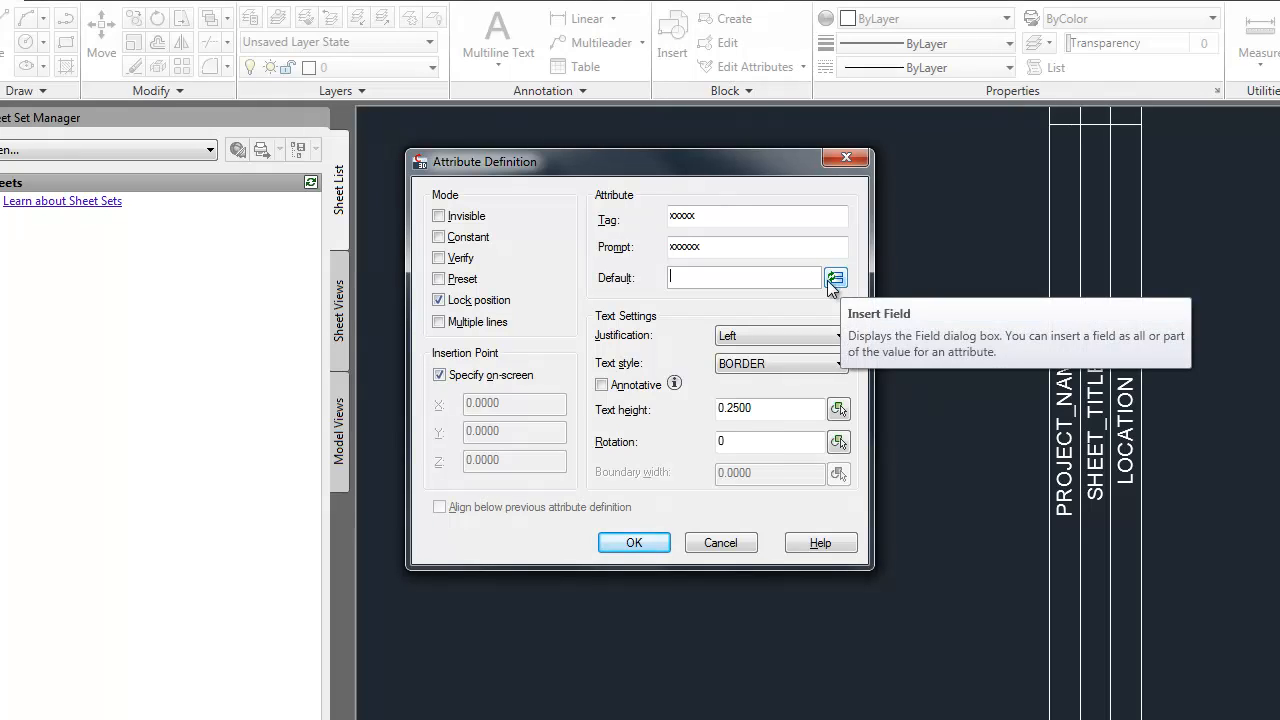
{"action": "left_click", "coordinate": [836, 278]}
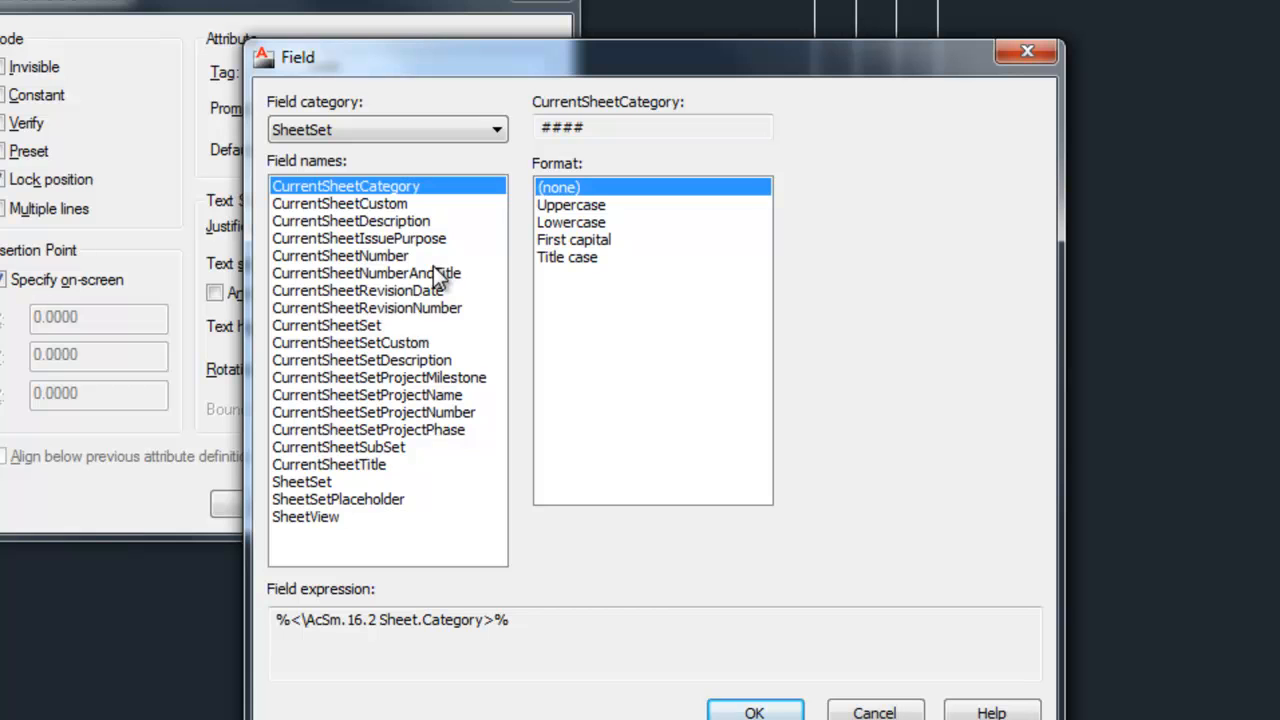
Preview the SheetSet Custom, ProjectName, SheetTitle and SheetNumber fields, then cancel without inserting.
{"action": "left_click", "coordinate": [350, 342]}
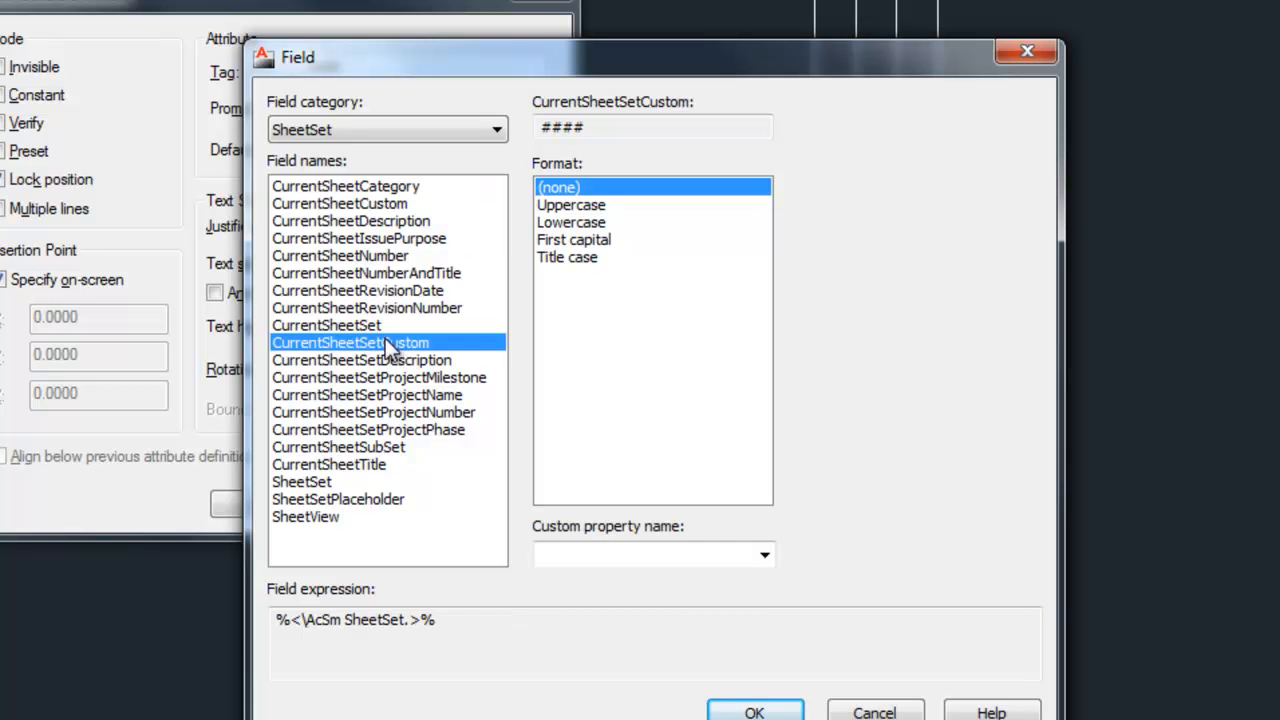
{"action": "left_click", "coordinate": [368, 394]}
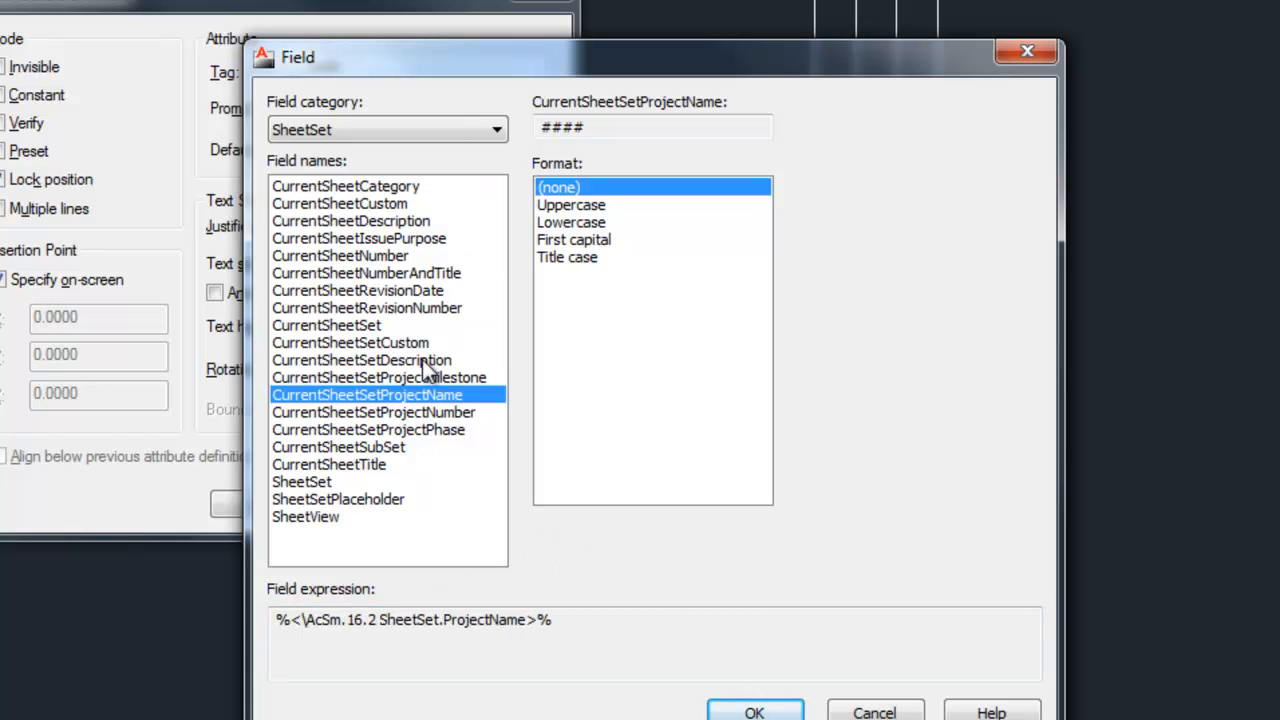
{"action": "mouse_move", "coordinate": [376, 490]}
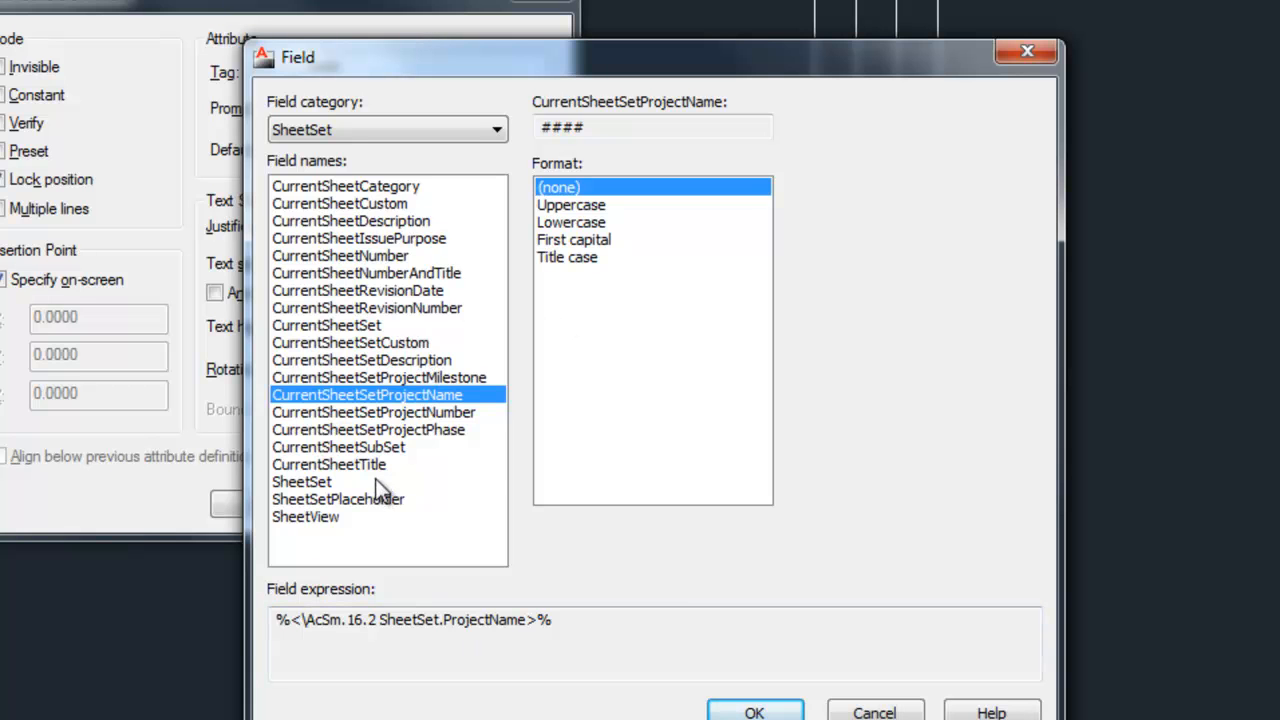
{"action": "left_click", "coordinate": [328, 464]}
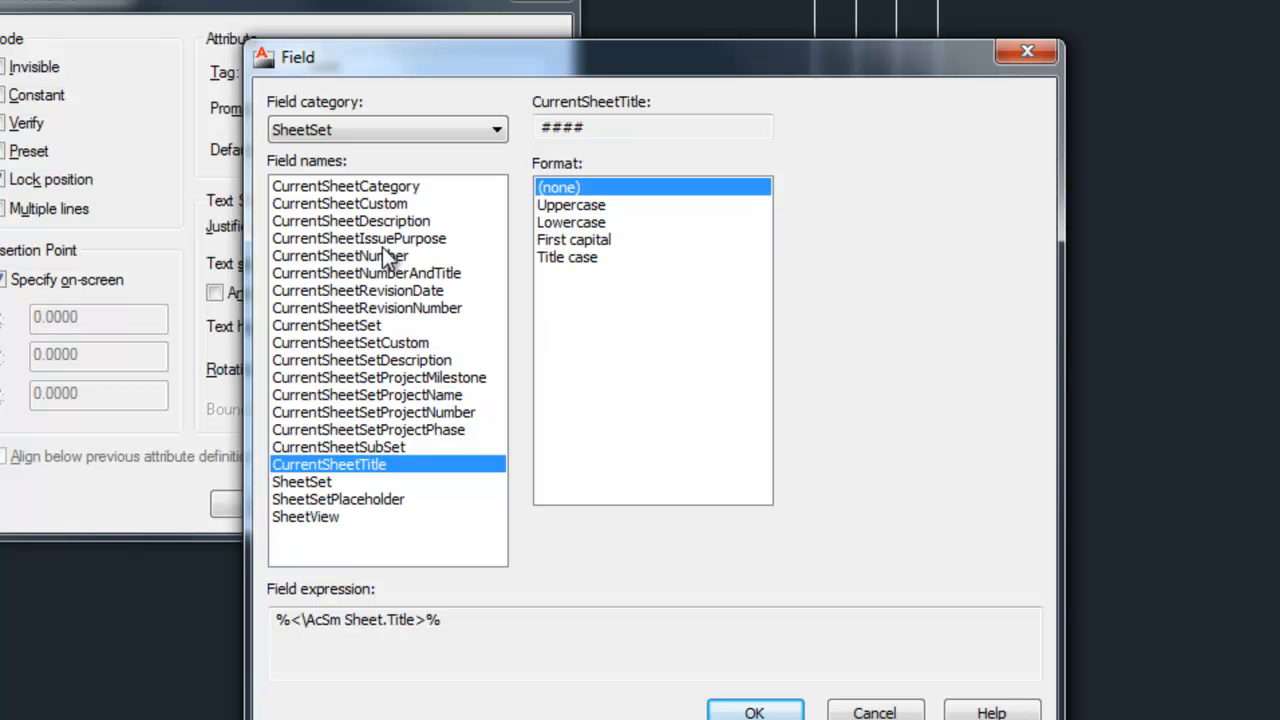
{"action": "left_click", "coordinate": [340, 256]}
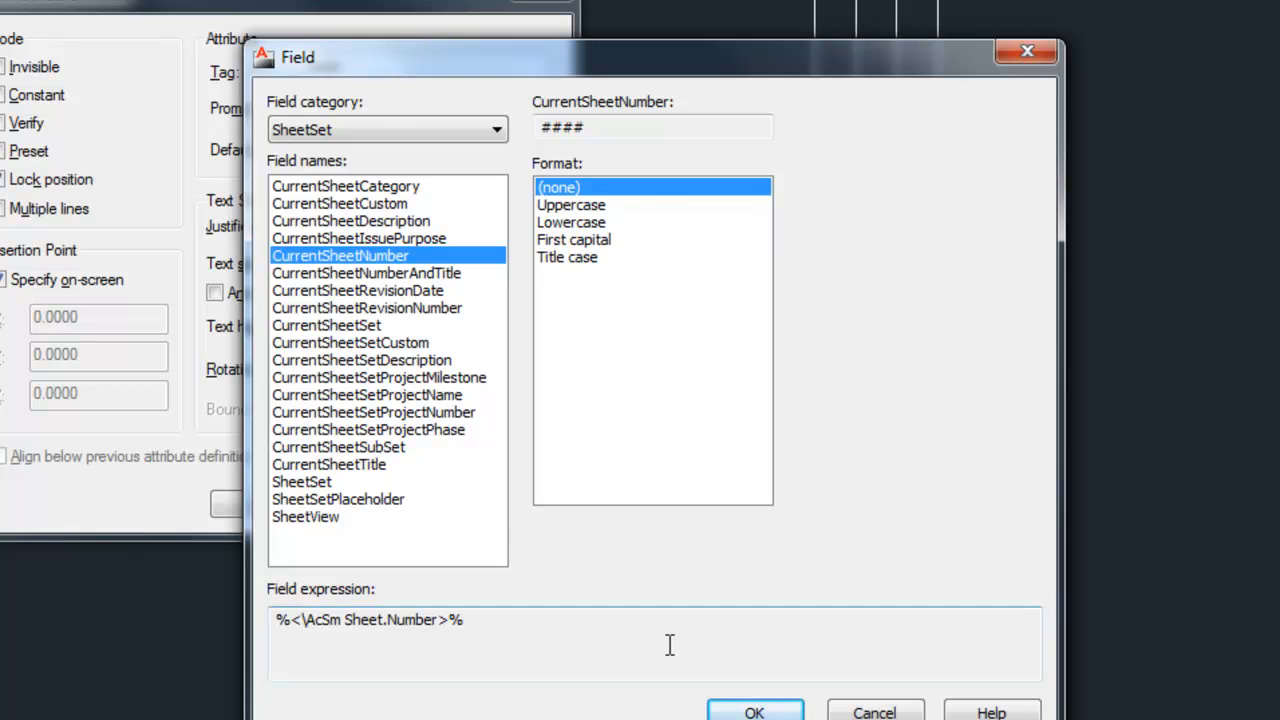
{"action": "left_click", "coordinate": [872, 712]}
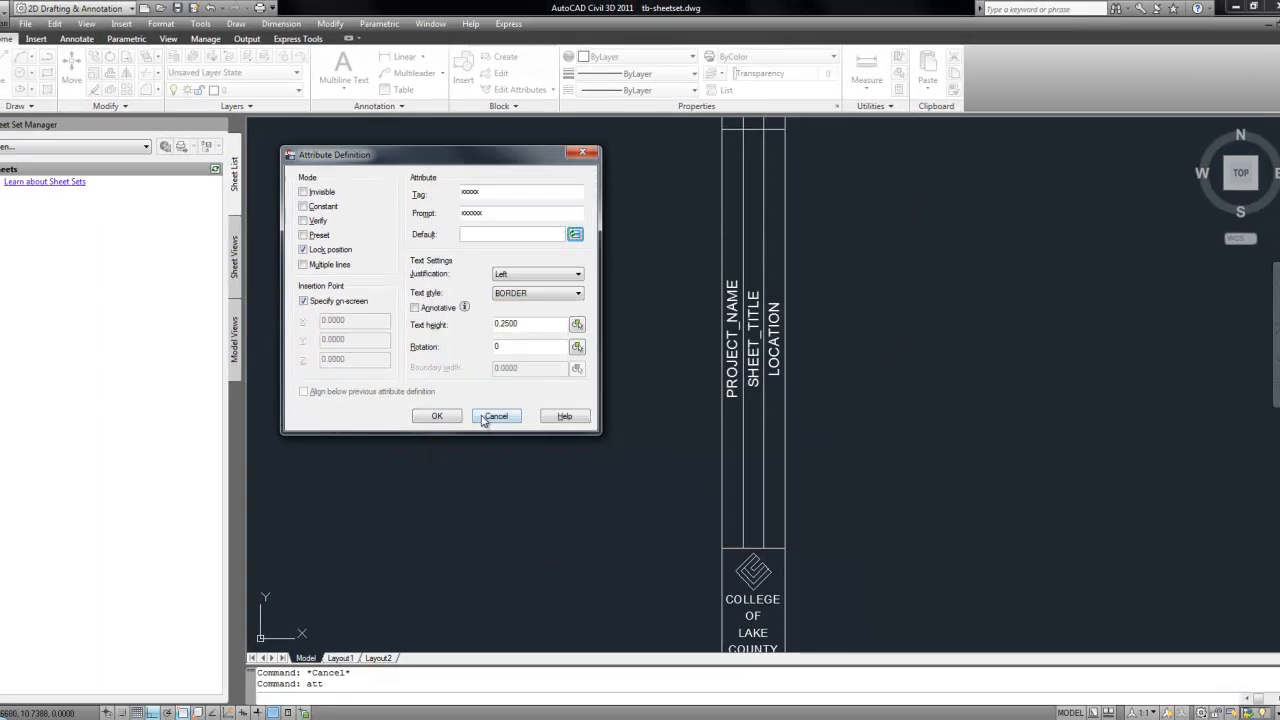
Discard the new attribute and confirm PROJECT_NAME's default is the sheet set project name field.
{"action": "left_click", "coordinate": [496, 416]}
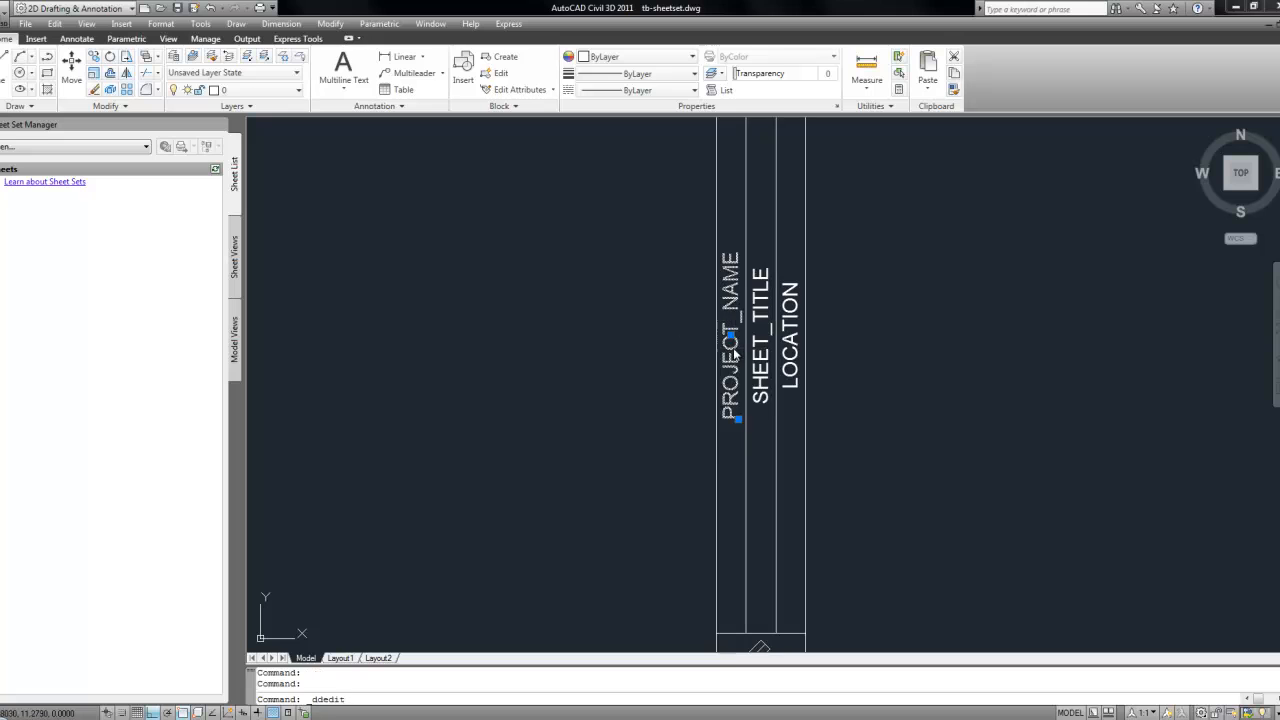
{"action": "left_click", "coordinate": [730, 336]}
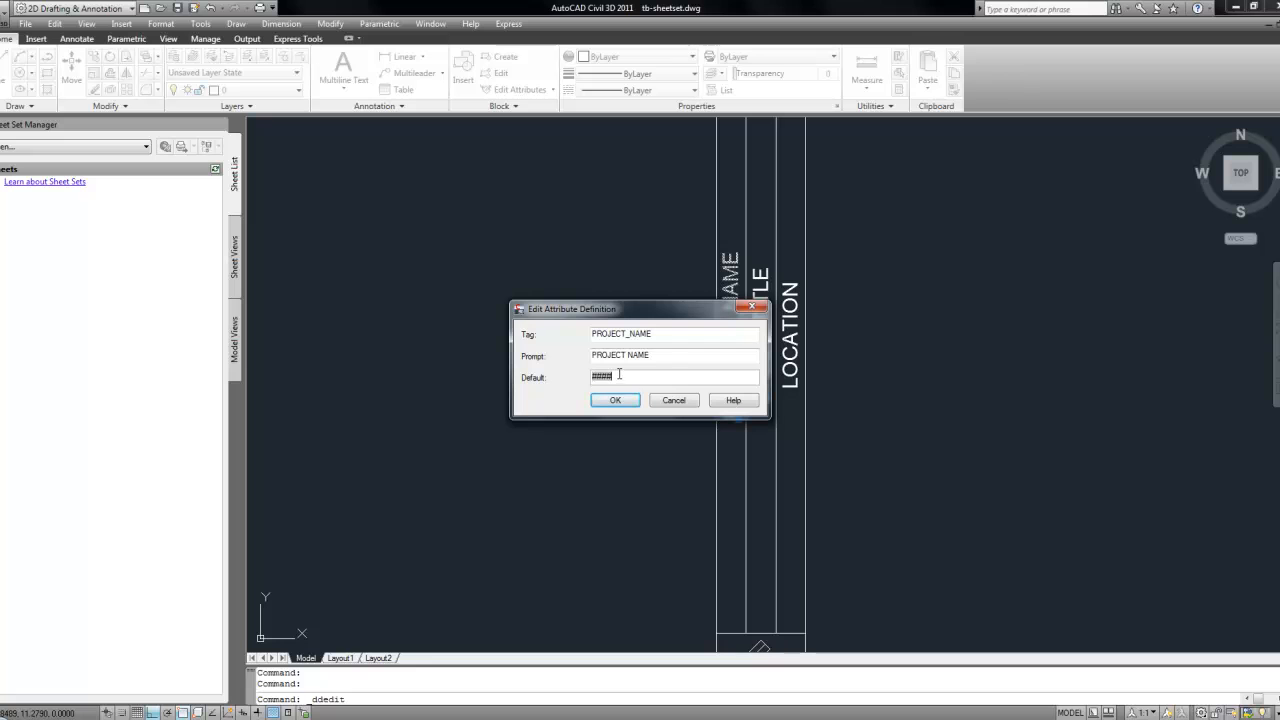
{"action": "triple_click", "coordinate": [600, 376]}
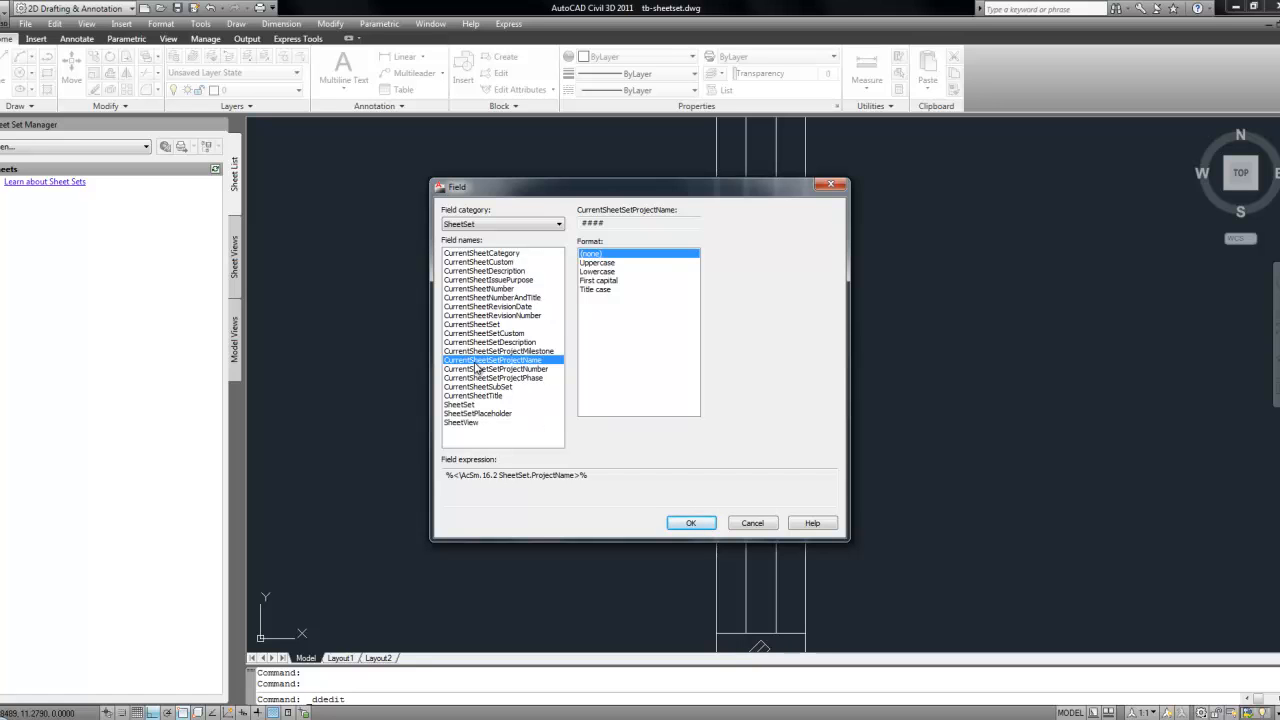
{"action": "mouse_move", "coordinate": [470, 368]}
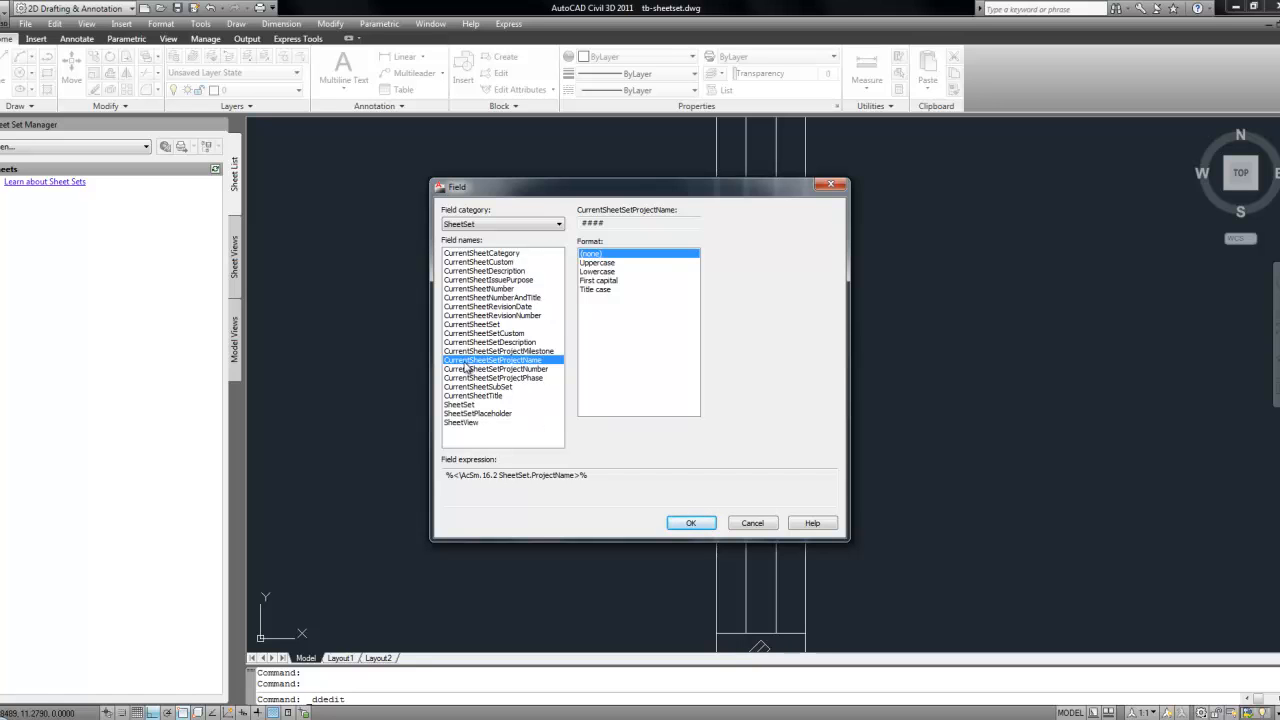
{"action": "mouse_move", "coordinate": [752, 524]}
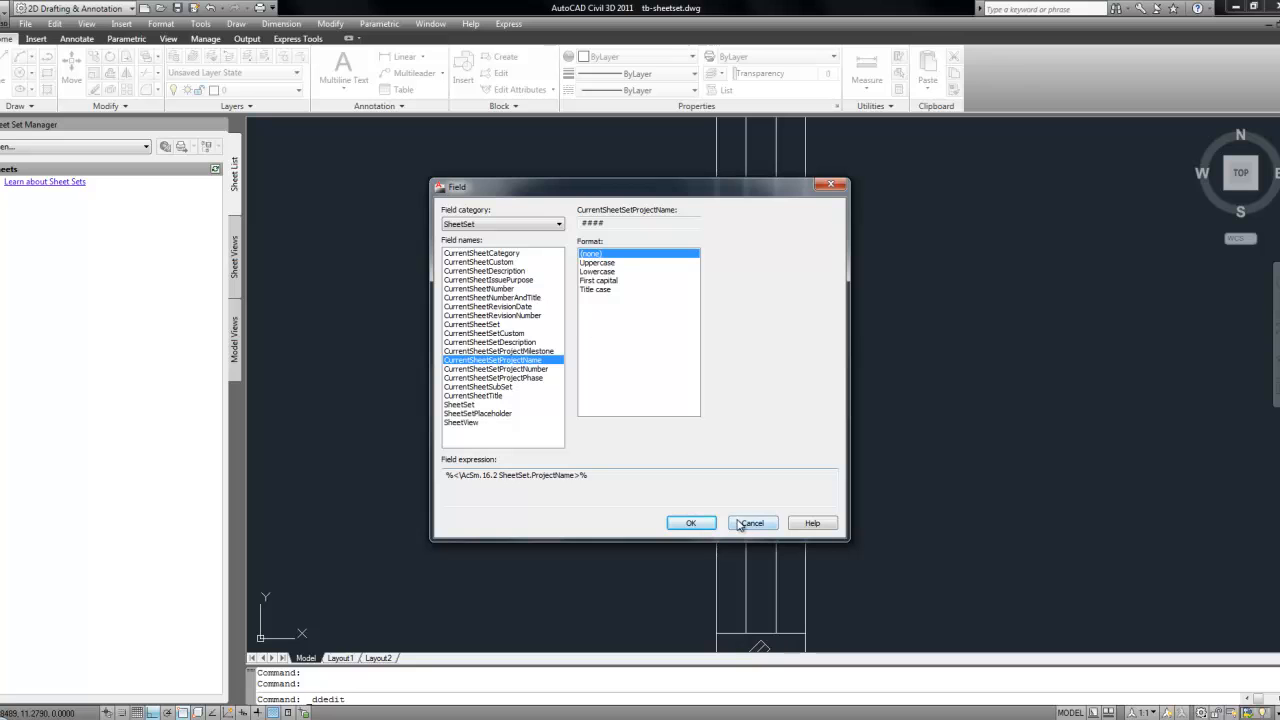
{"action": "left_click", "coordinate": [596, 262]}
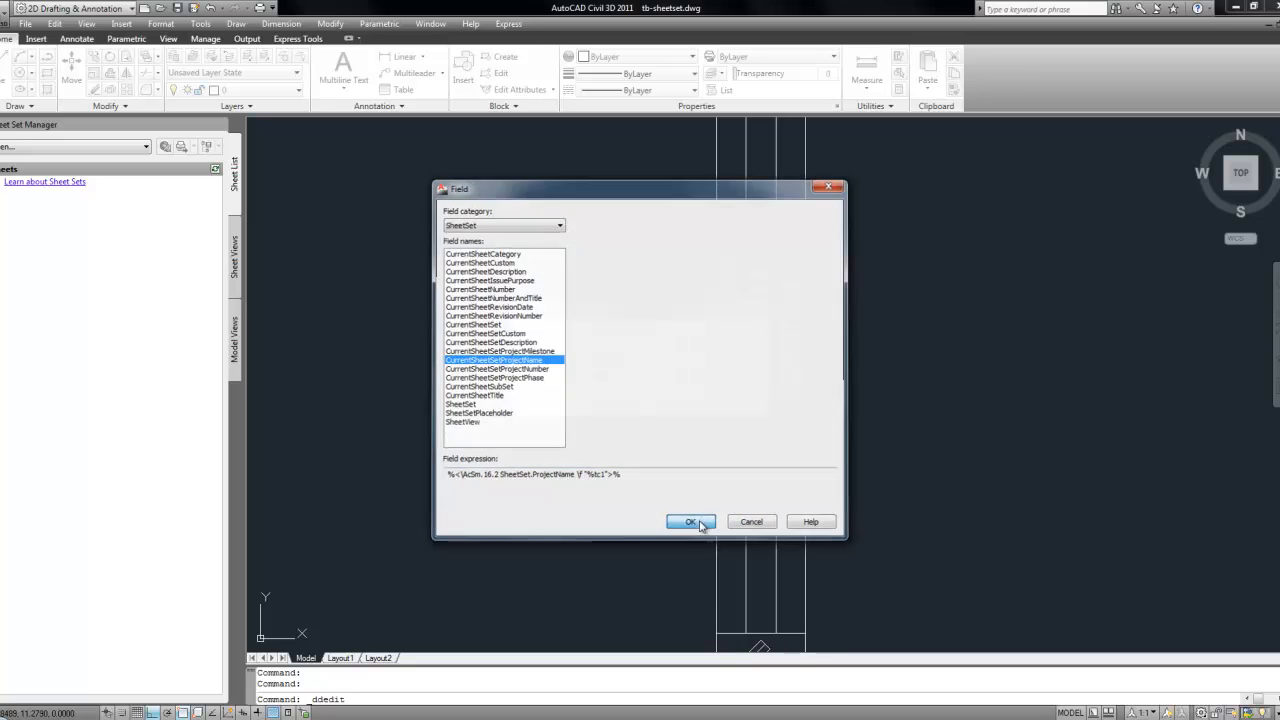
{"action": "left_click", "coordinate": [688, 520]}
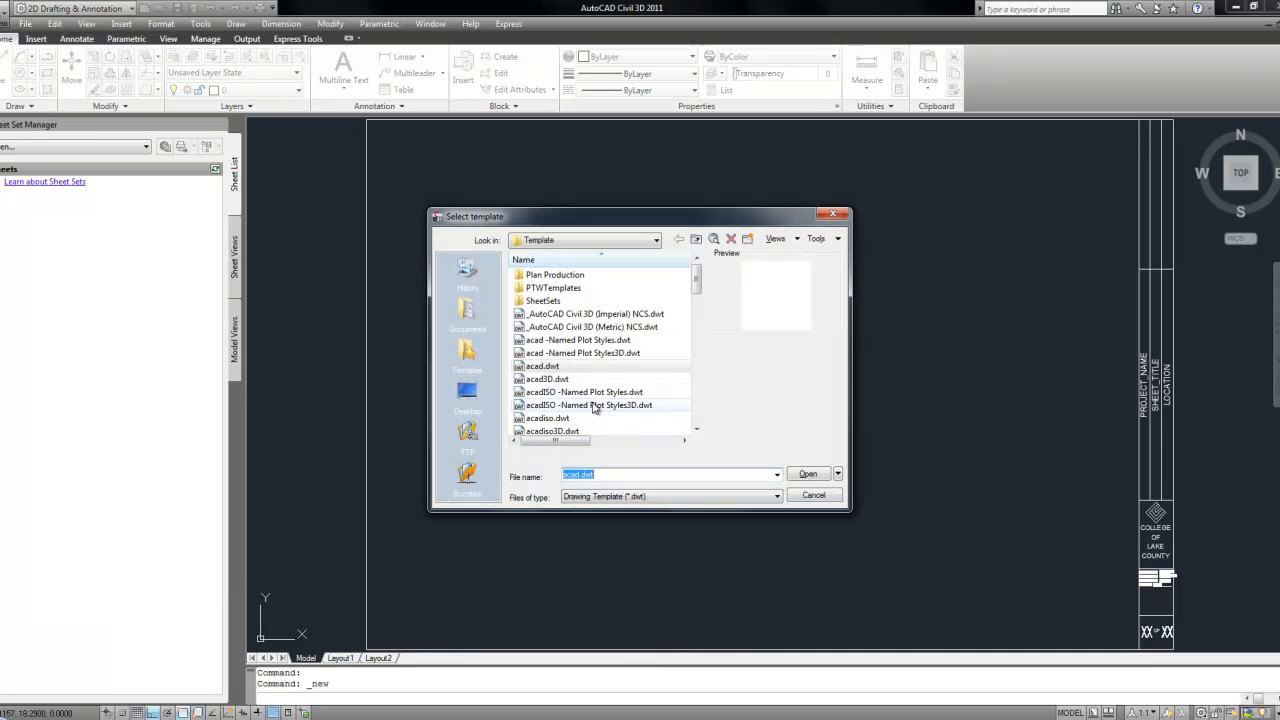
Create a new drawing from a template and switch to its Layout1.
{"action": "left_click", "coordinate": [808, 474]}
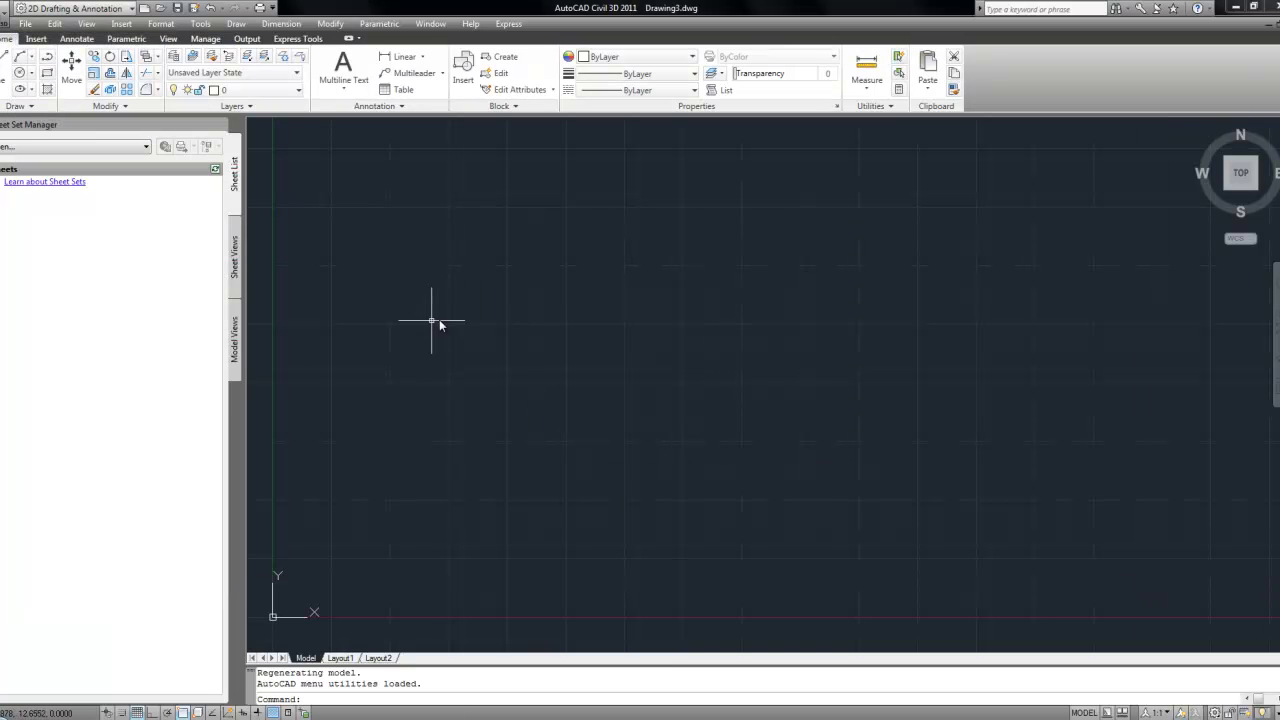
{"action": "left_click", "coordinate": [340, 658]}
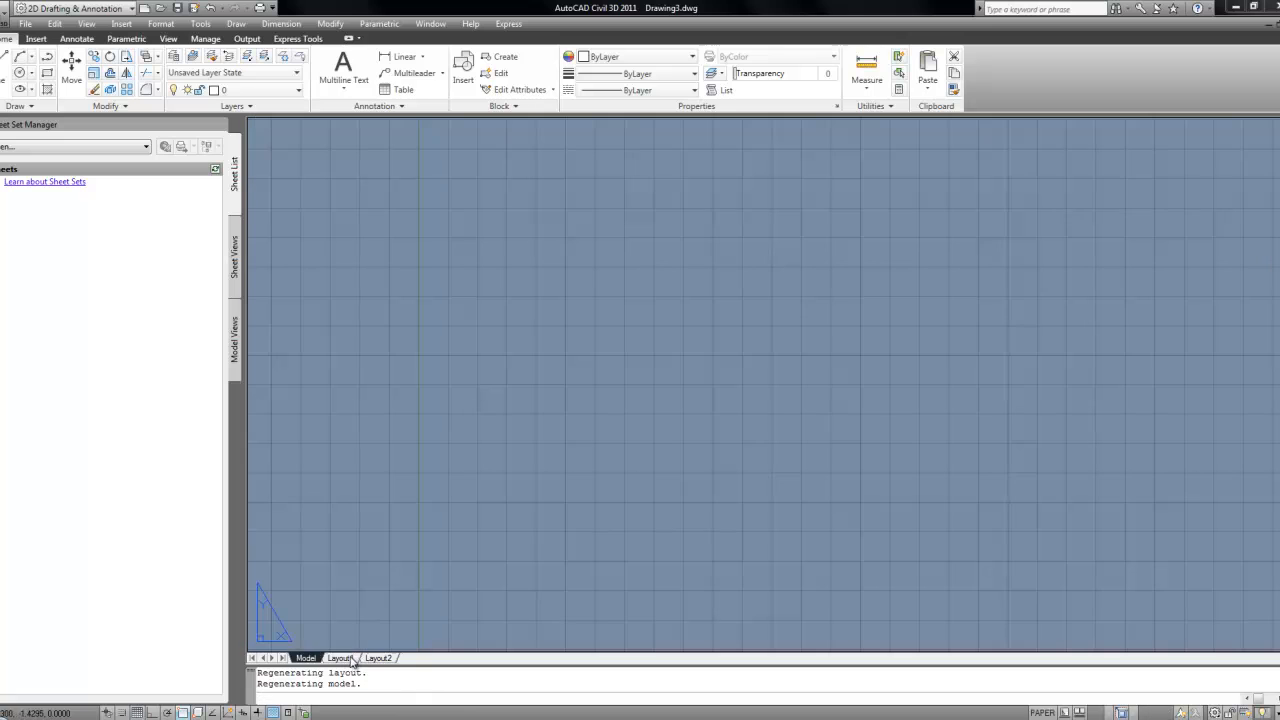
{"action": "left_click", "coordinate": [120, 24]}
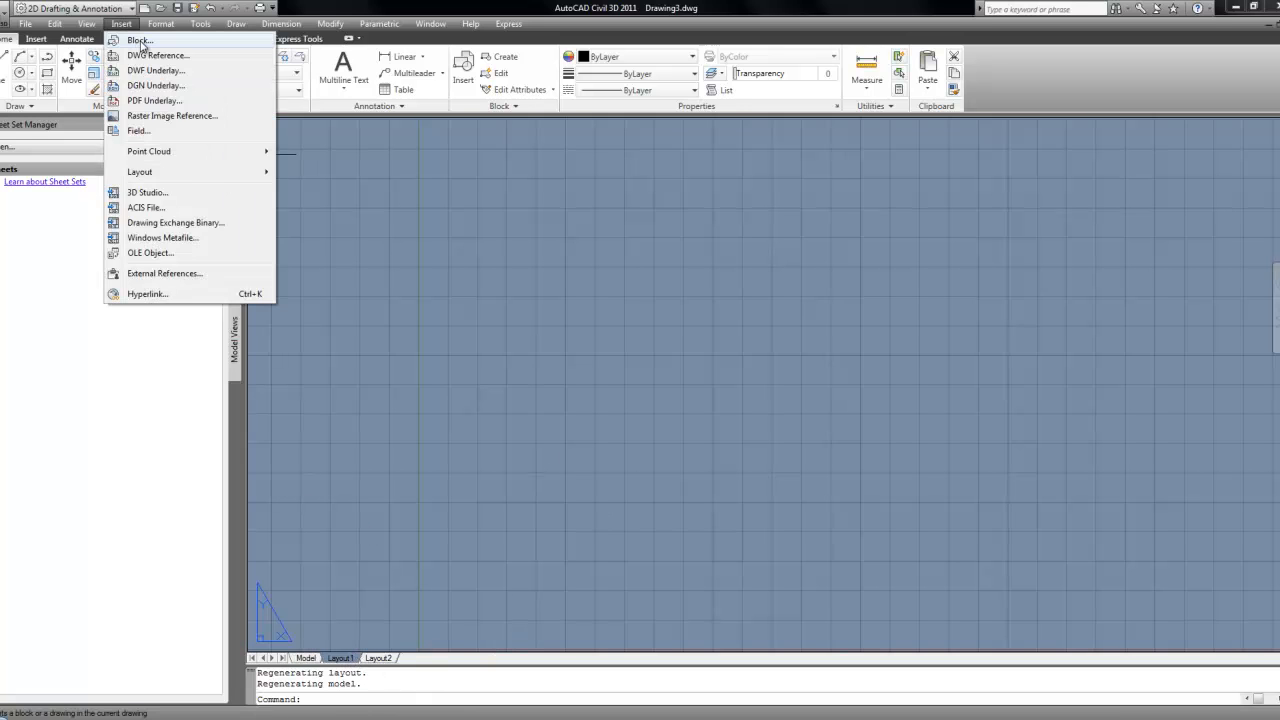
Browse to the title block drawing in College of Lake County > Standards for insertion.
{"action": "left_click", "coordinate": [138, 40]}
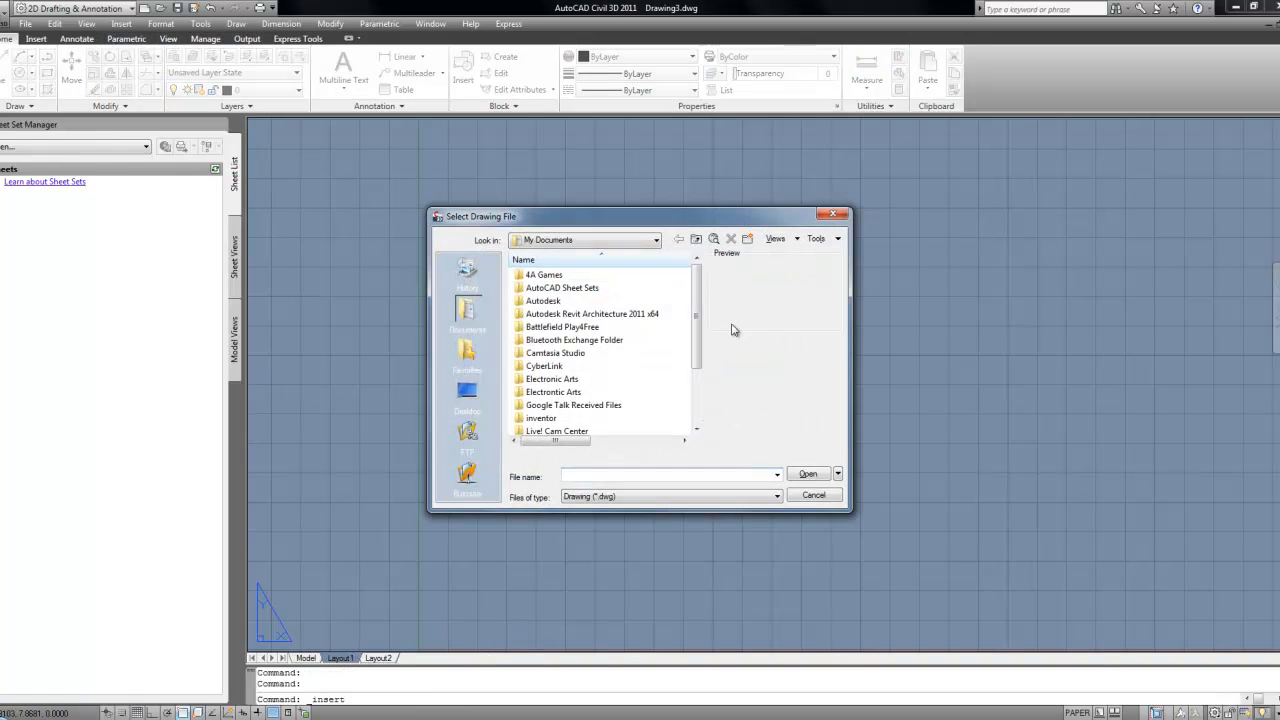
{"action": "left_click", "coordinate": [656, 240]}
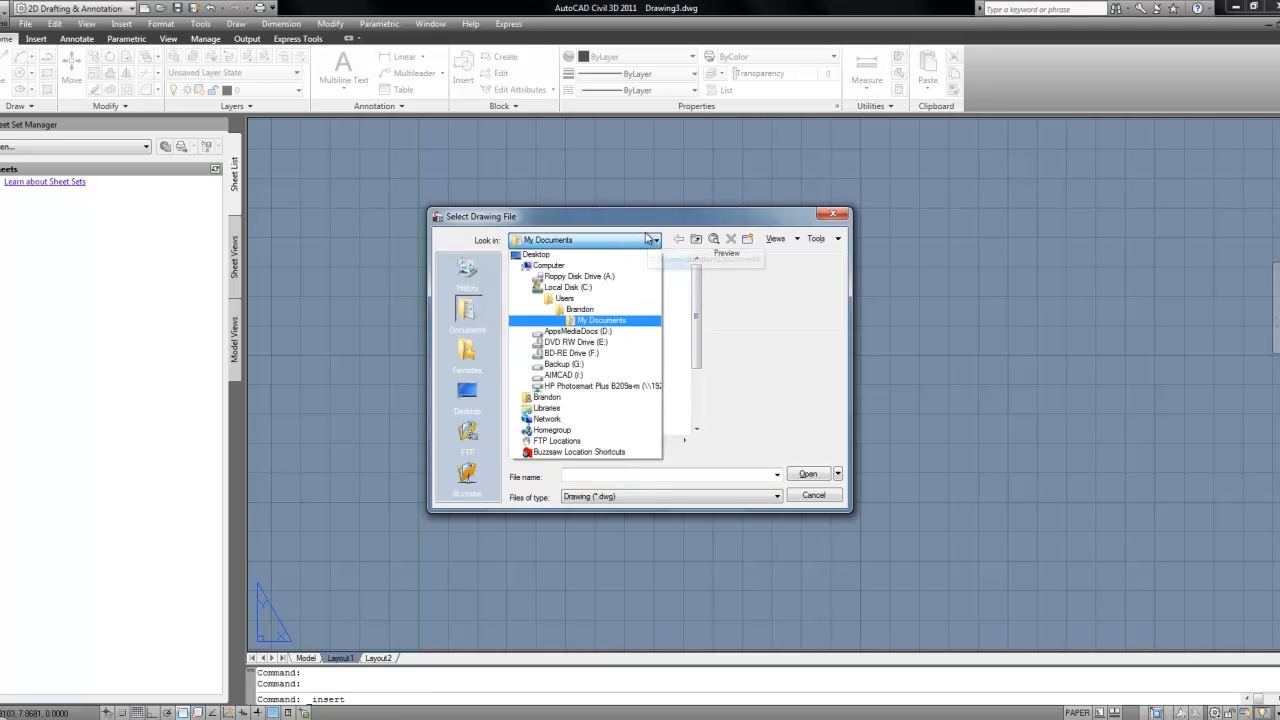
{"action": "left_click", "coordinate": [564, 374]}
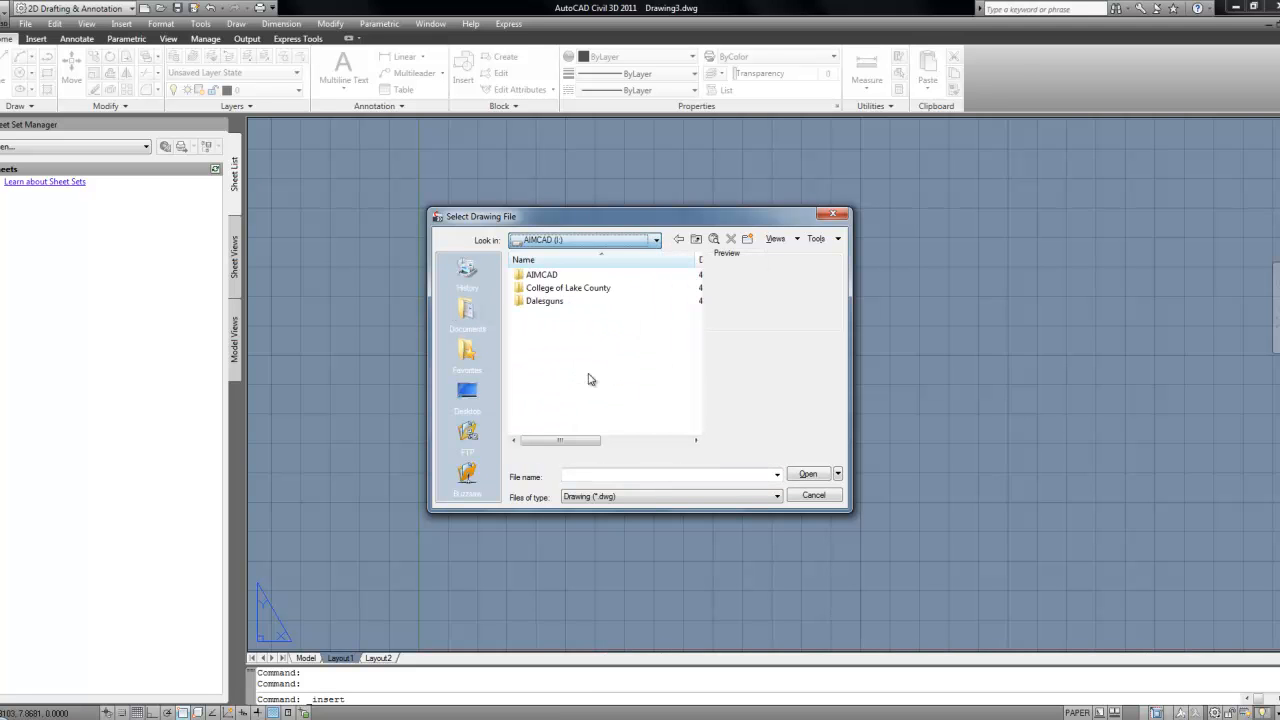
{"action": "mouse_move", "coordinate": [568, 288]}
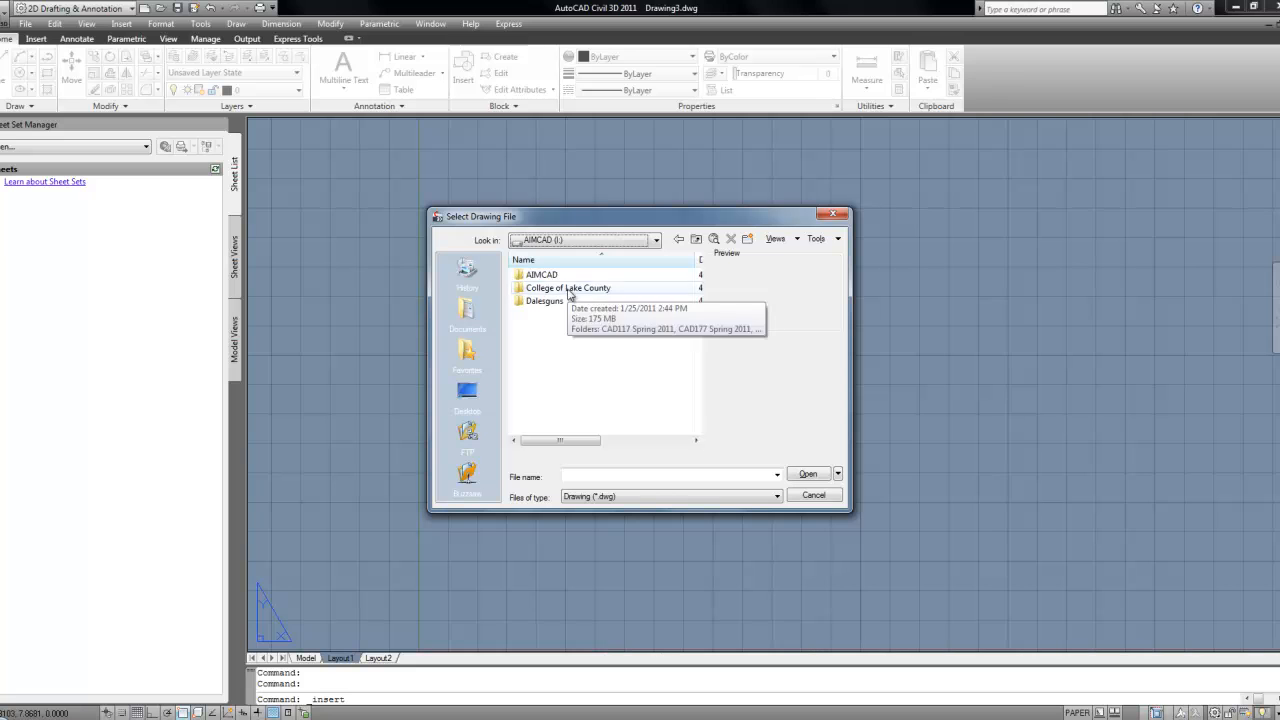
{"action": "double_click", "coordinate": [568, 288]}
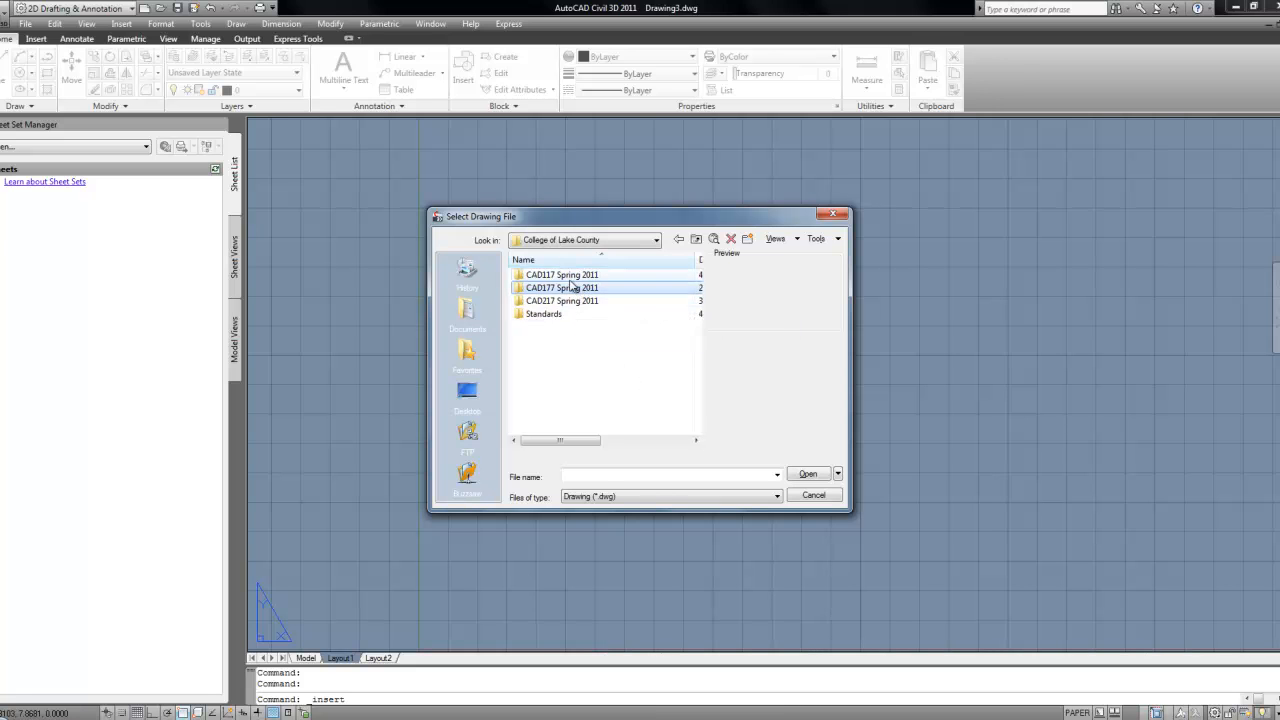
{"action": "double_click", "coordinate": [544, 312]}
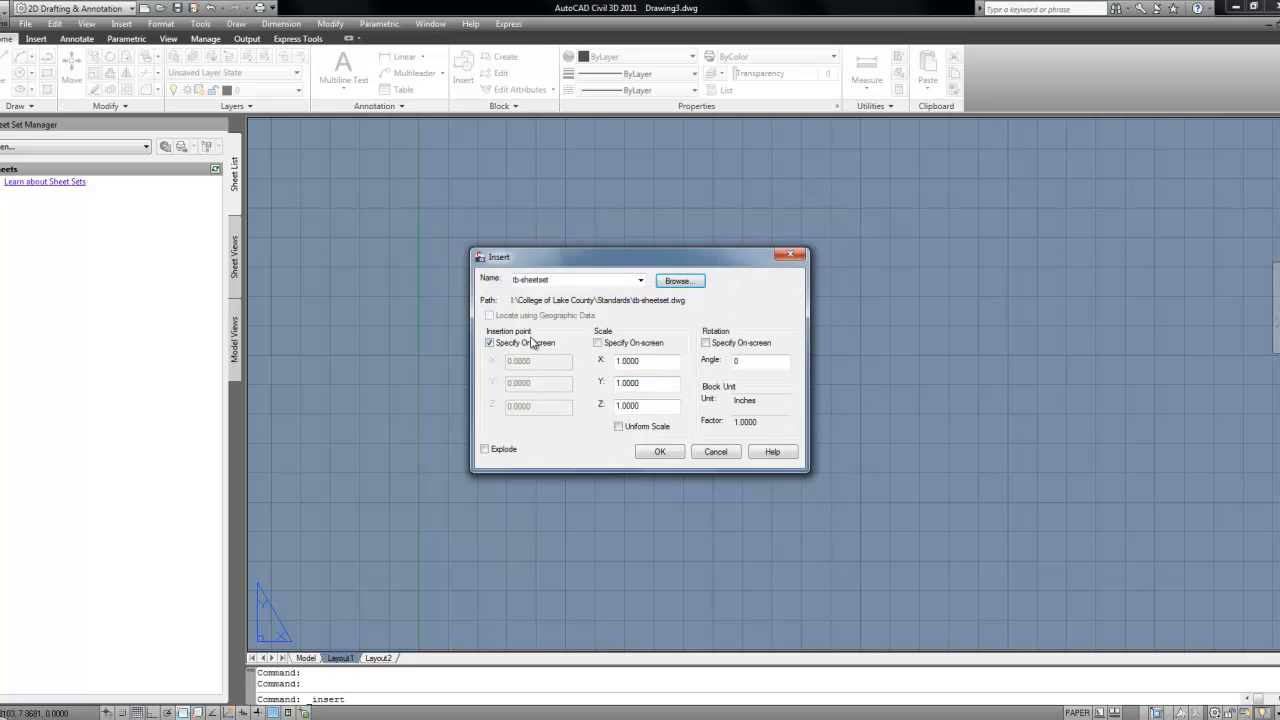
Insert the tb-sheetset title block at the origin, accepting blank attribute values.
{"action": "left_click", "coordinate": [488, 342]}
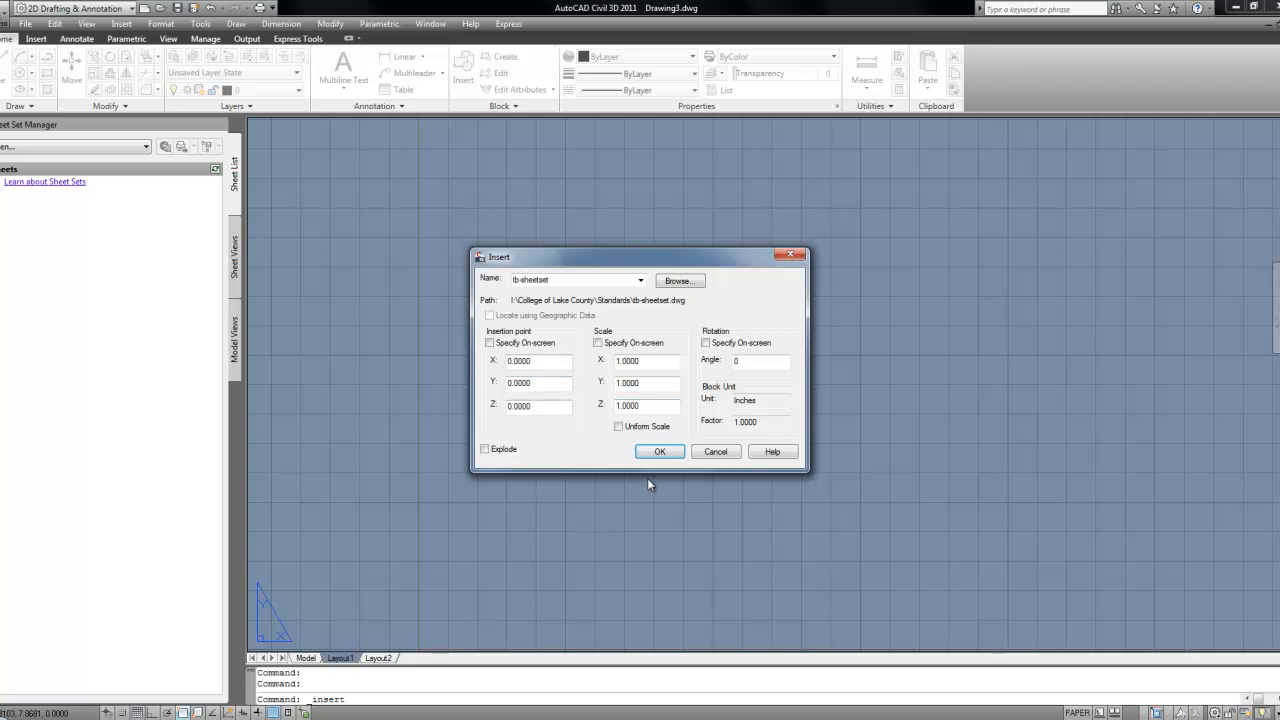
{"action": "left_click", "coordinate": [660, 452]}
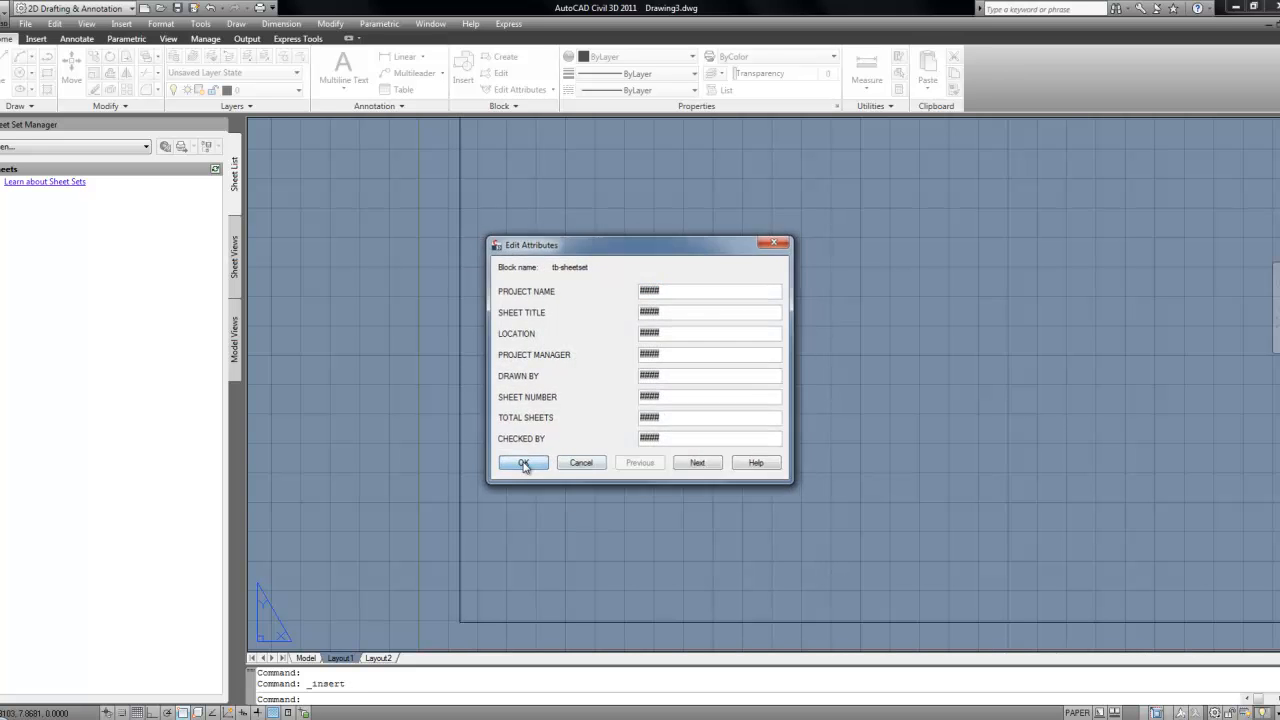
{"action": "left_click", "coordinate": [524, 462]}
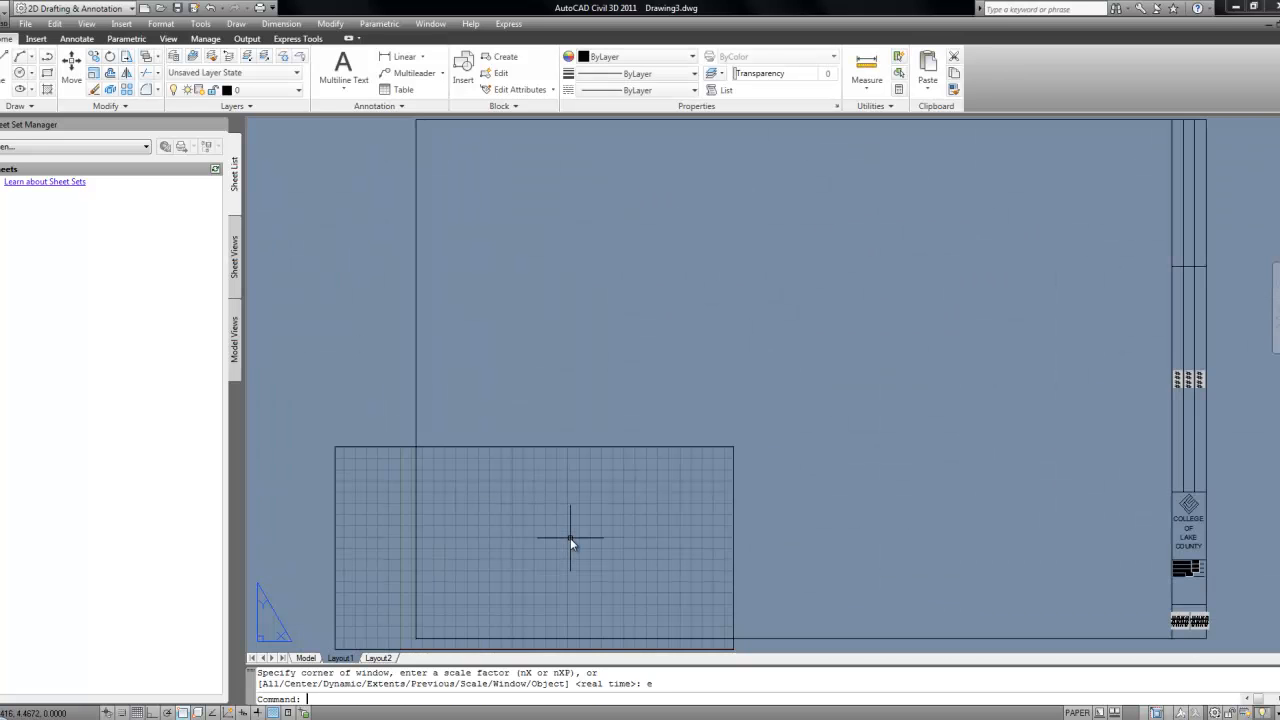
Zoom in to frame the inserted title block on the layout.
{"action": "left_click", "coordinate": [570, 540]}
{"action": "type", "text": "qsave"}
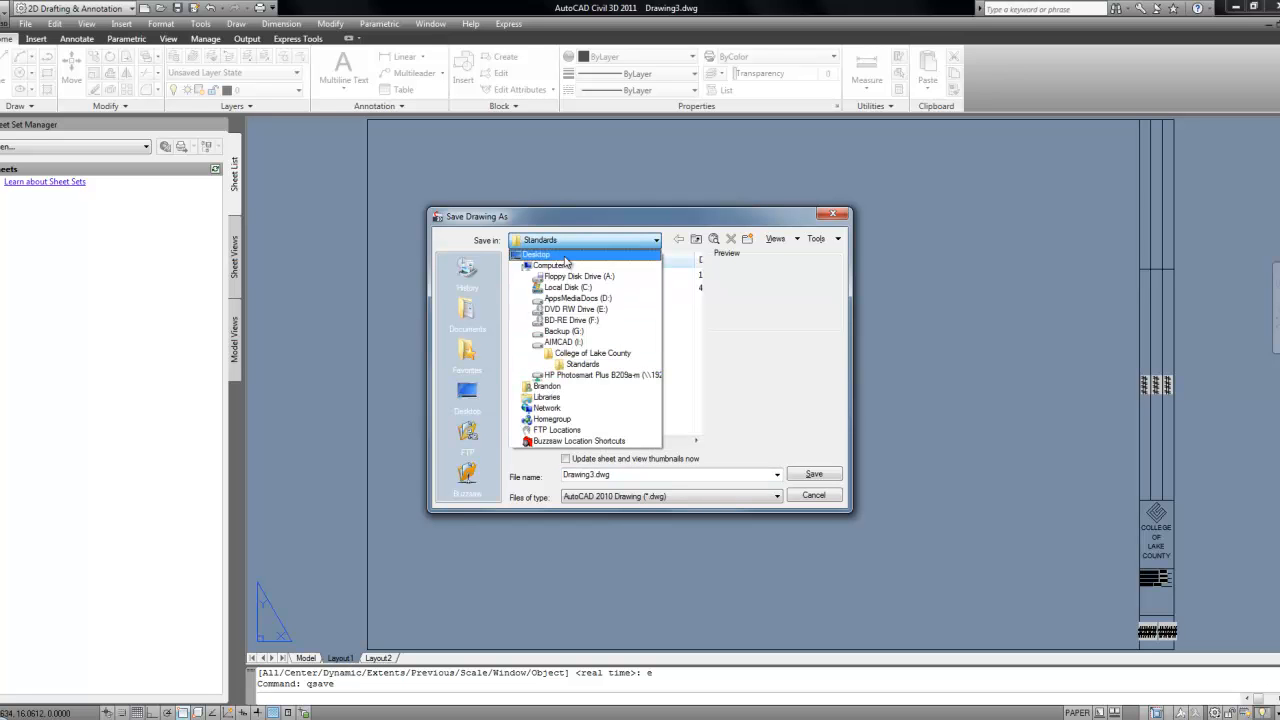
Save the drawing as Drawing3.dwg on the Desktop and start renaming Layout1.
{"action": "left_click", "coordinate": [536, 254]}
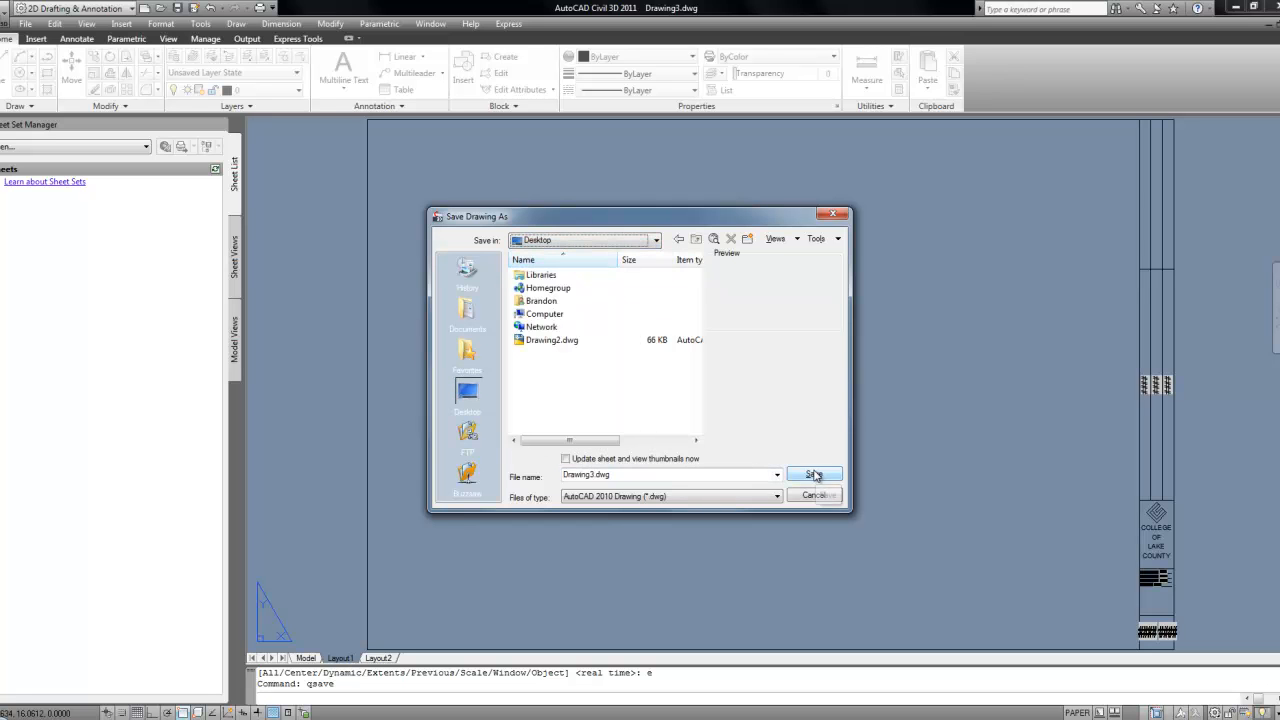
{"action": "left_click", "coordinate": [812, 474]}
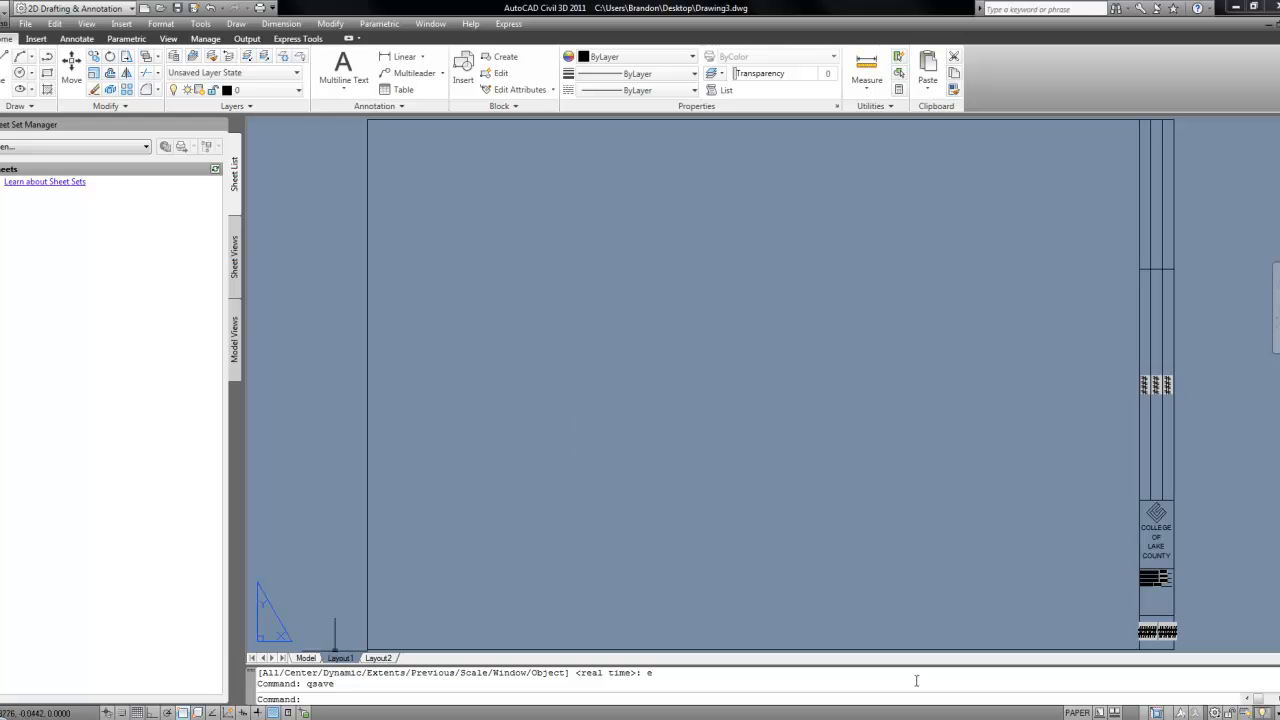
{"action": "right_click", "coordinate": [340, 656]}
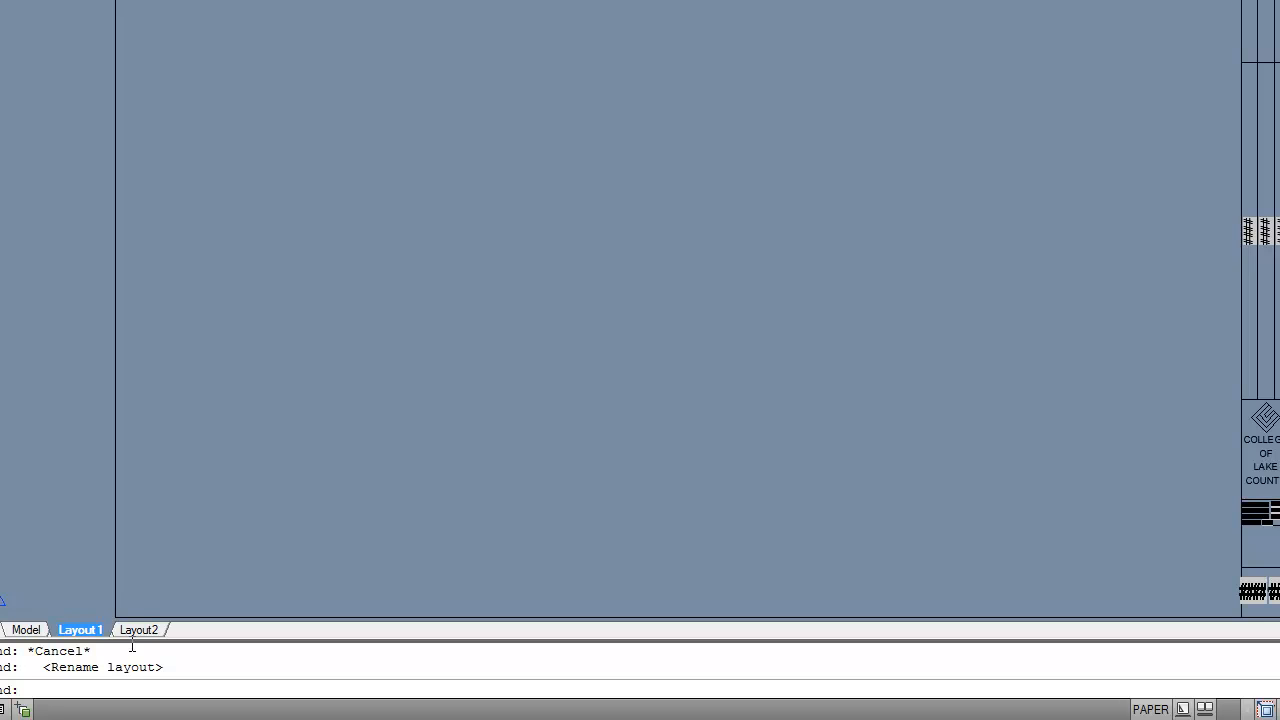
{"action": "type", "text": "test"}
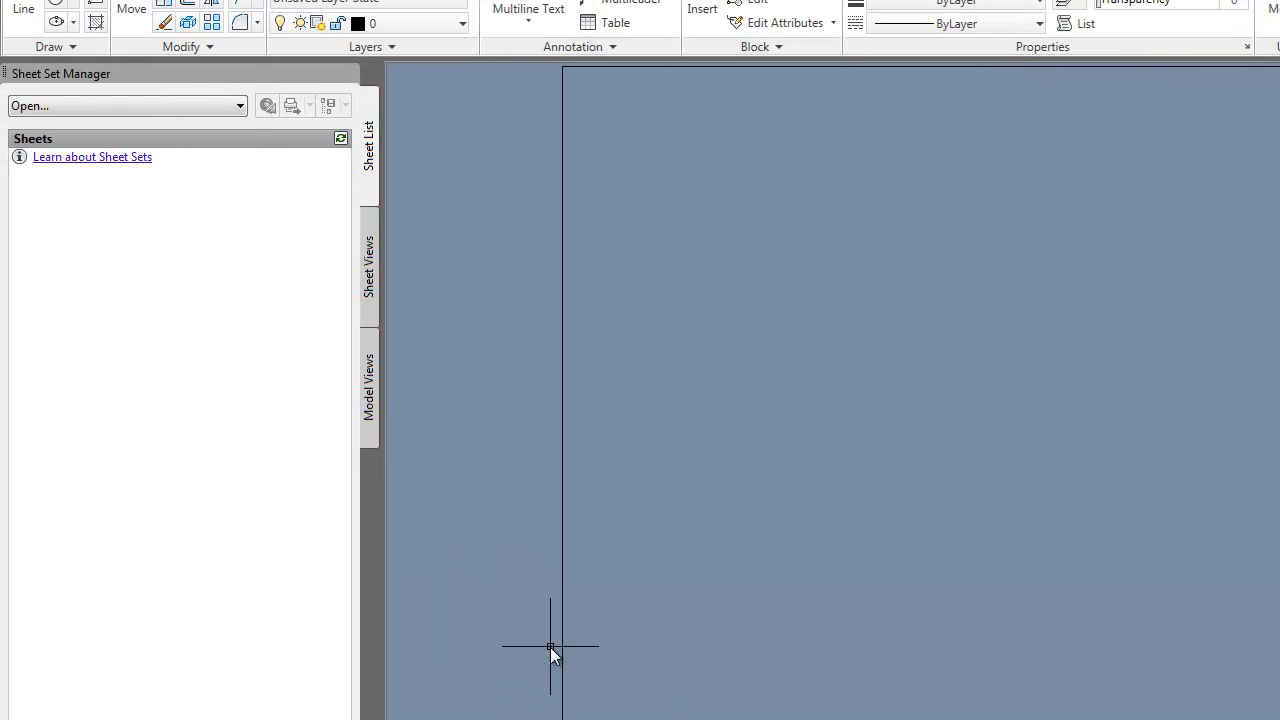
Start a new sheet set from existing drawings, named test9000 and stored on the Desktop.
{"action": "left_click", "coordinate": [128, 104]}
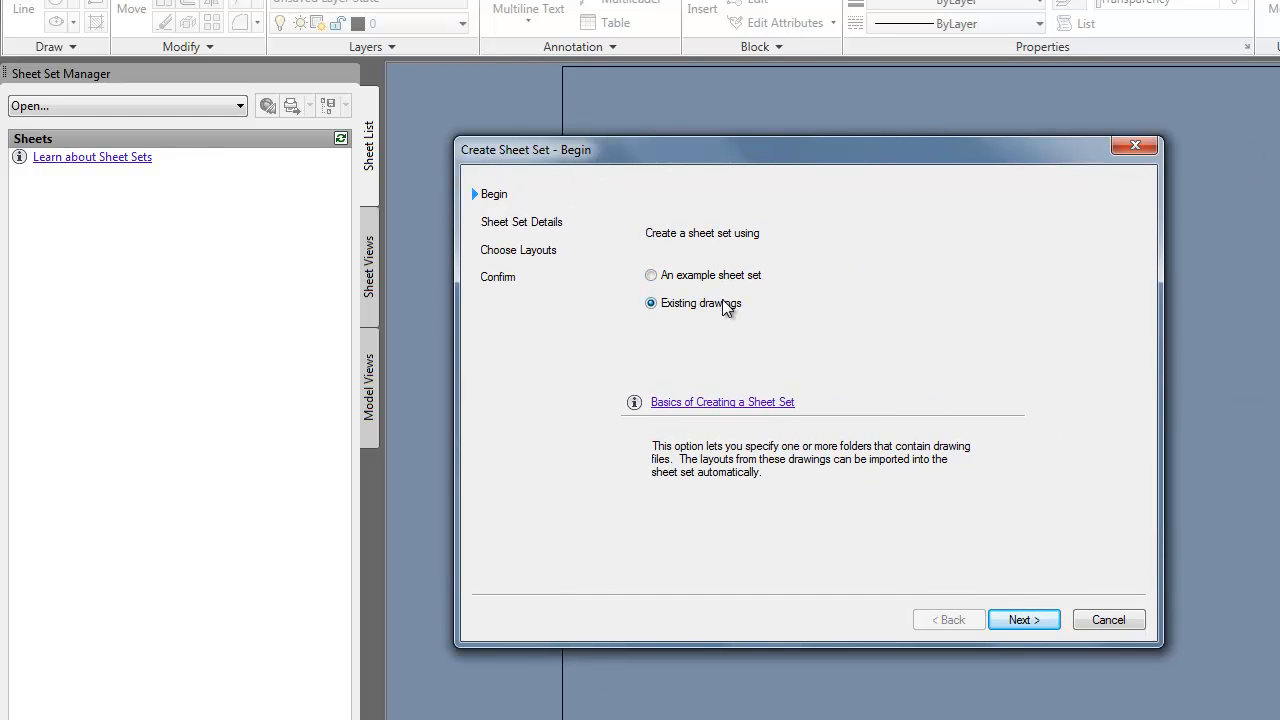
{"action": "left_click", "coordinate": [652, 276]}
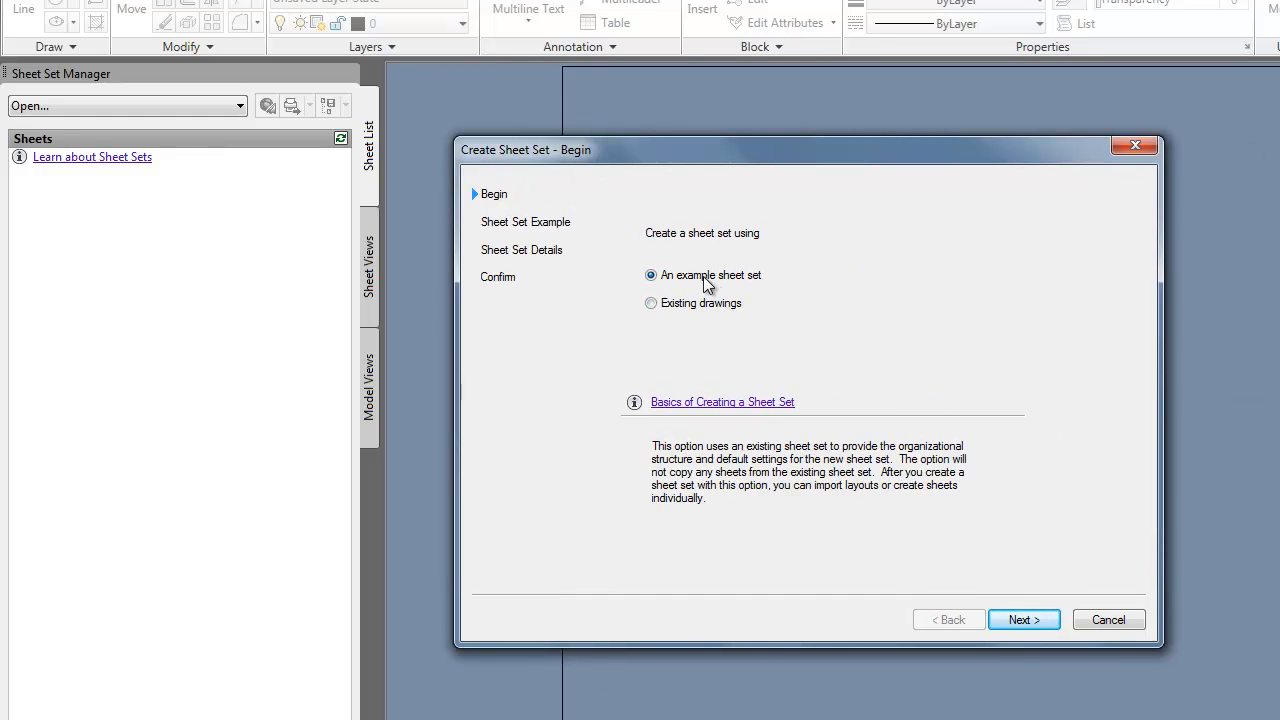
{"action": "left_click", "coordinate": [652, 304]}
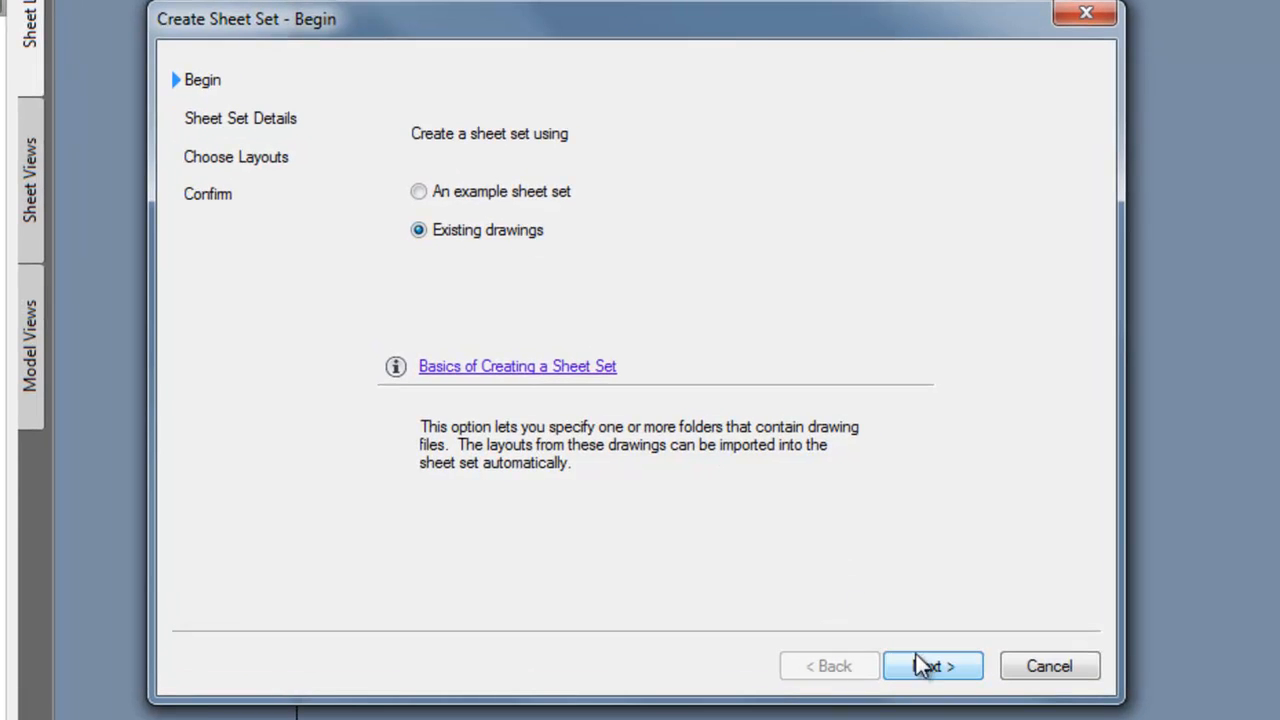
{"action": "left_click", "coordinate": [932, 666]}
{"action": "type", "text": "test90"}
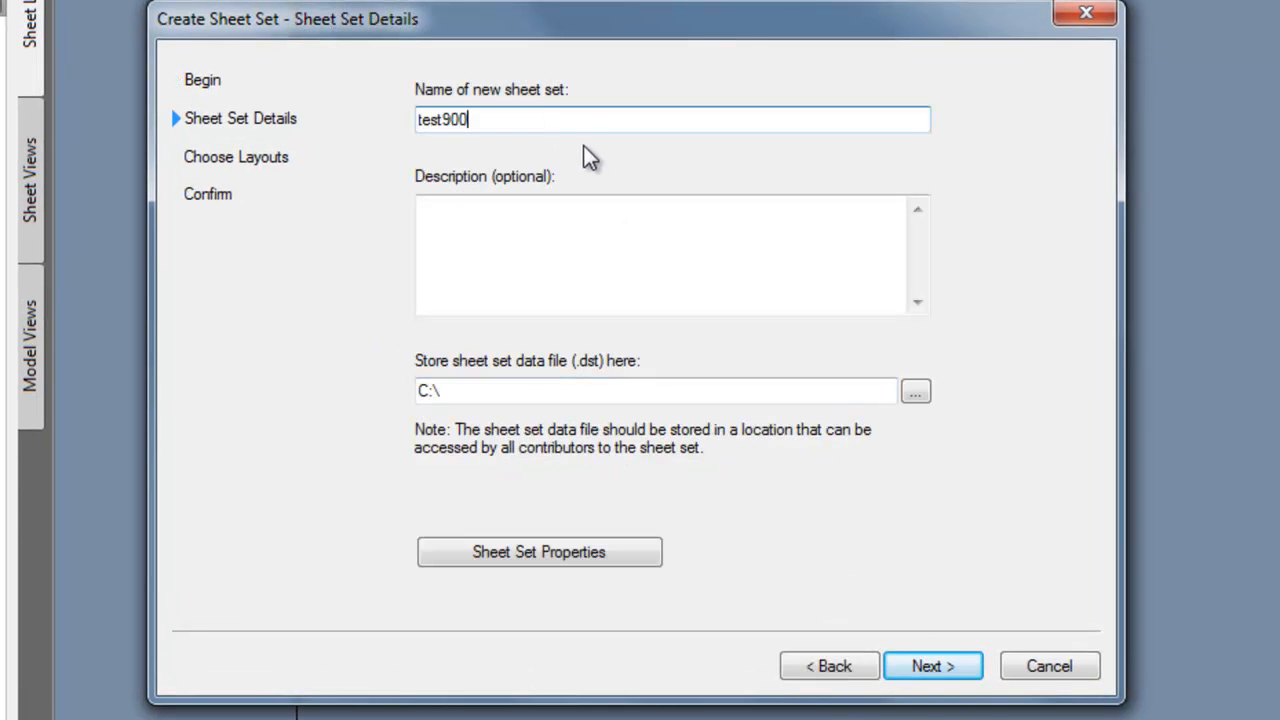
{"action": "type", "text": "0"}
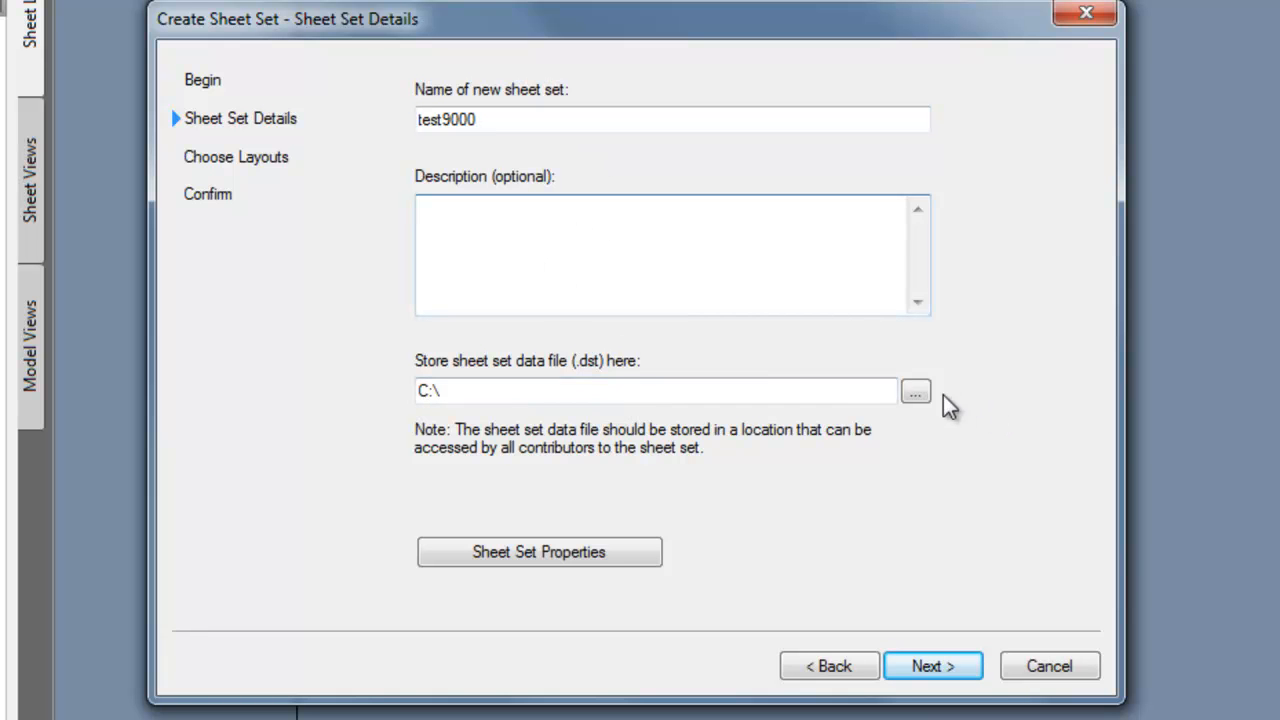
{"action": "left_click", "coordinate": [914, 390]}
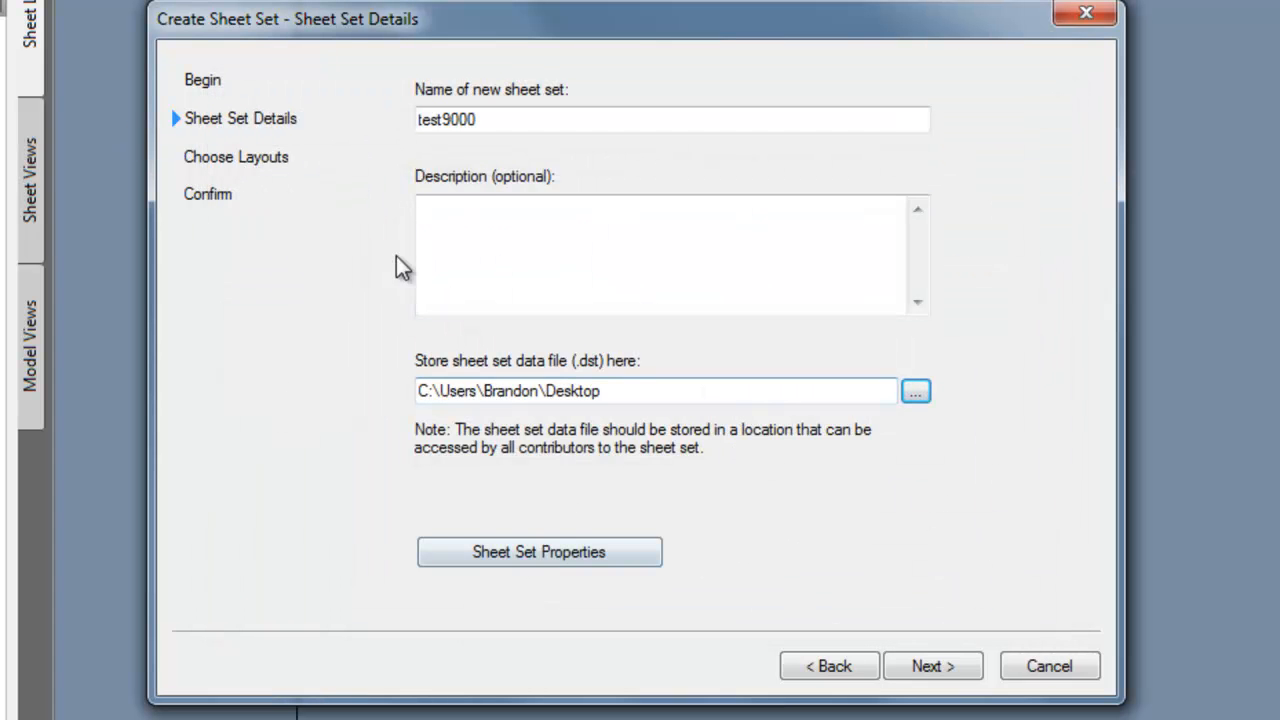
Add Drawing3's Layout1 as the only sheet, excluding Drawing2, and finish creating test9000.
{"action": "left_click", "coordinate": [932, 666]}
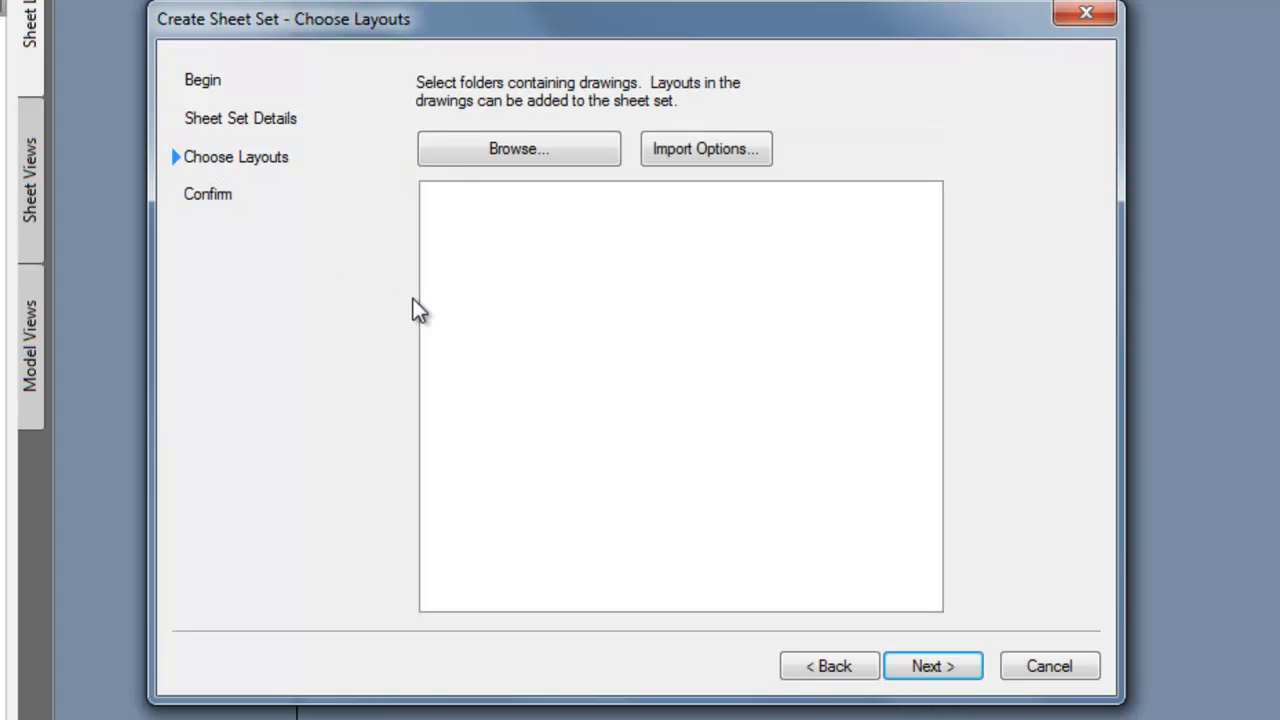
{"action": "left_click", "coordinate": [518, 148]}
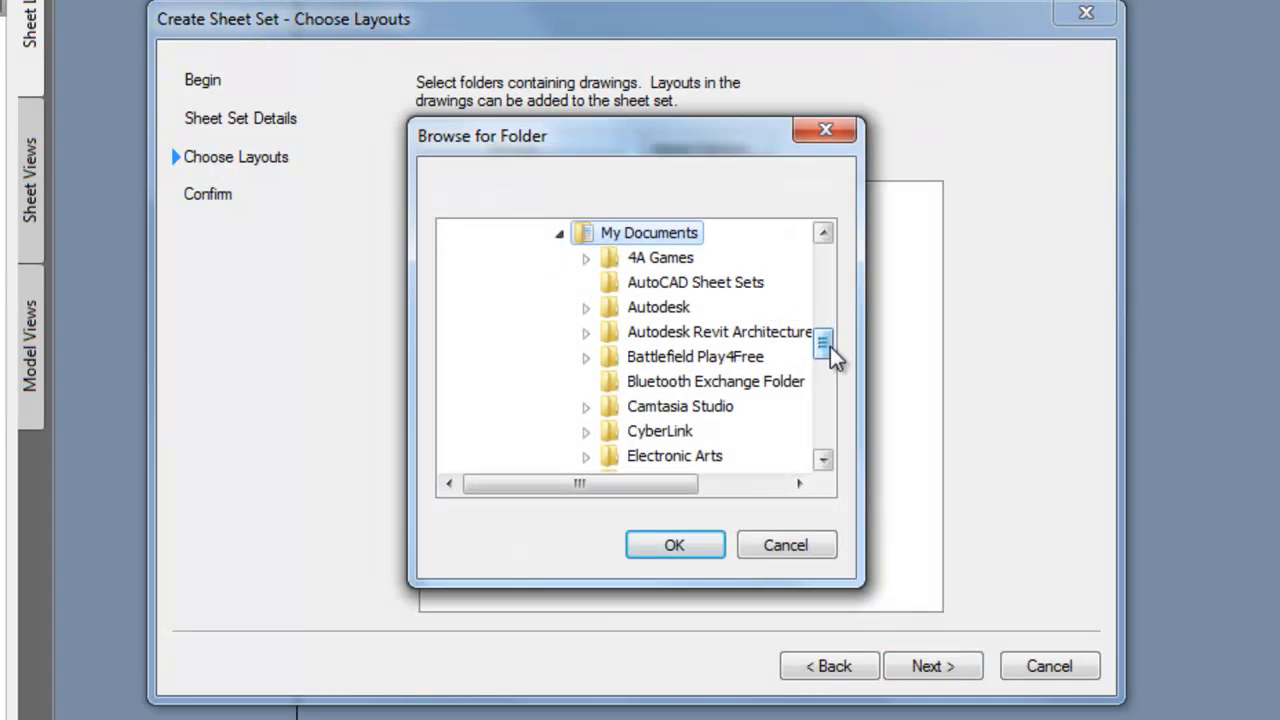
{"action": "left_click", "coordinate": [674, 544]}
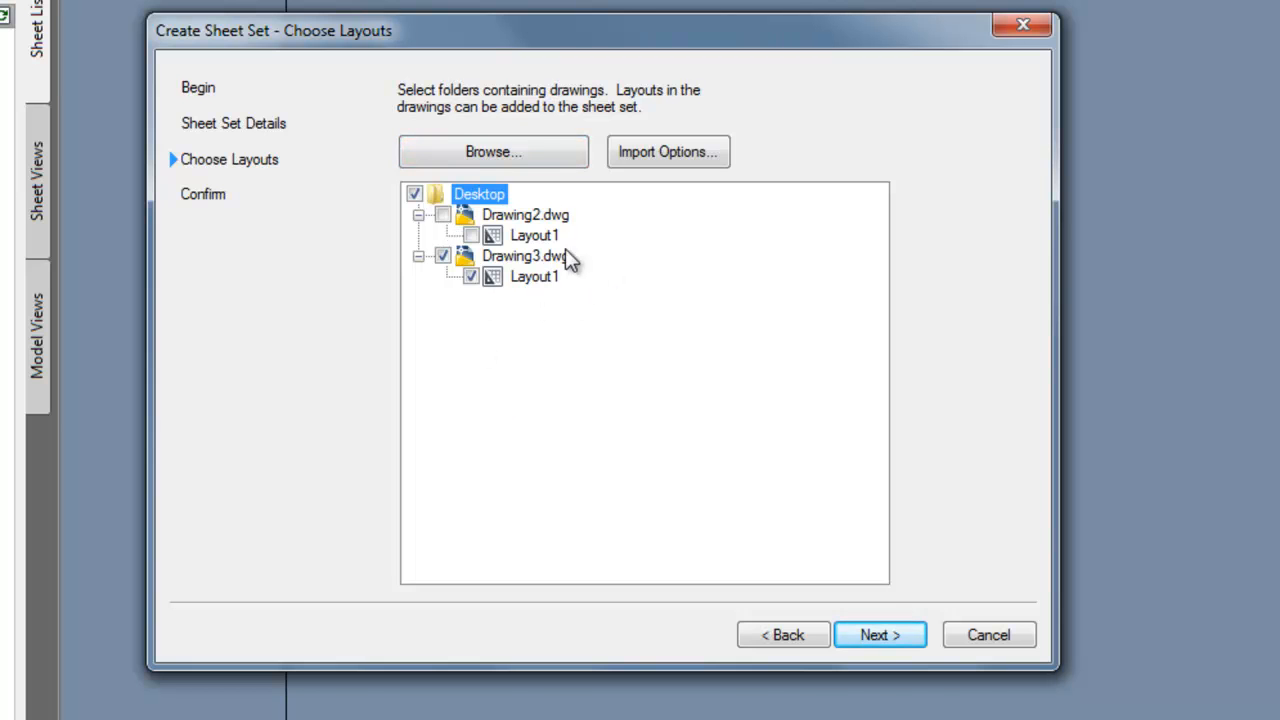
{"action": "mouse_move", "coordinate": [752, 668]}
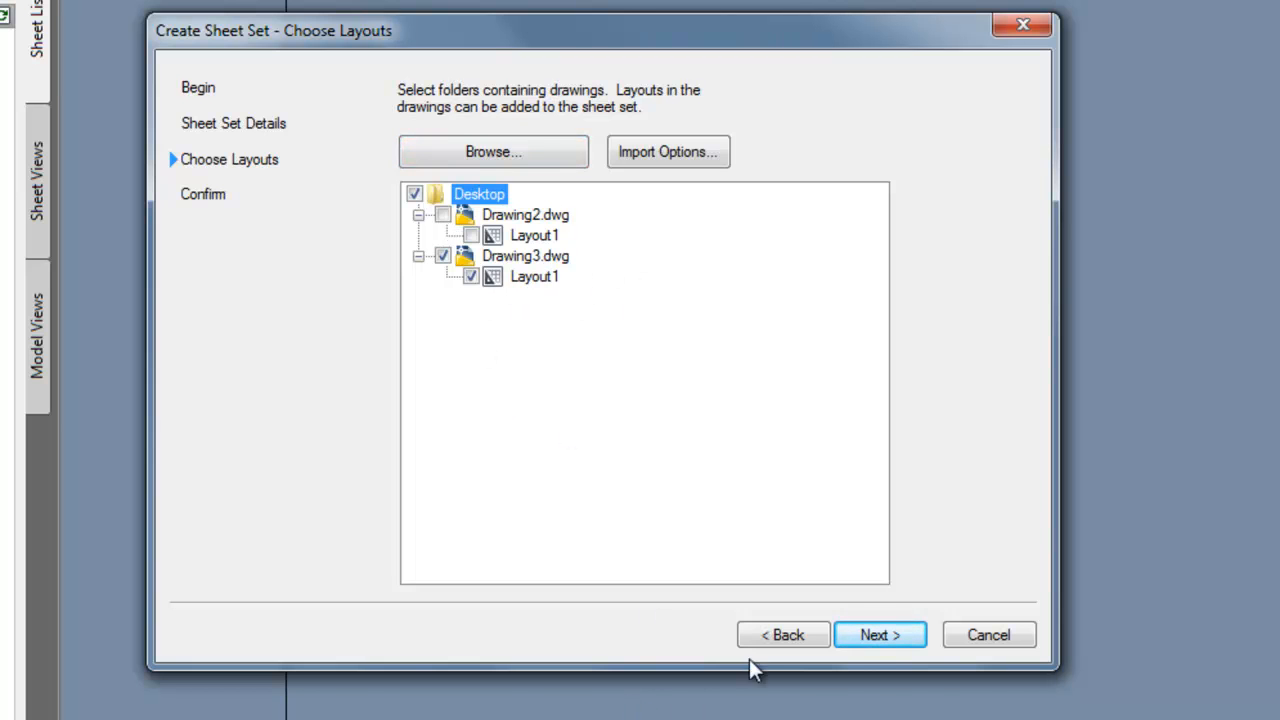
{"action": "left_click", "coordinate": [880, 636]}
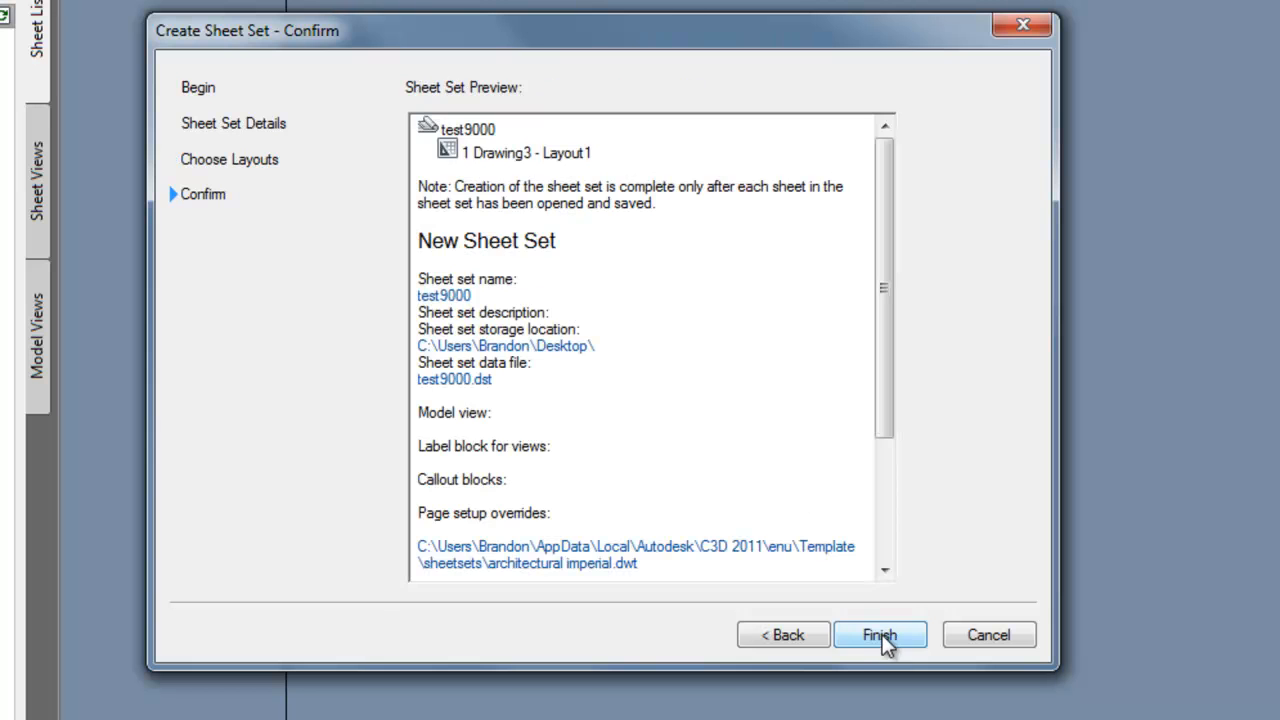
{"action": "left_click", "coordinate": [880, 636]}
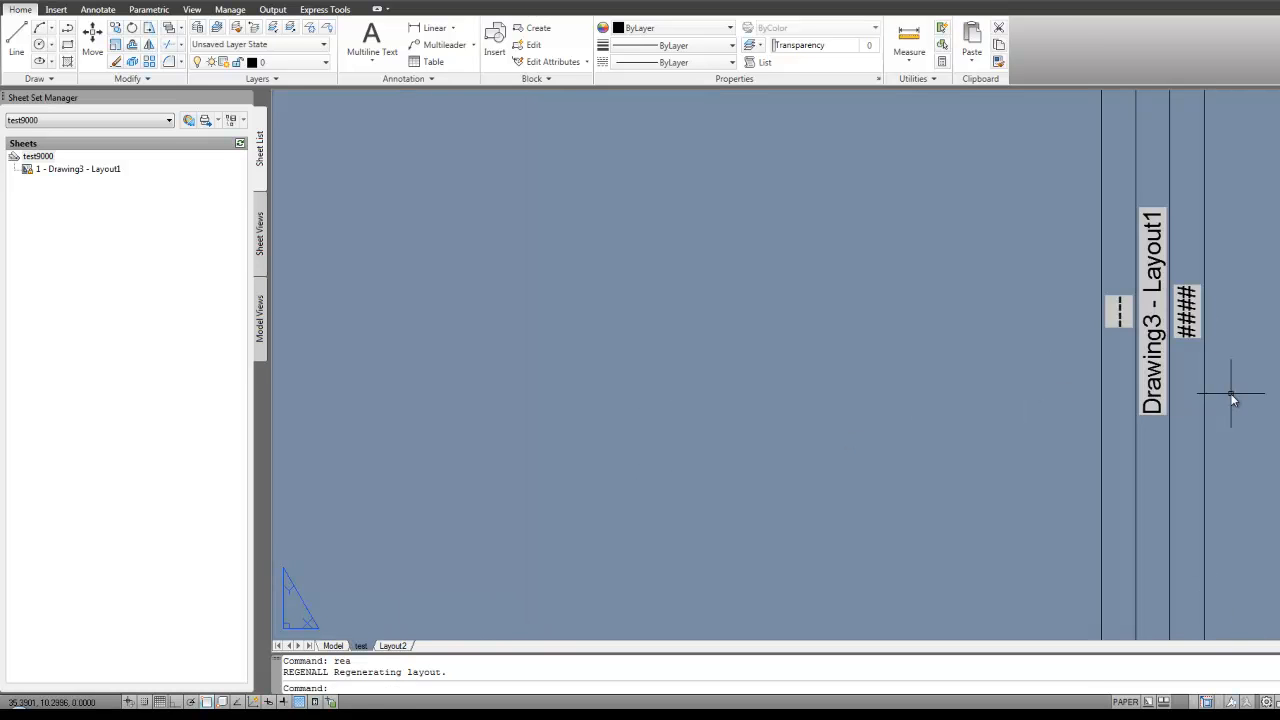
{"action": "mouse_move", "coordinate": [292, 618]}
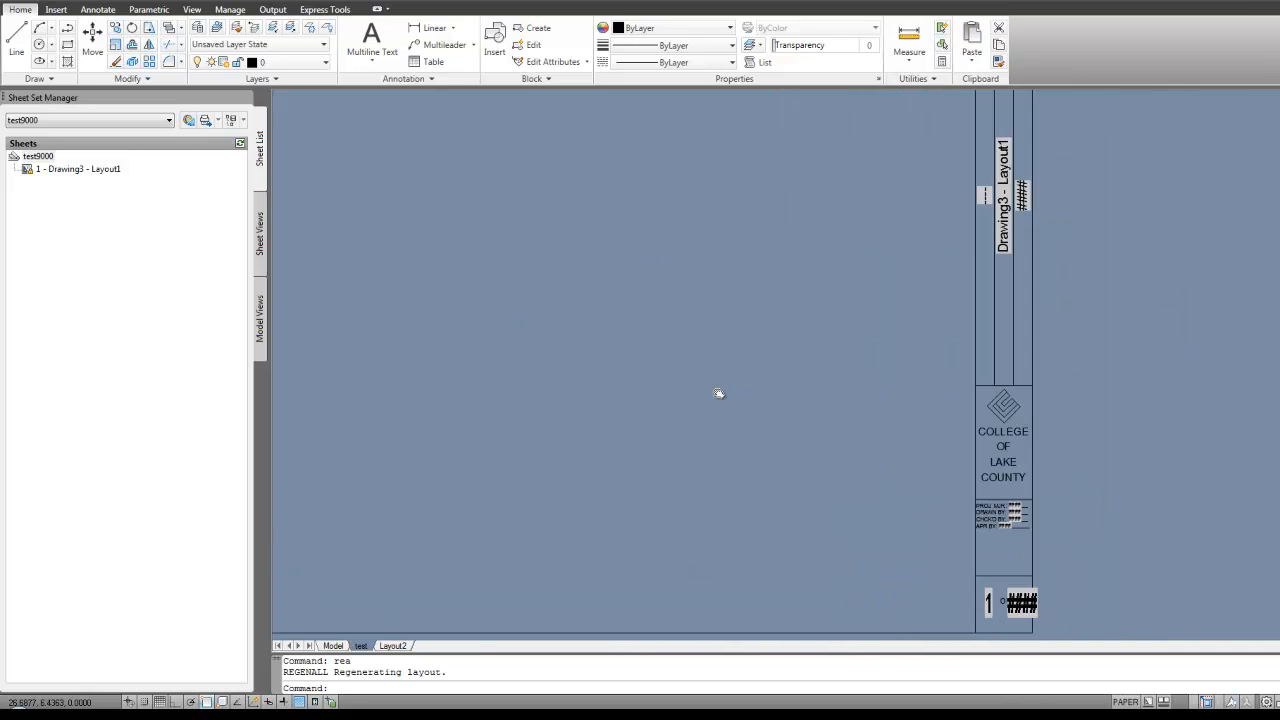
Bring up the context options for the test9000 sheet set node.
{"action": "left_click", "coordinate": [78, 168]}
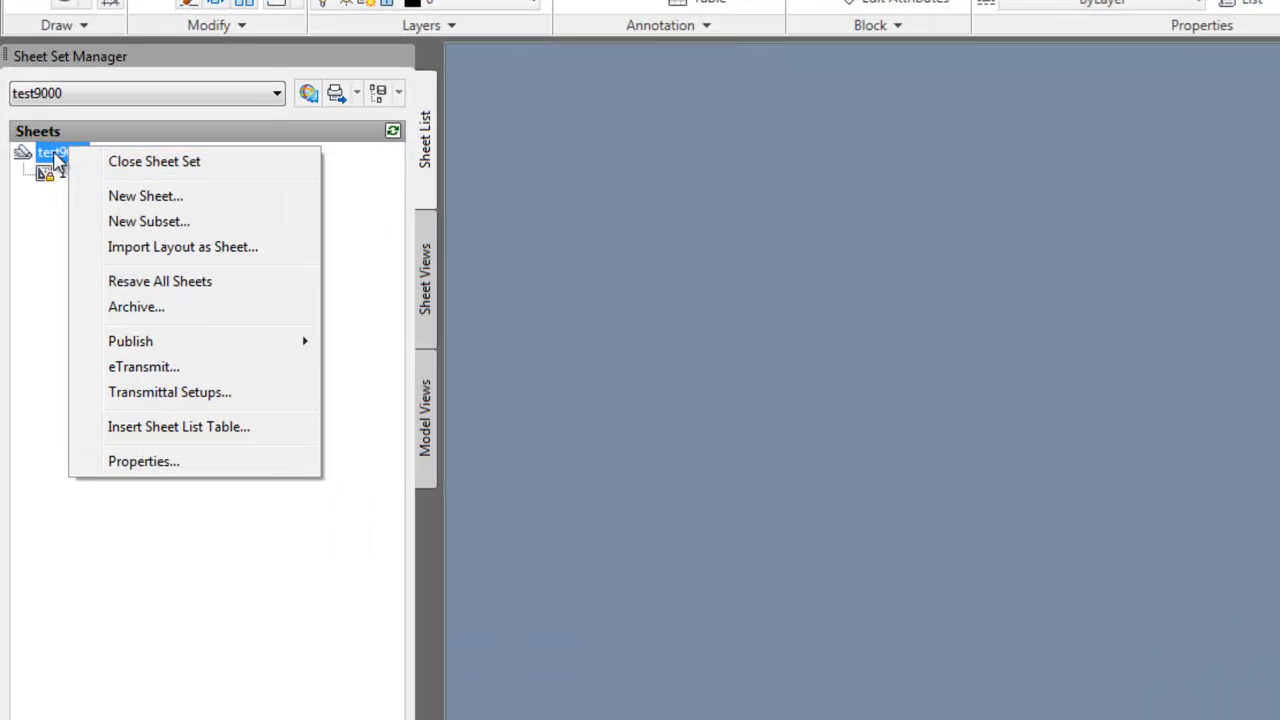
Set the sheet set's project name to College of Lake County in its properties and apply it.
{"action": "left_click", "coordinate": [144, 460]}
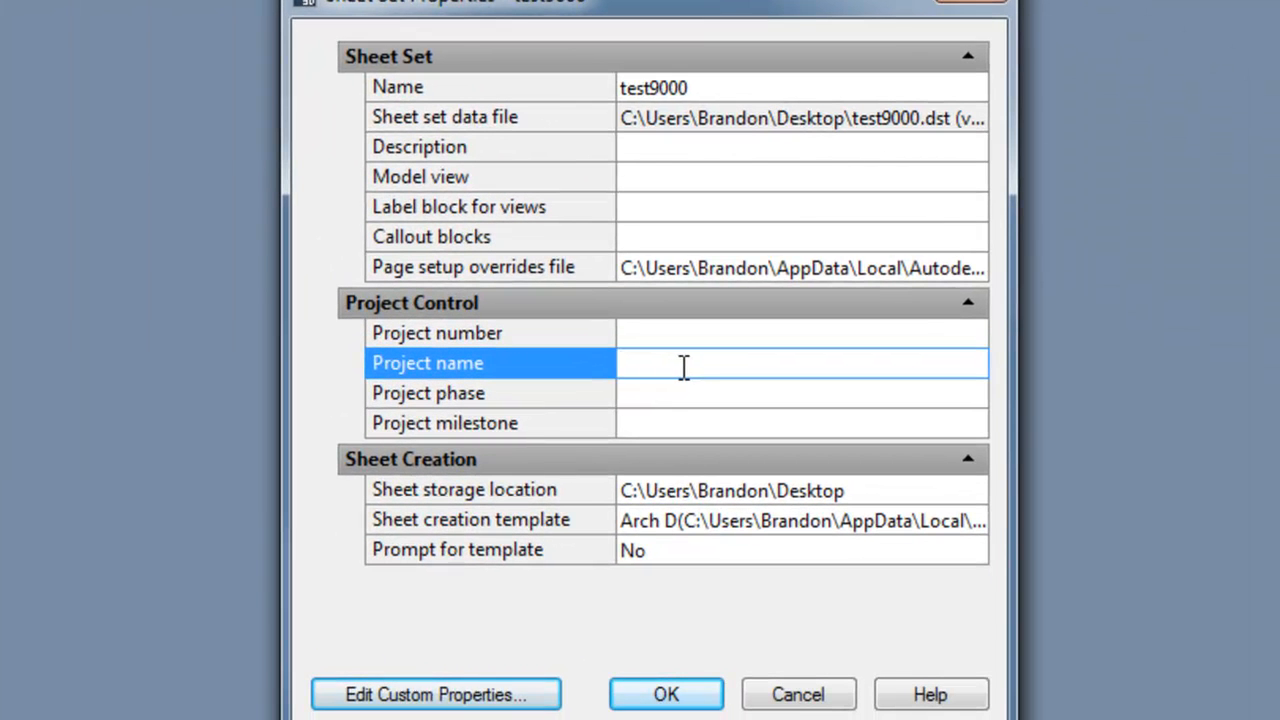
{"action": "type", "text": "College of"}
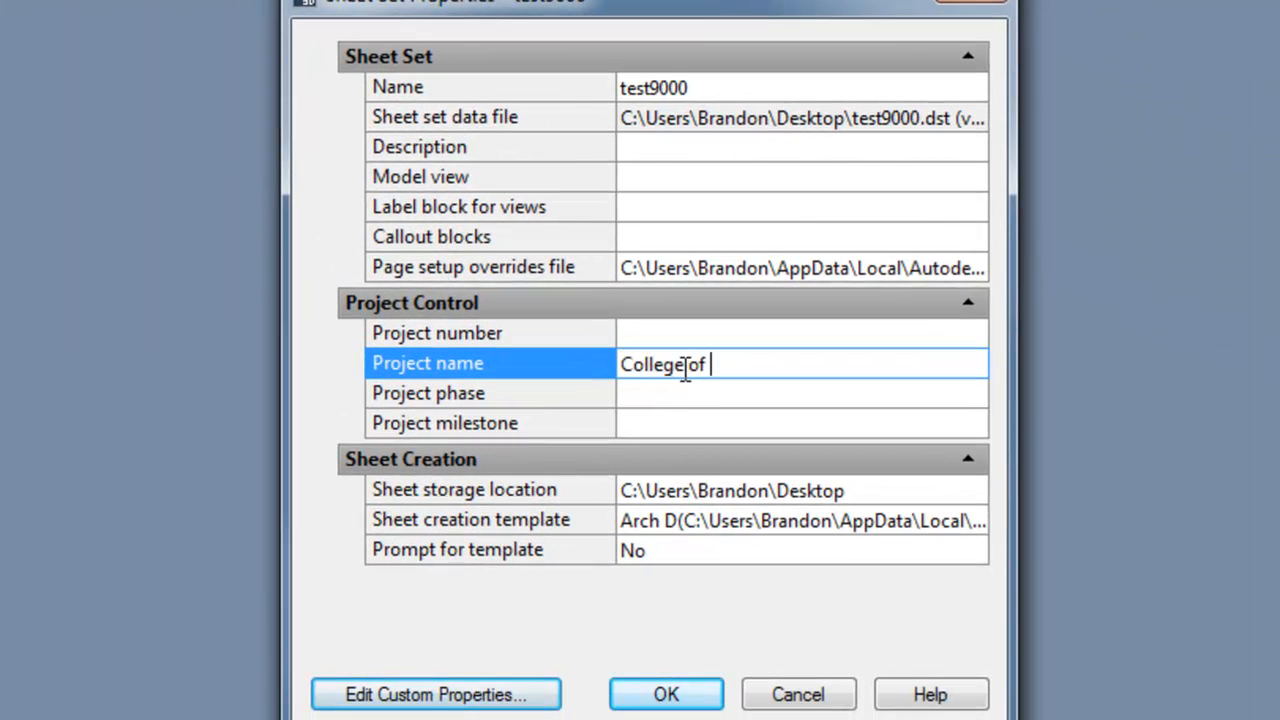
{"action": "type", "text": "Lake County"}
{"action": "left_click", "coordinate": [802, 334]}
{"action": "type", "text": "12234534"}
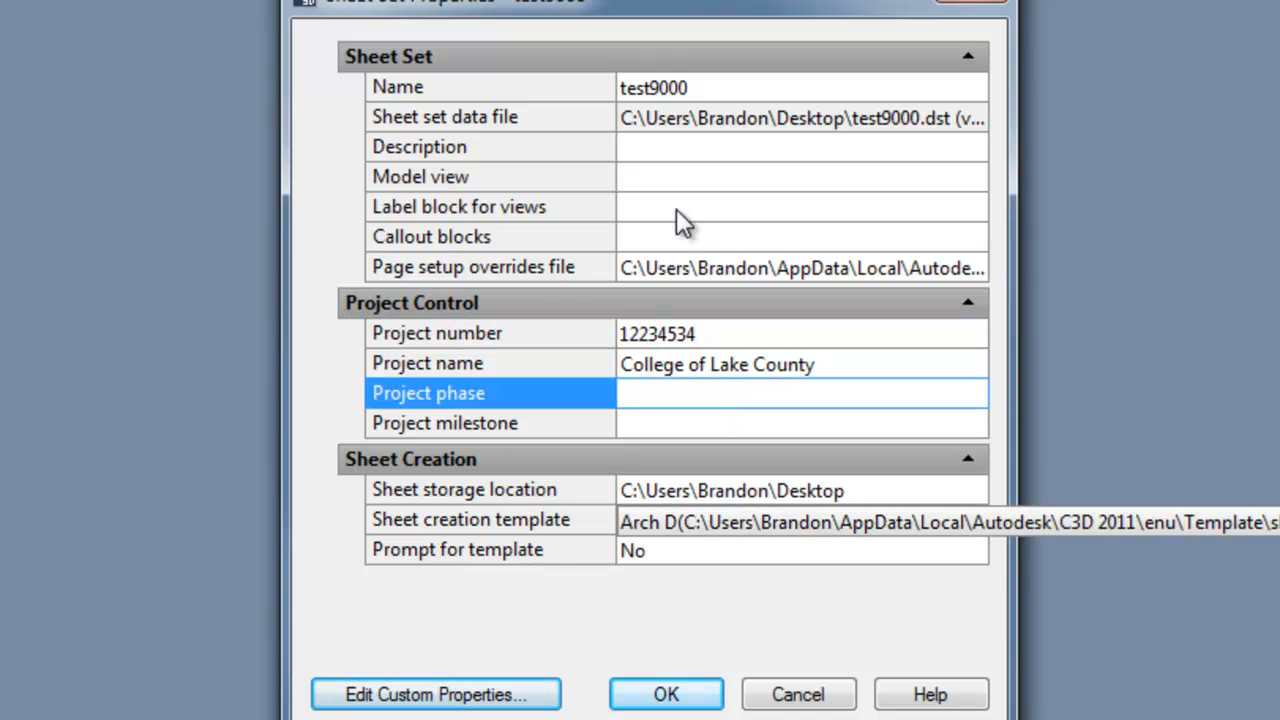
{"action": "left_click", "coordinate": [666, 694]}
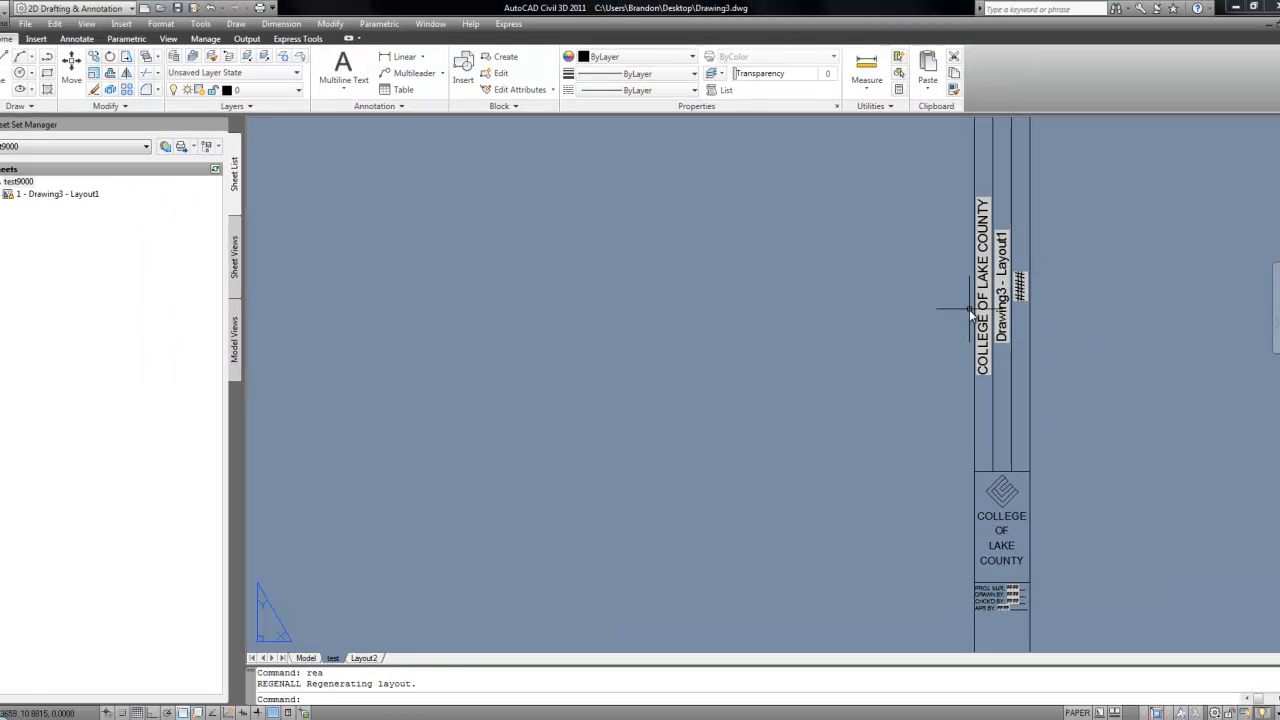
{"action": "mouse_move", "coordinate": [1028, 446]}
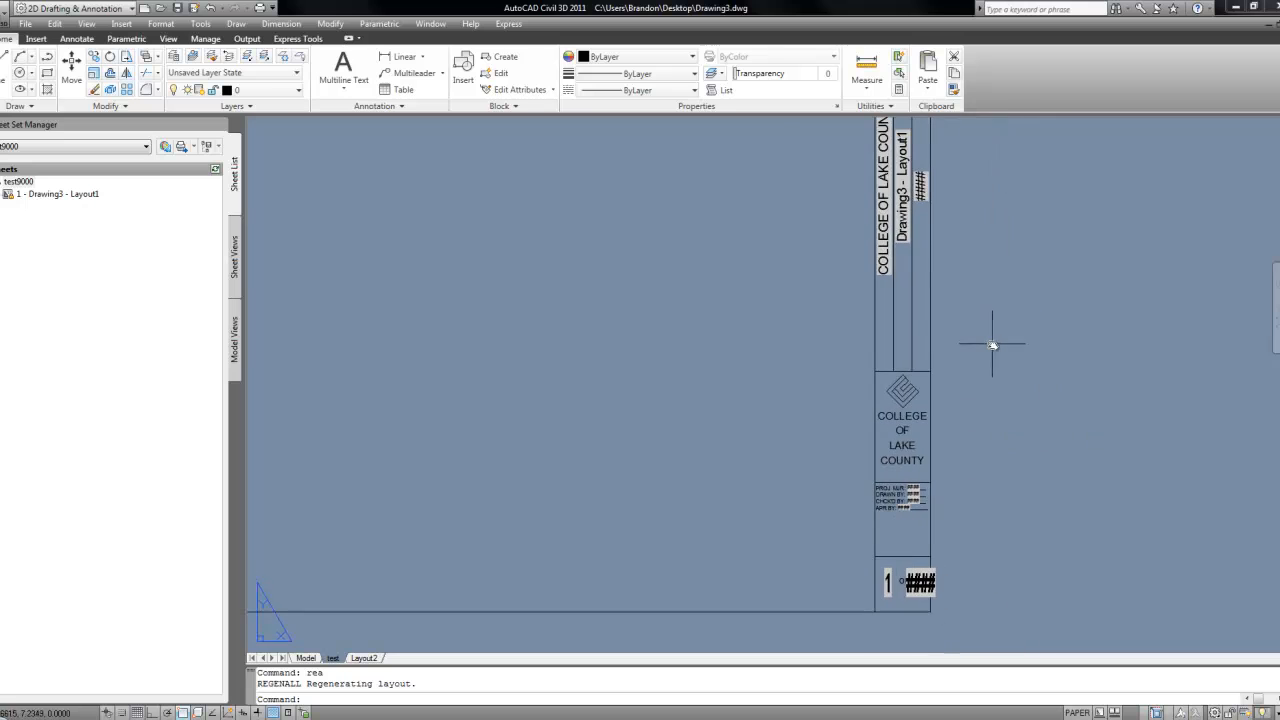
Inspect the field behind the title block's LOCATION value (####) and leave it unchanged.
{"action": "scroll", "scroll_direction": "up", "scroll_amount": 3}
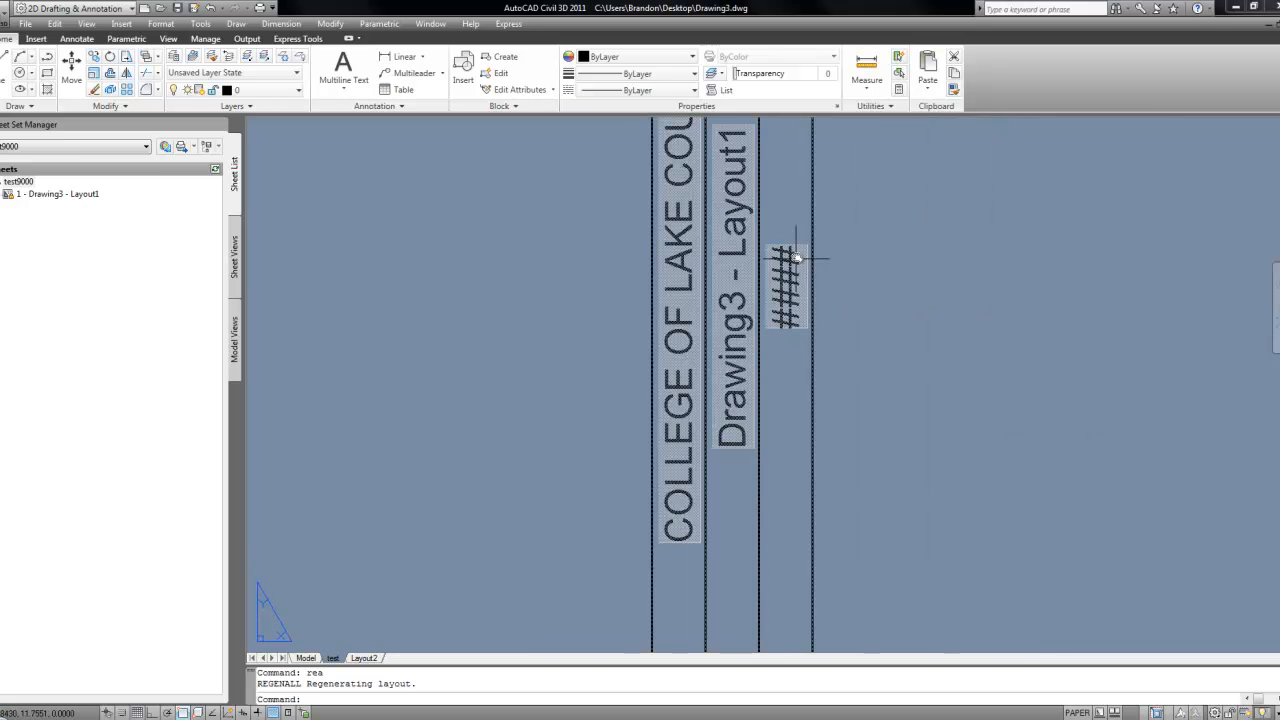
{"action": "mouse_move", "coordinate": [790, 262]}
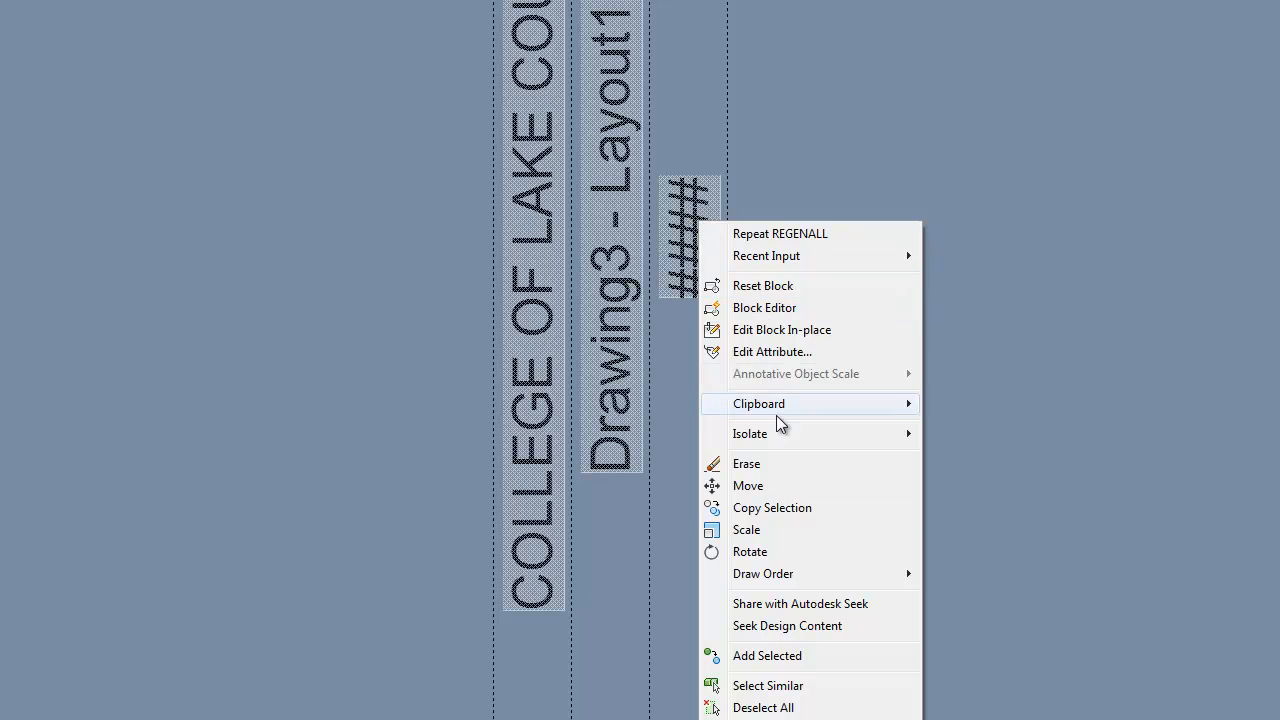
{"action": "left_click", "coordinate": [772, 352]}
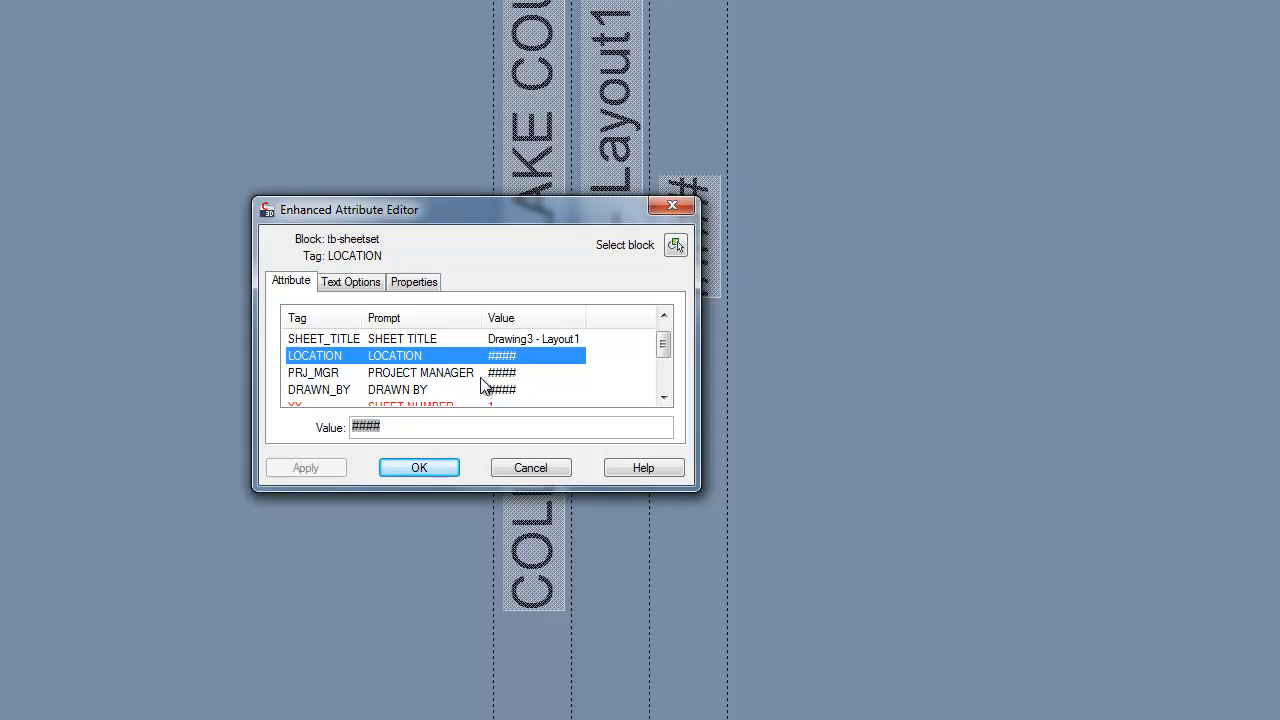
{"action": "right_click", "coordinate": [366, 426]}
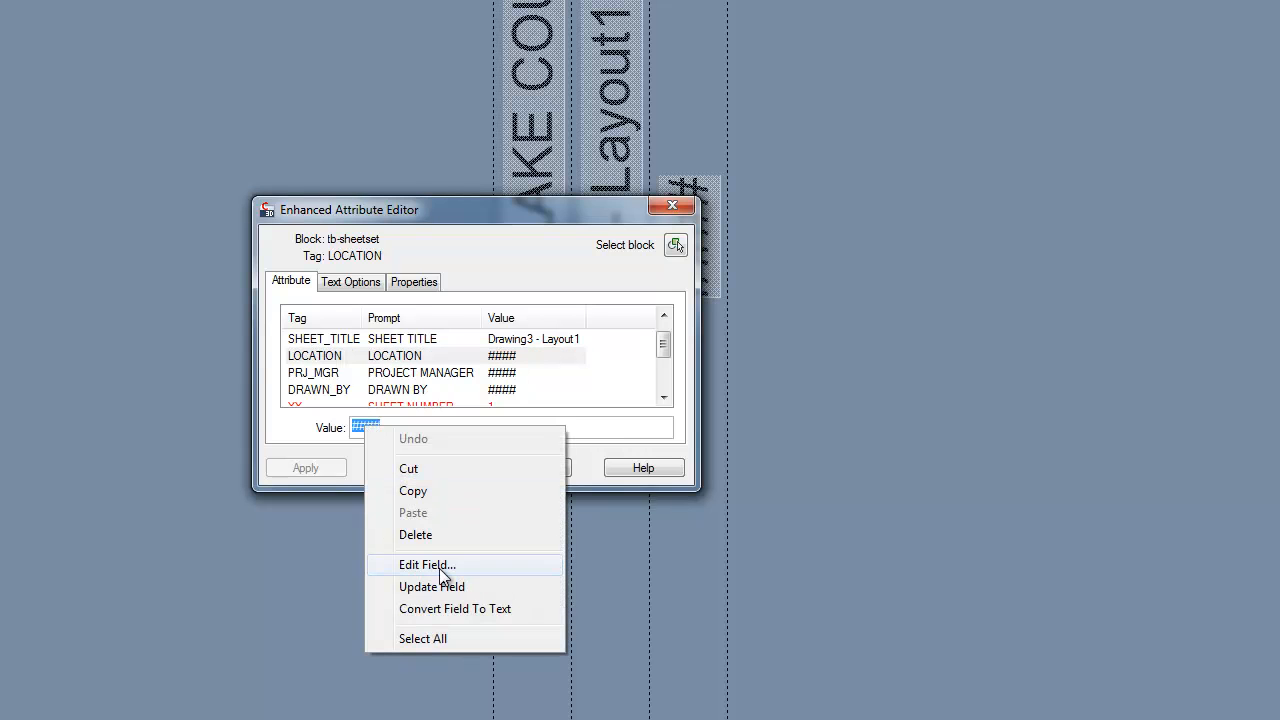
{"action": "left_click", "coordinate": [426, 564]}
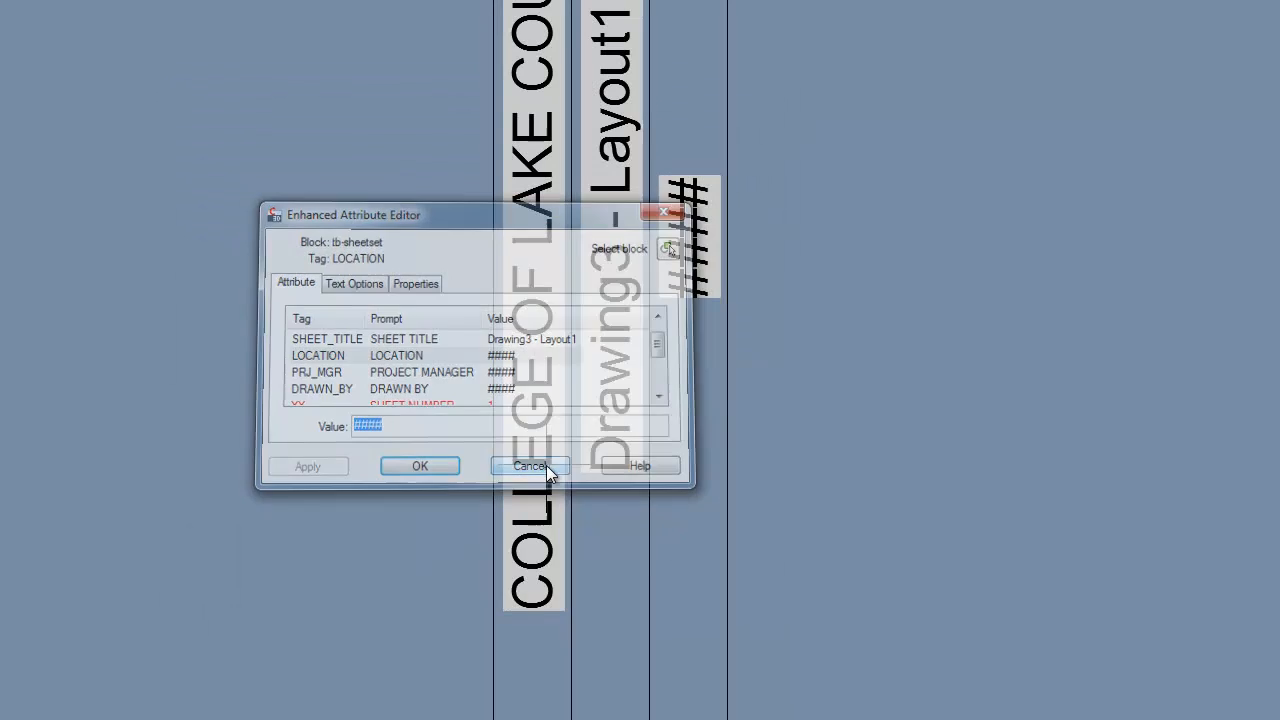
{"action": "left_click", "coordinate": [530, 466]}
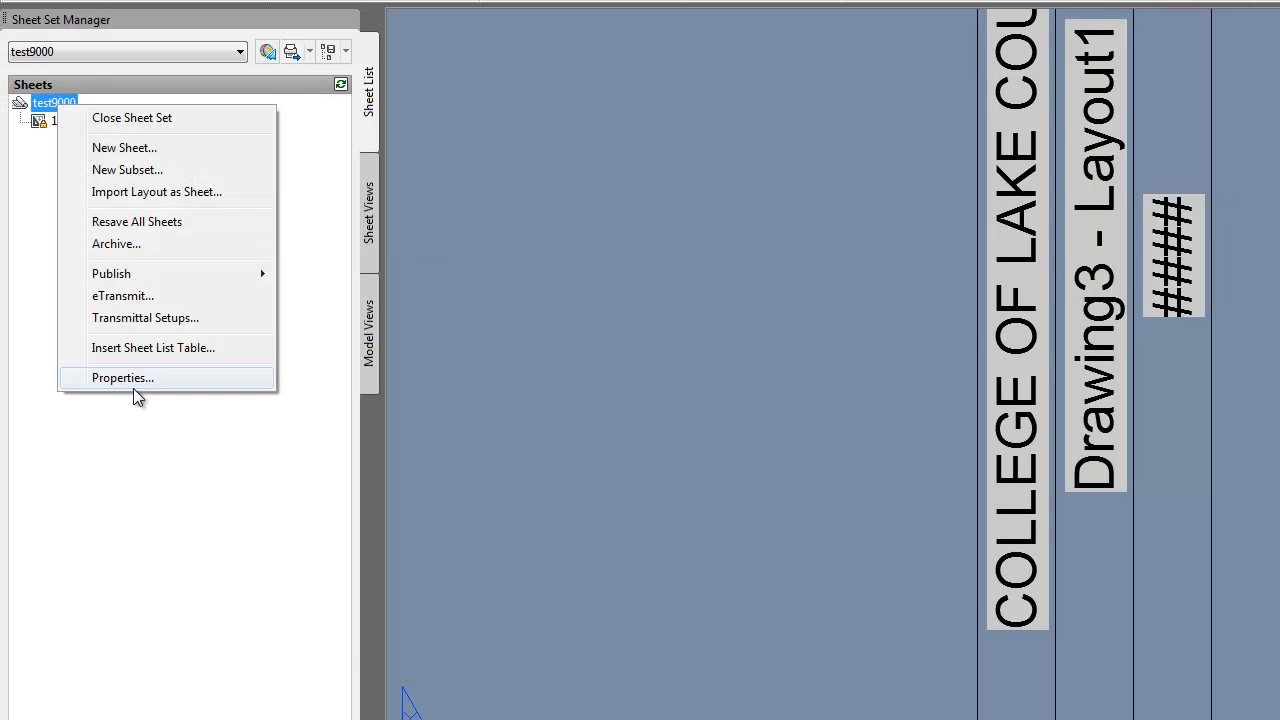
Add a custom property named LOCATION to the test9000 sheet set.
{"action": "left_click", "coordinate": [122, 376]}
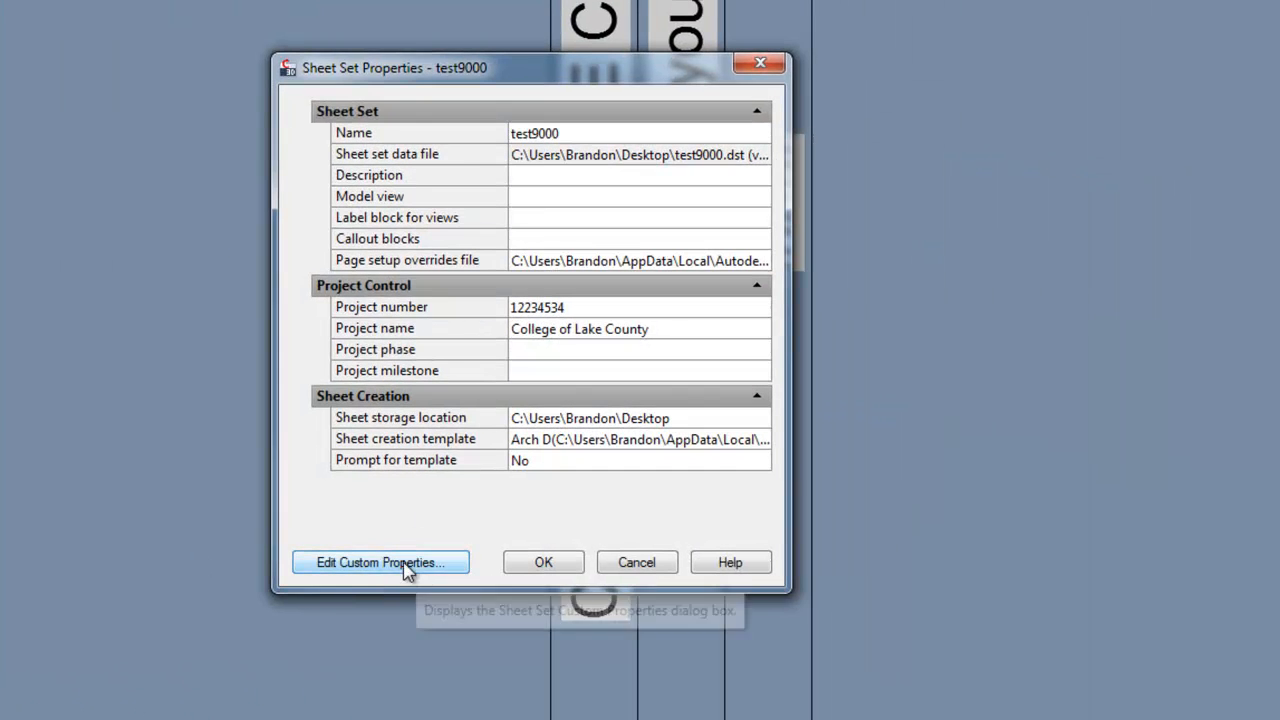
{"action": "left_click", "coordinate": [380, 562]}
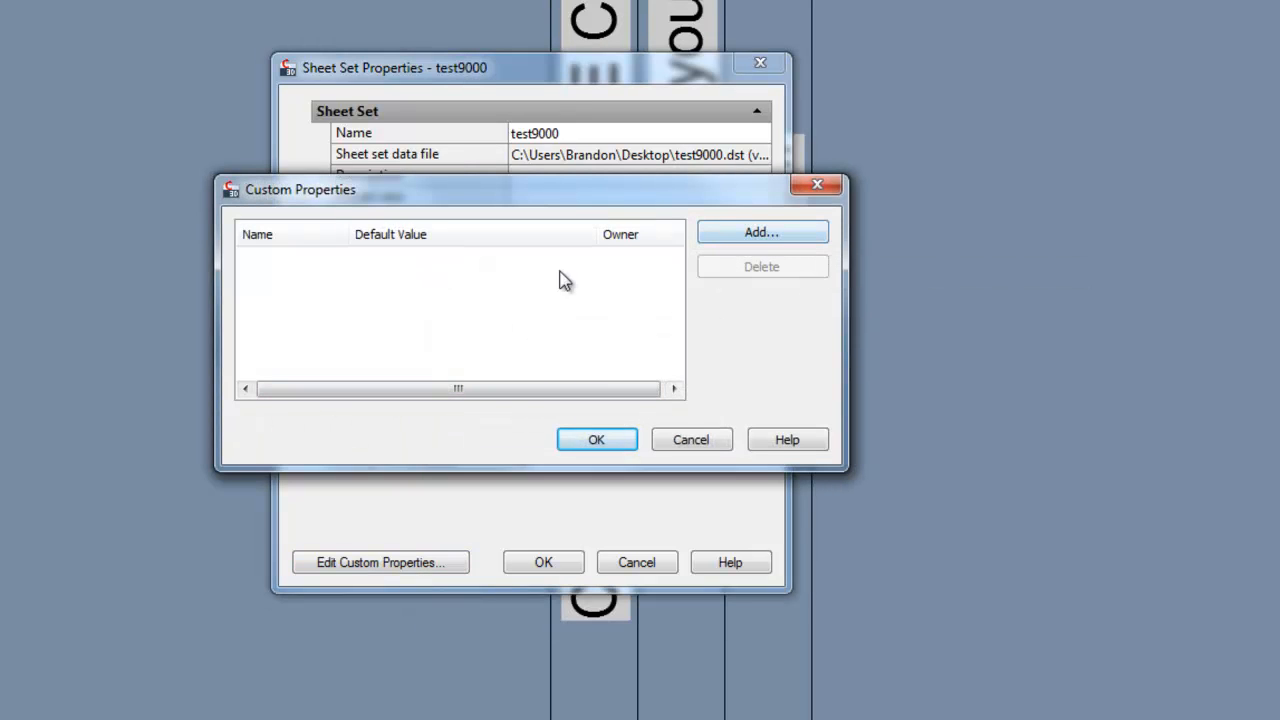
{"action": "left_click", "coordinate": [760, 232]}
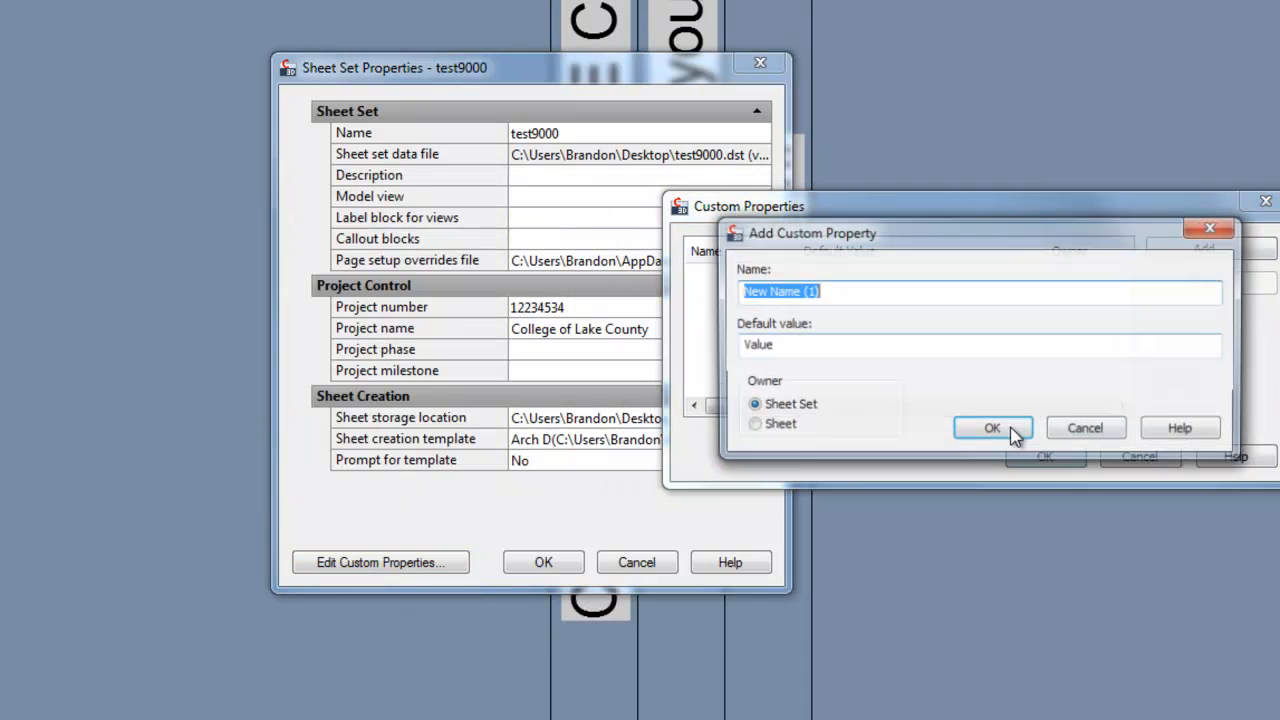
{"action": "type", "text": "local"}
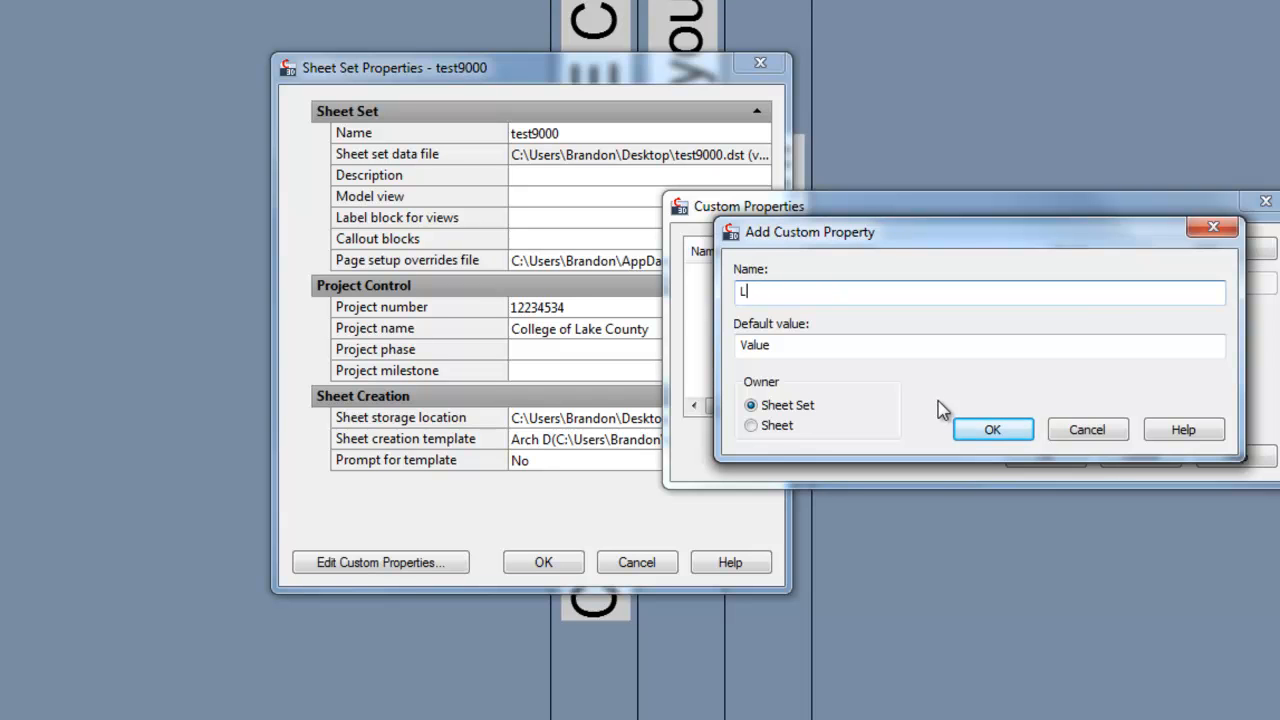
{"action": "type", "text": "OCATION"}
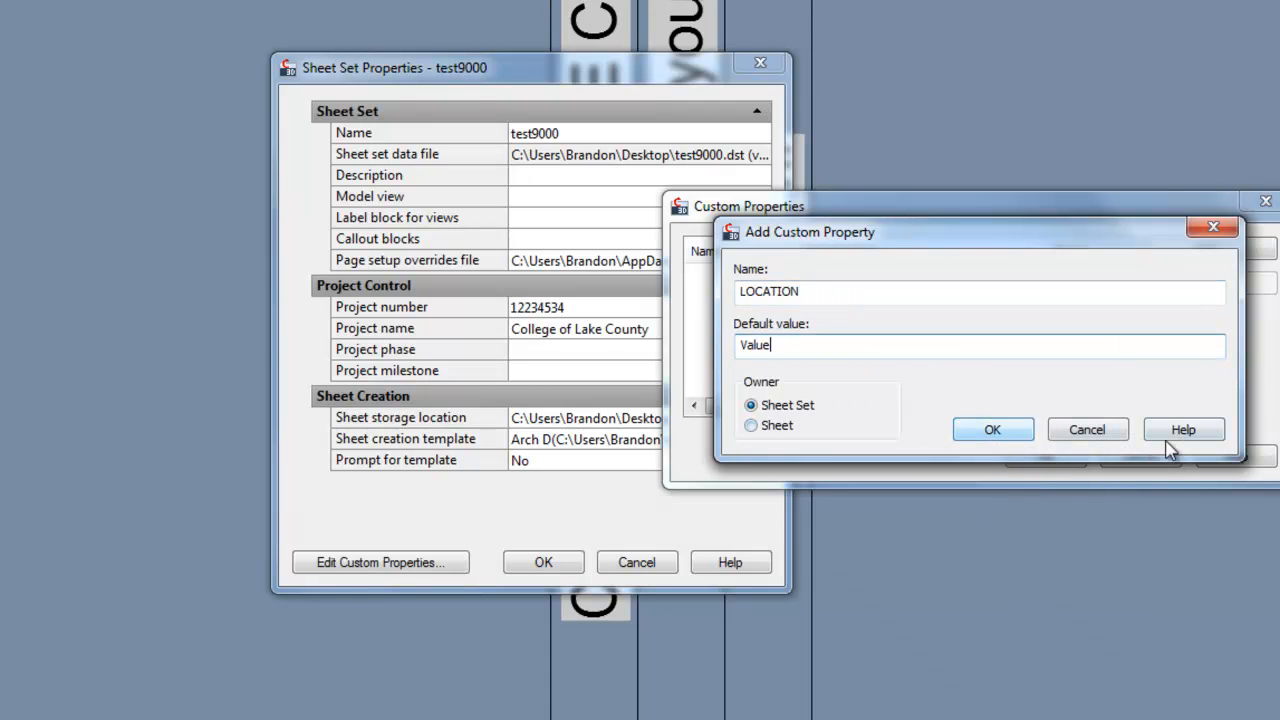
{"action": "left_click", "coordinate": [992, 428]}
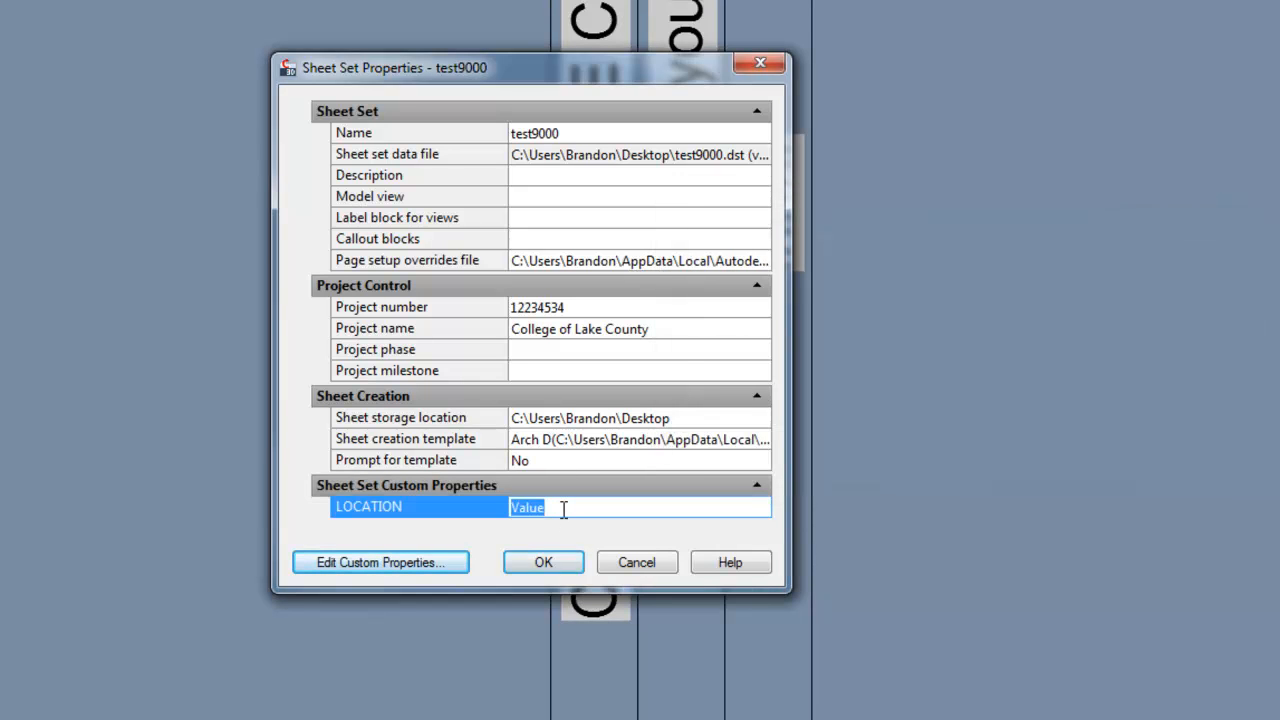
Set LOCATION's value to GRAYSLAKE, ILLINOIS and save the sheet set properties.
{"action": "type", "text": "GRAYSLAKE, ILLINOIS"}
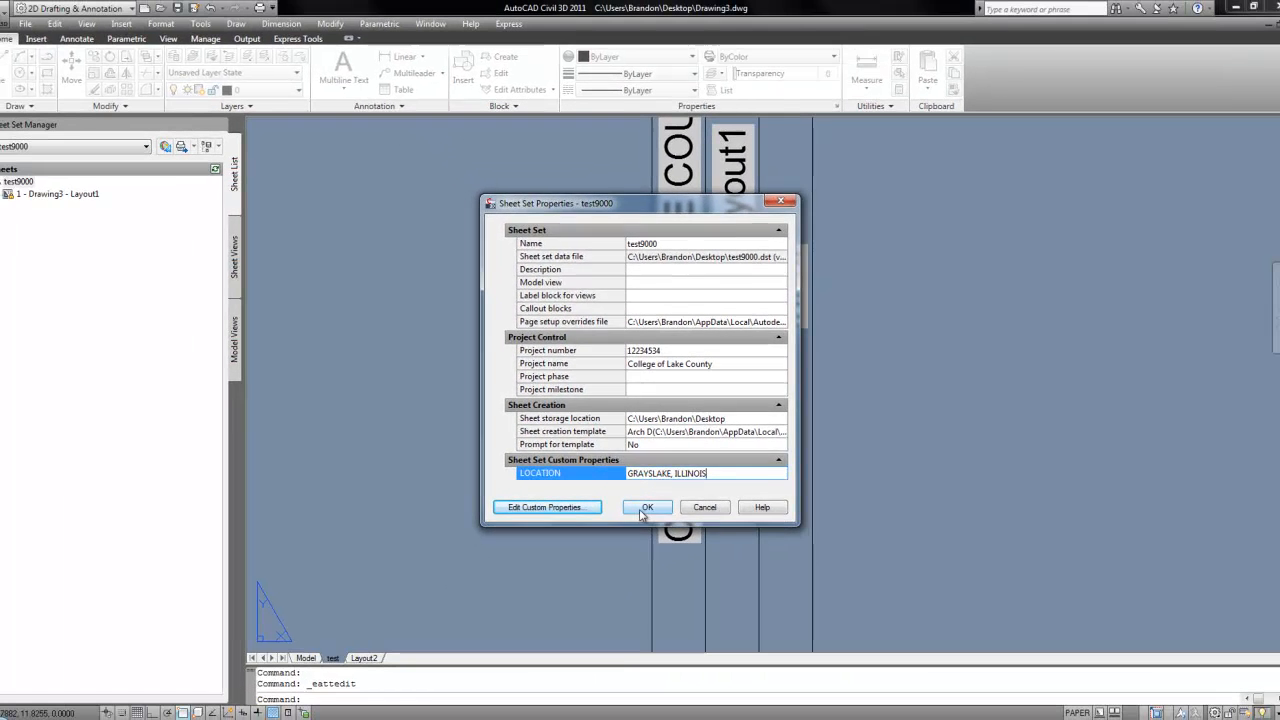
{"action": "left_click", "coordinate": [646, 508]}
{"action": "type", "text": "REA"}
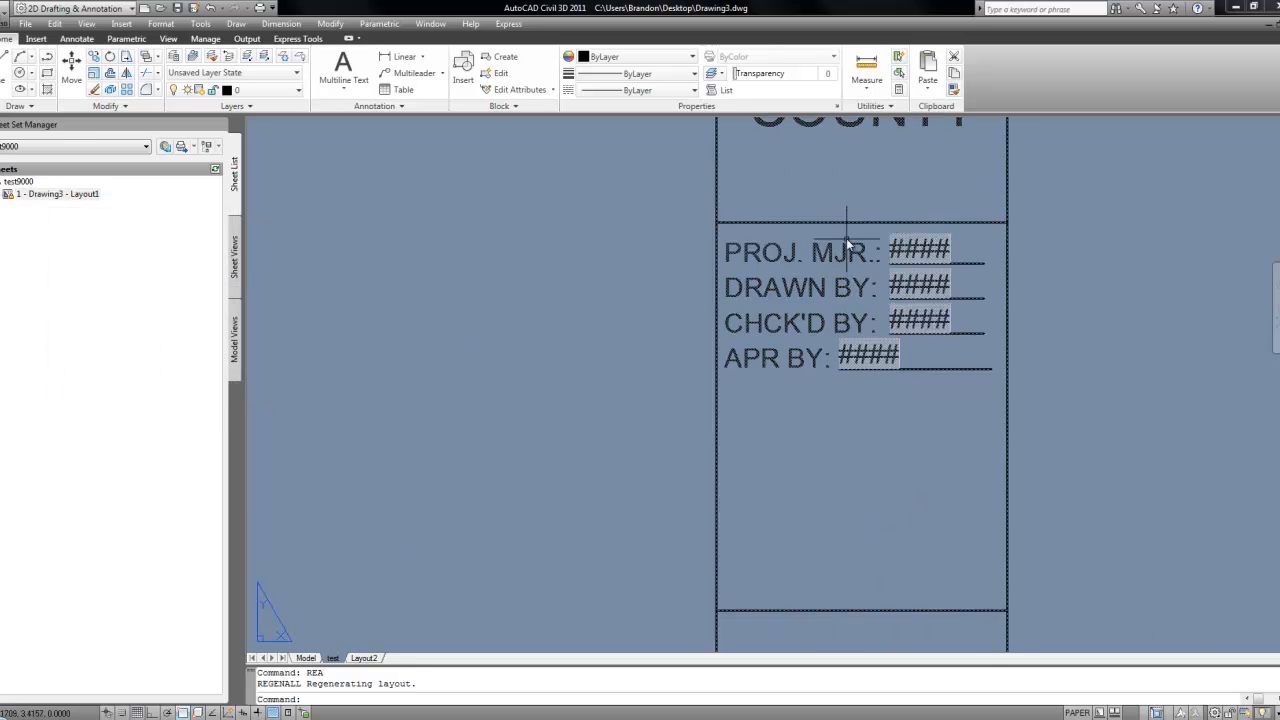
{"action": "mouse_move", "coordinate": [950, 290]}
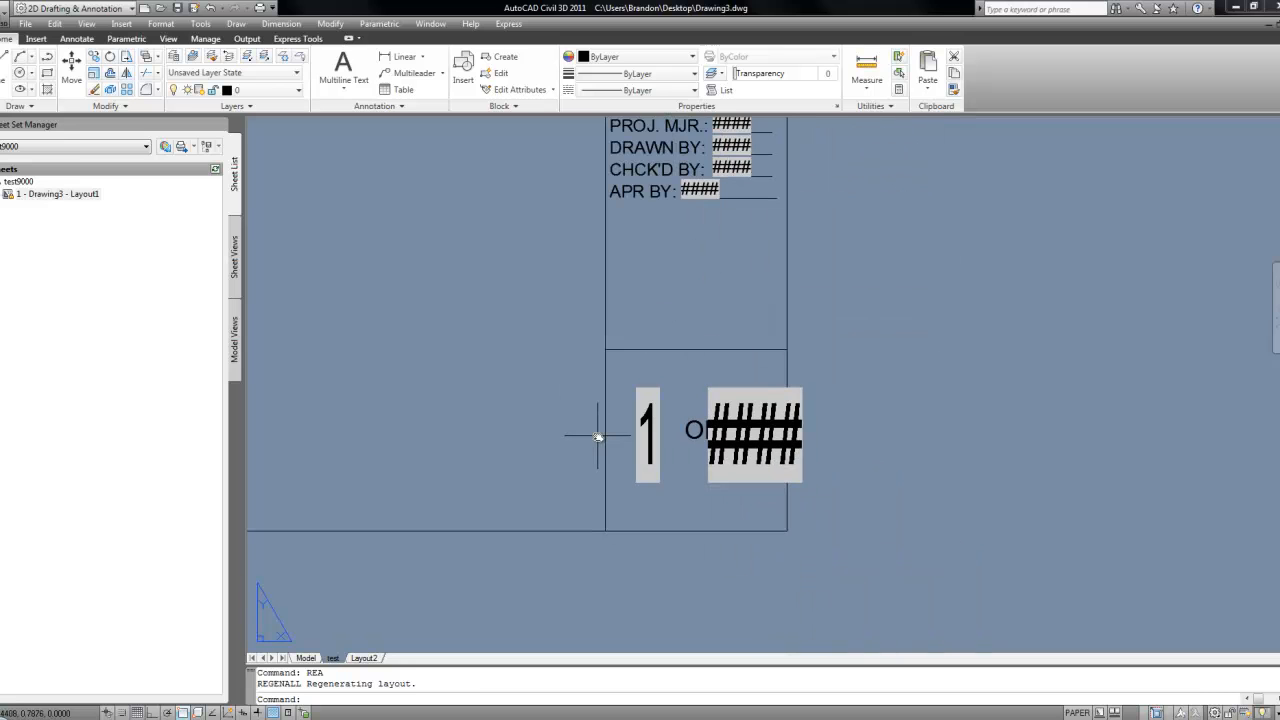
{"action": "mouse_move", "coordinate": [708, 444]}
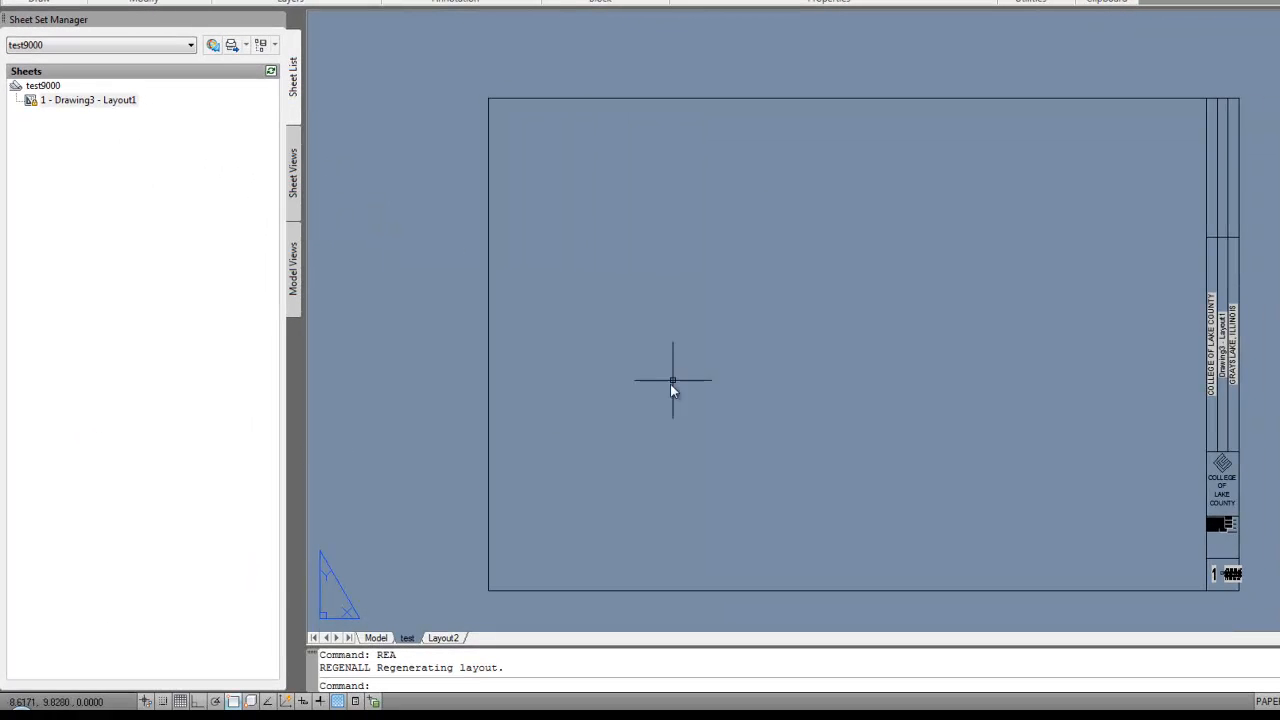
{"action": "mouse_move", "coordinate": [1192, 346]}
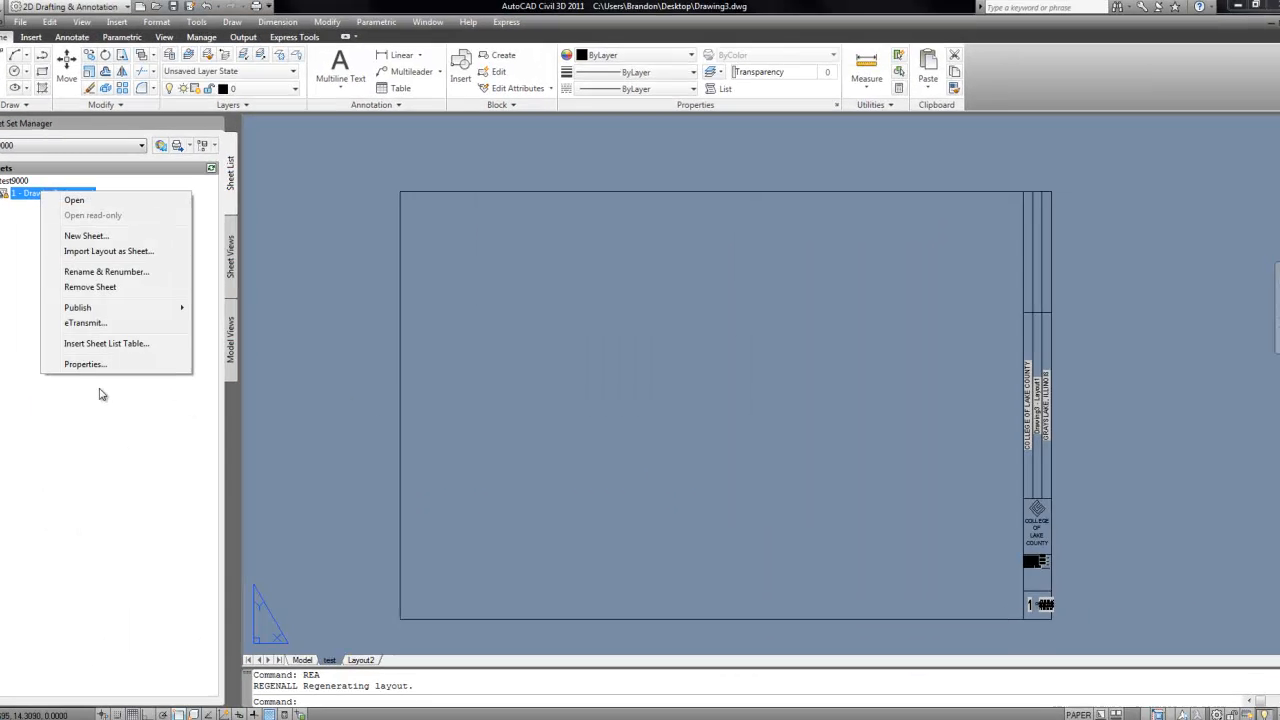
{"action": "left_click", "coordinate": [84, 364]}
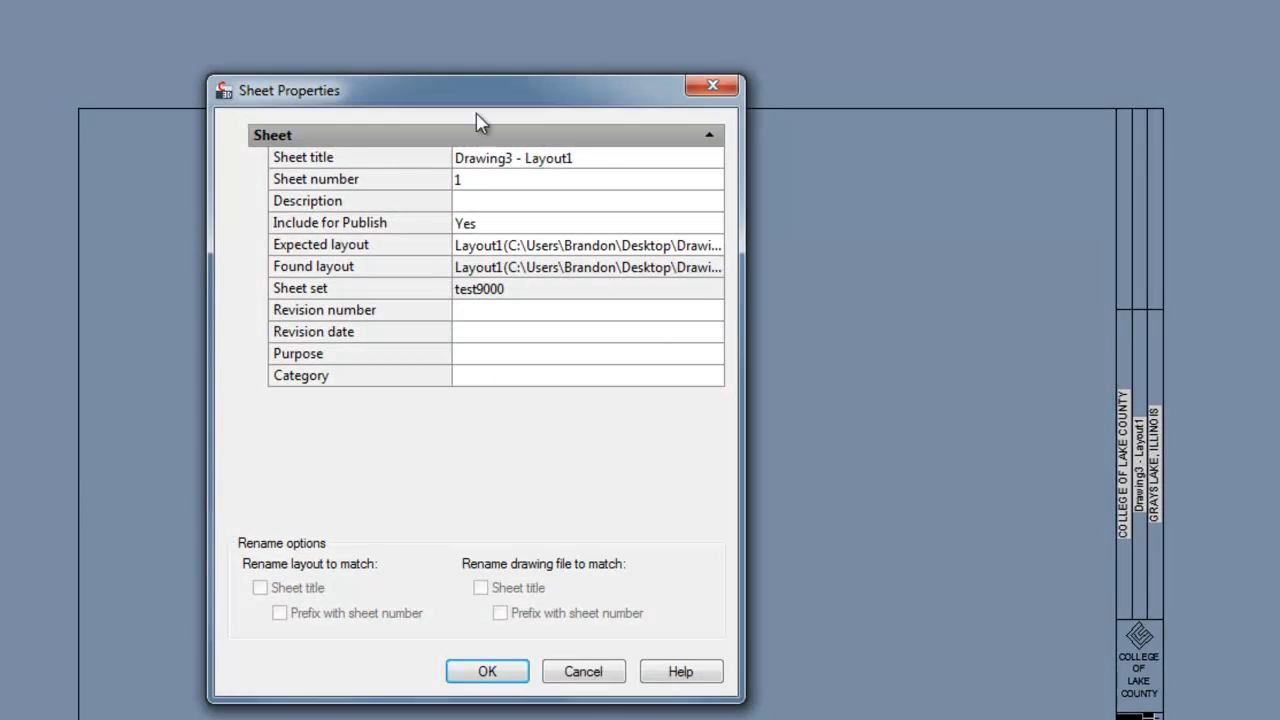
{"action": "left_click", "coordinate": [488, 672]}
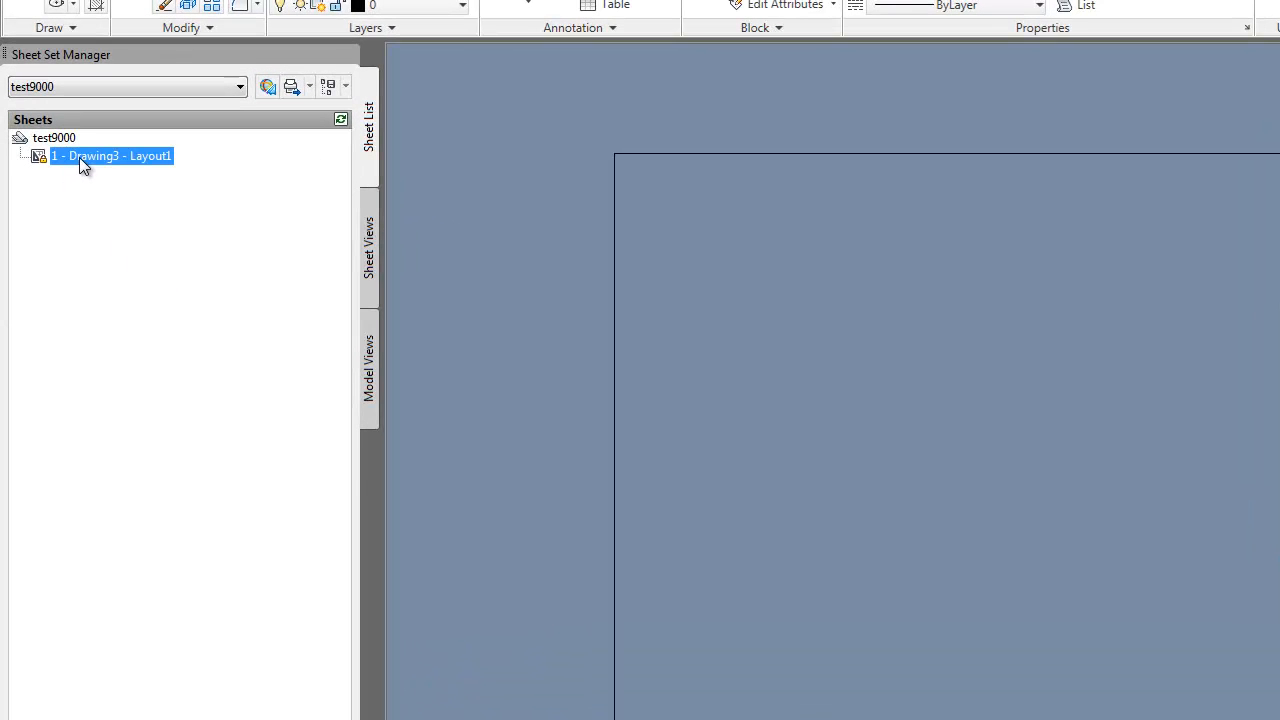
Import Drawing2 - Layout1 as a second sheet in test9000 and select it.
{"action": "right_click", "coordinate": [54, 136]}
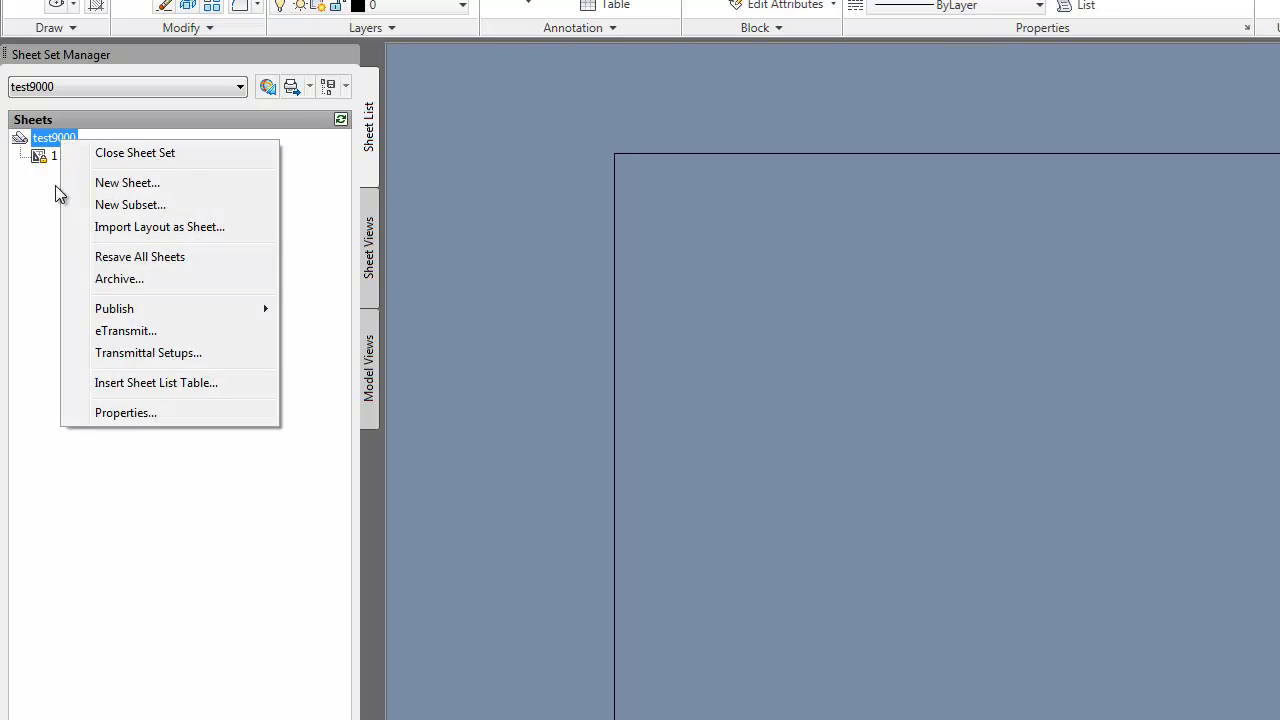
{"action": "right_click", "coordinate": [70, 156]}
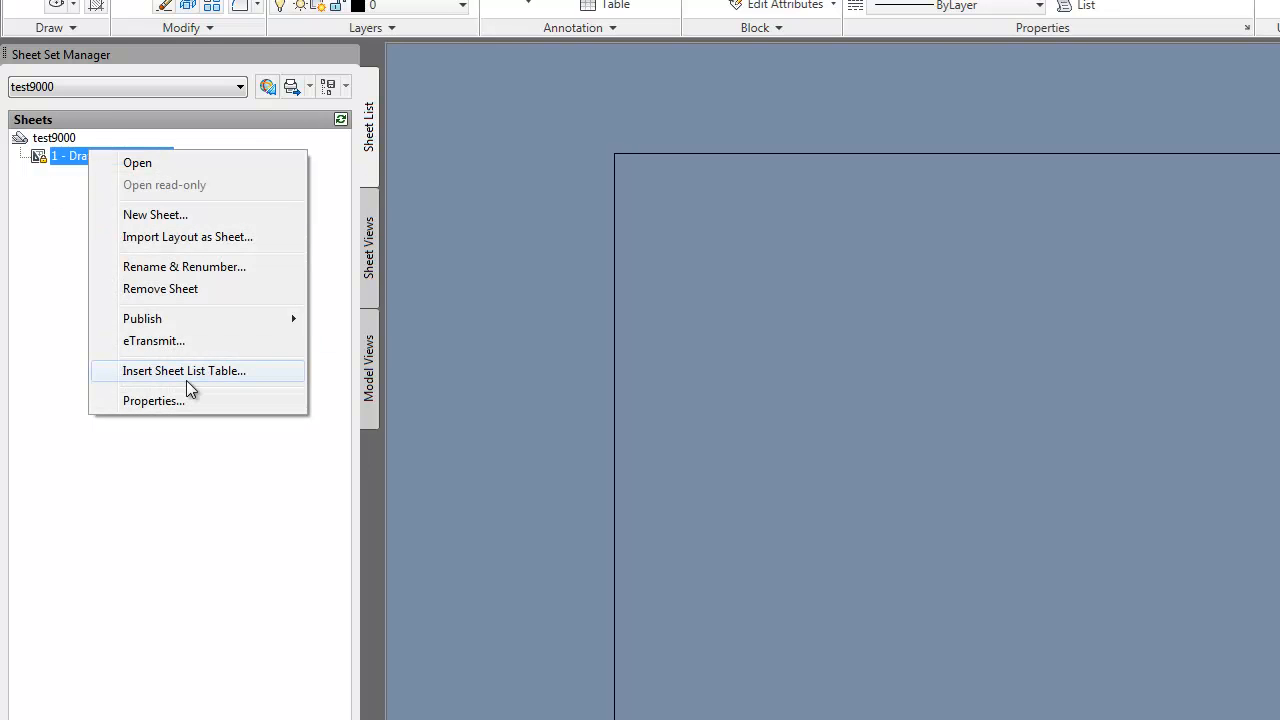
{"action": "mouse_move", "coordinate": [204, 272]}
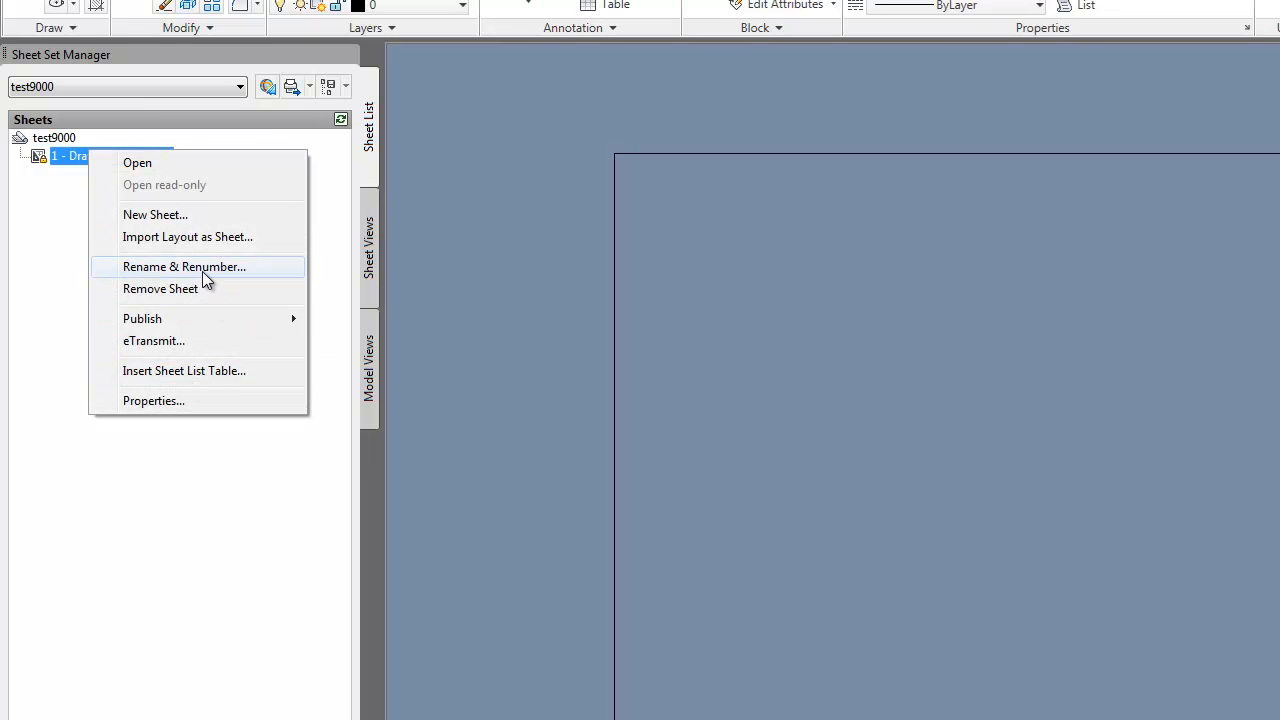
{"action": "mouse_move", "coordinate": [208, 244]}
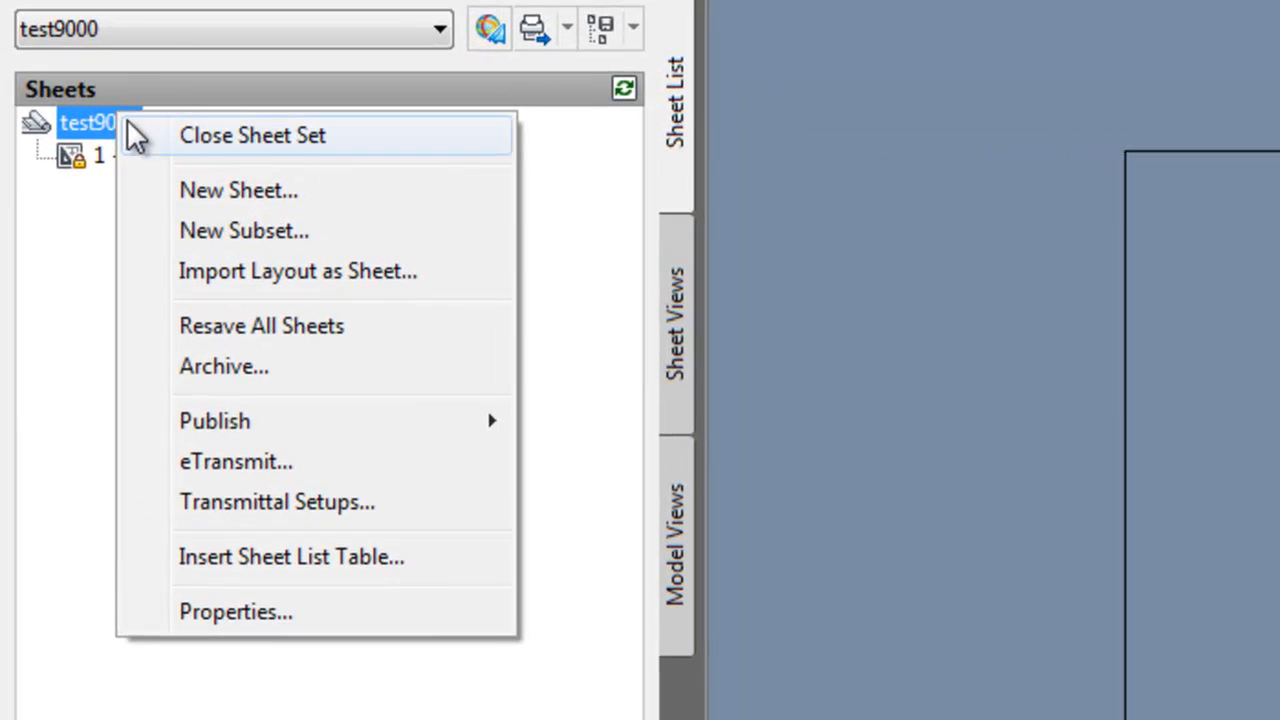
{"action": "mouse_move", "coordinate": [330, 500]}
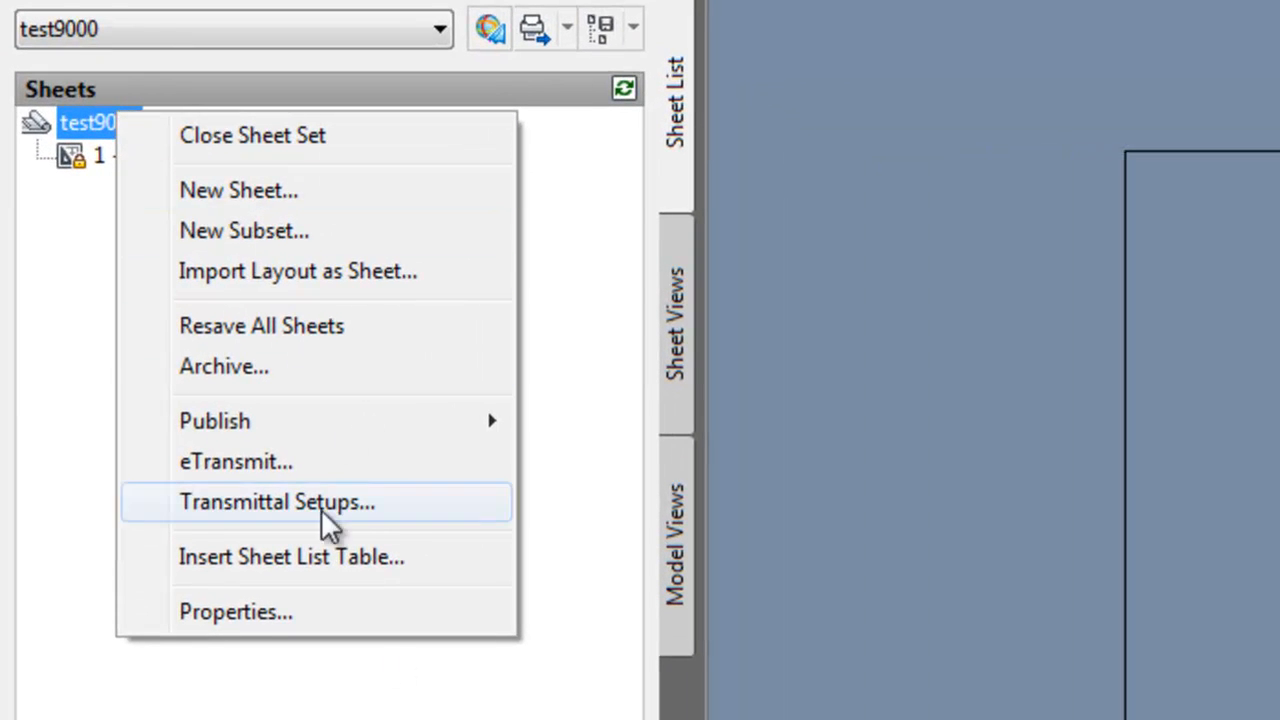
{"action": "left_click", "coordinate": [298, 270]}
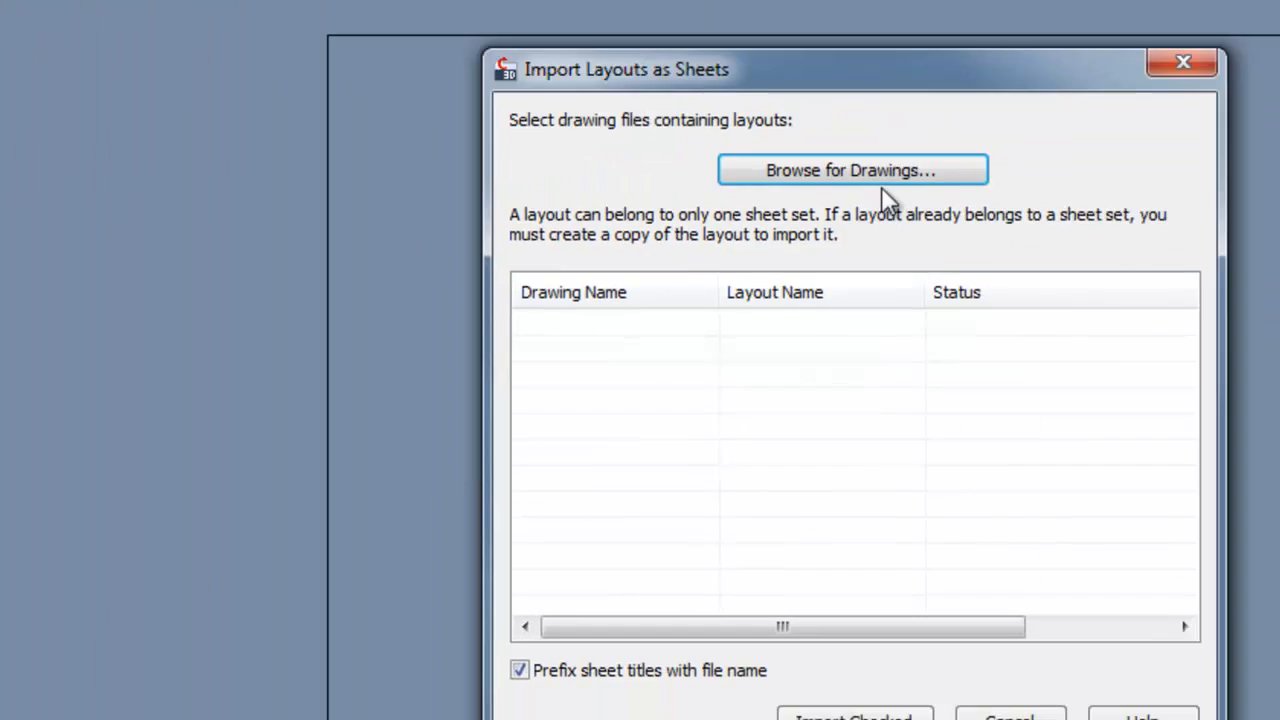
{"action": "left_click", "coordinate": [852, 170]}
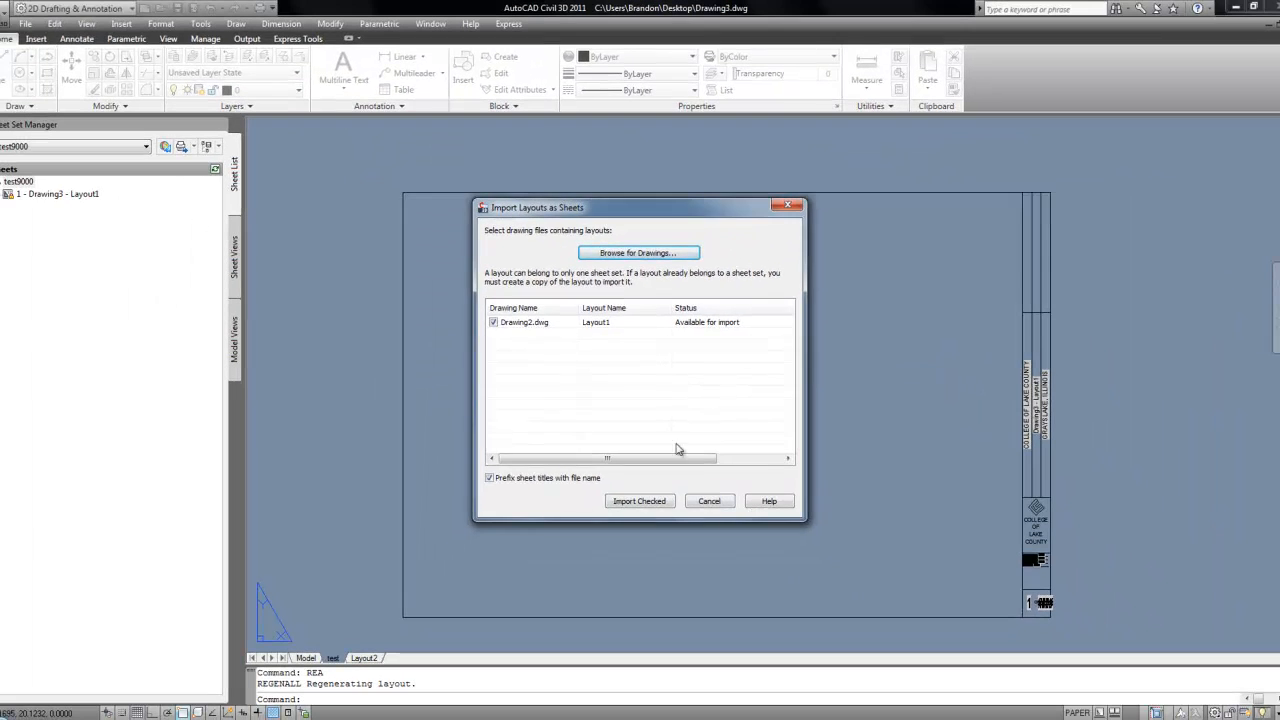
{"action": "left_click", "coordinate": [640, 500]}
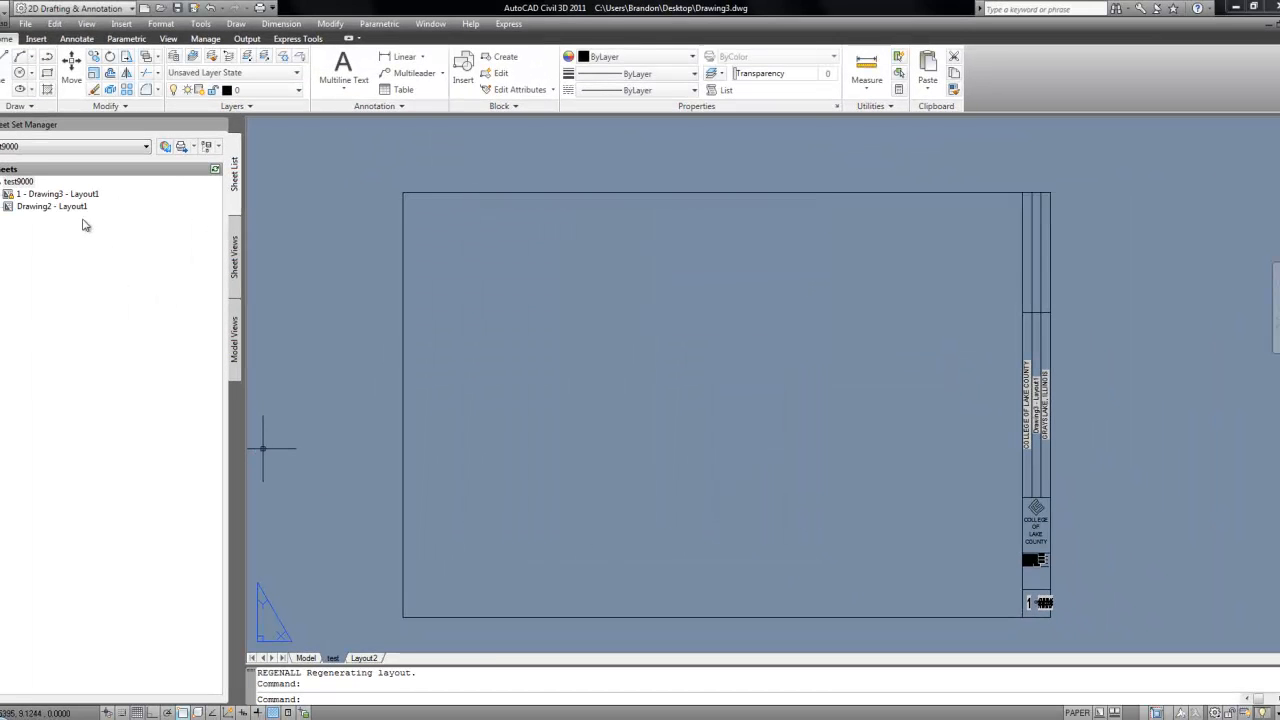
{"action": "left_click", "coordinate": [56, 192]}
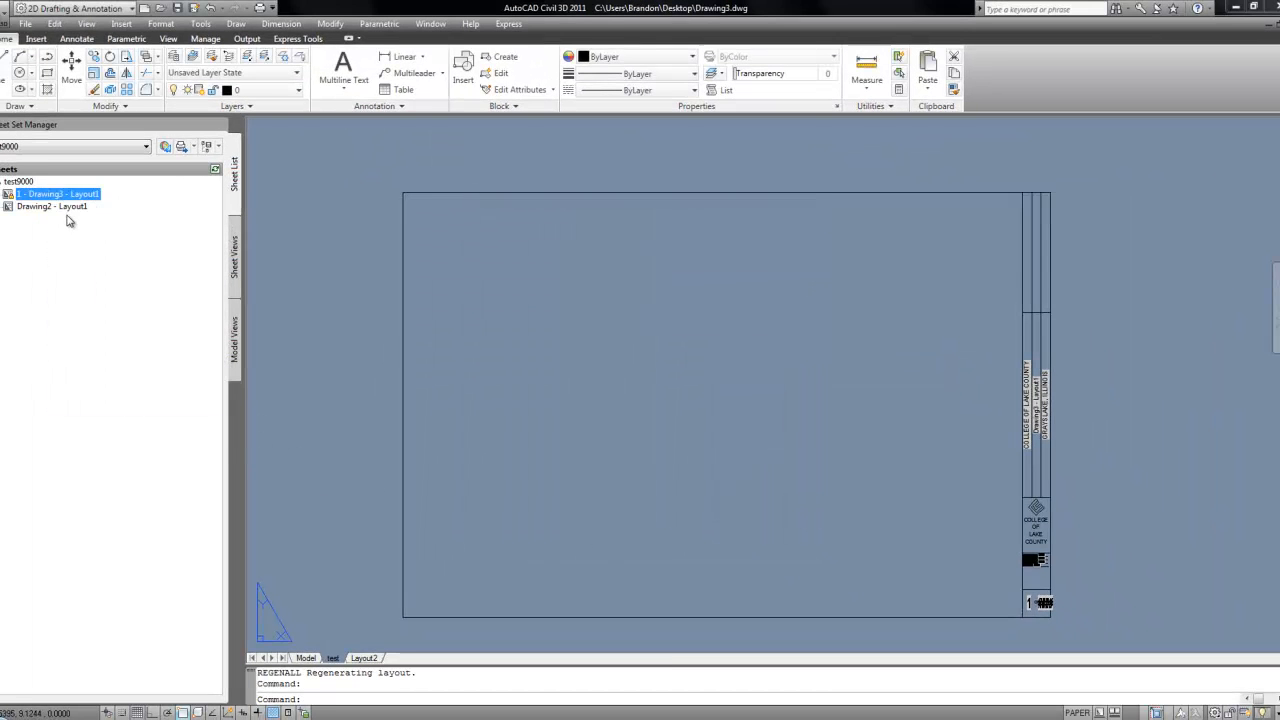
Open the Drawing2 sheet and insert the tb-sheetset title block with prefilled attributes.
{"action": "right_click", "coordinate": [50, 206]}
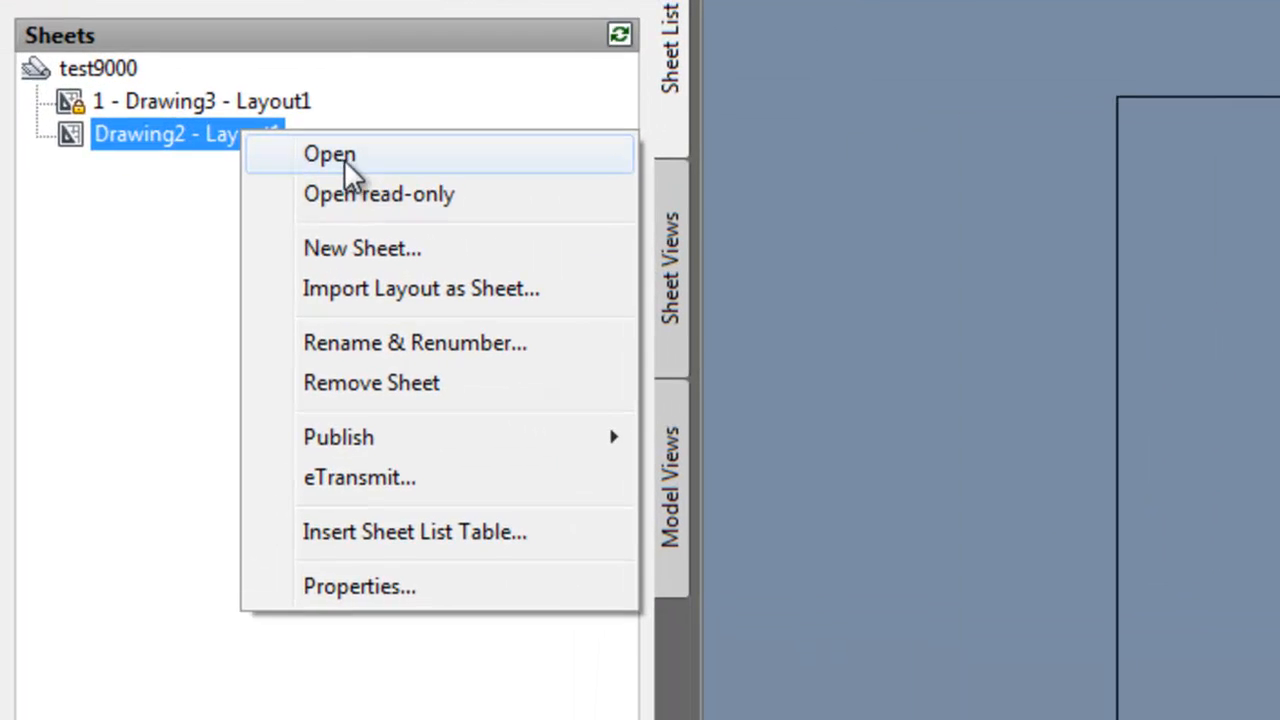
{"action": "left_click", "coordinate": [328, 152]}
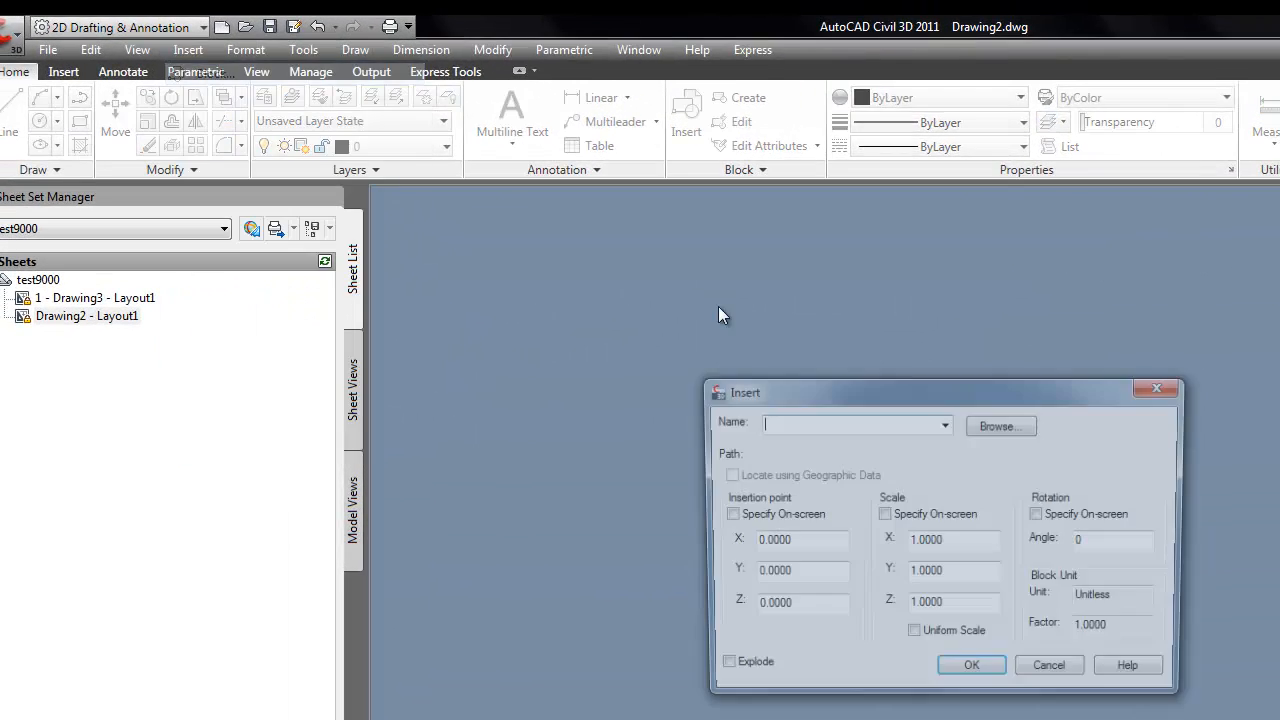
{"action": "left_click", "coordinate": [1000, 424]}
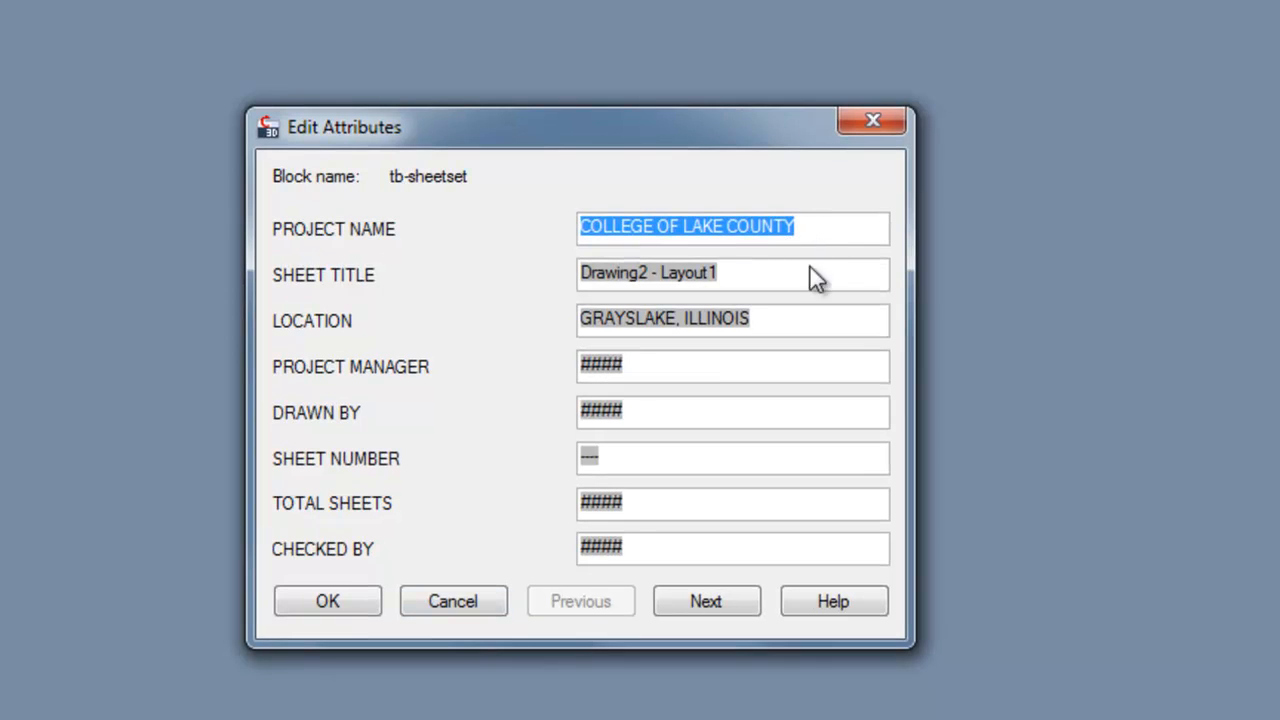
{"action": "mouse_move", "coordinate": [796, 318]}
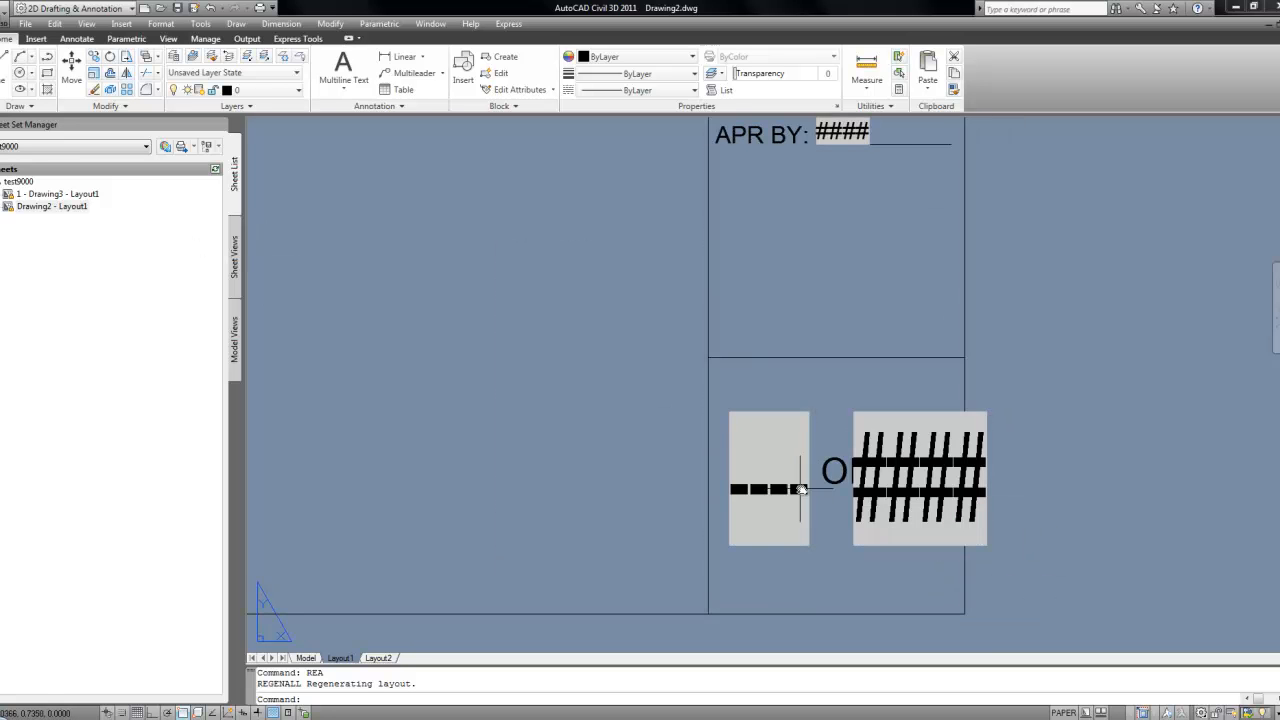
Set Drawing2 - Layout1's sheet number to 2 in its sheet properties.
{"action": "right_click", "coordinate": [52, 206]}
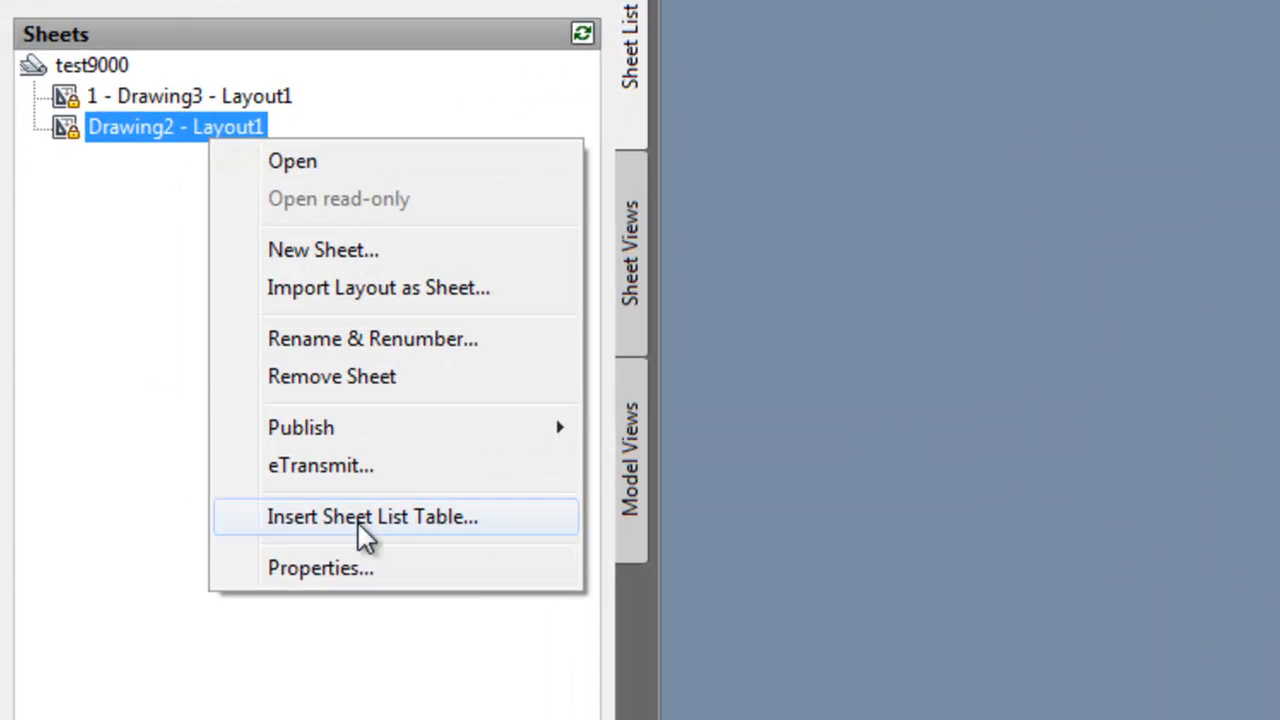
{"action": "left_click", "coordinate": [320, 568]}
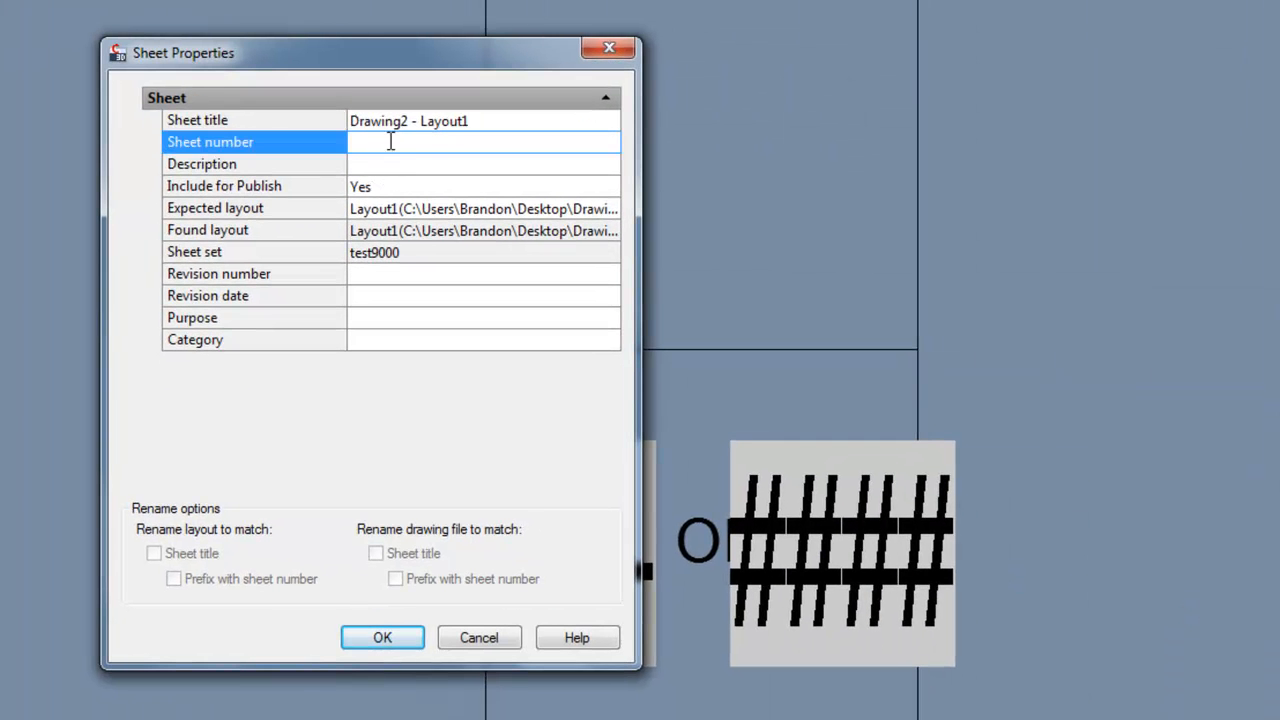
{"action": "type", "text": "2"}
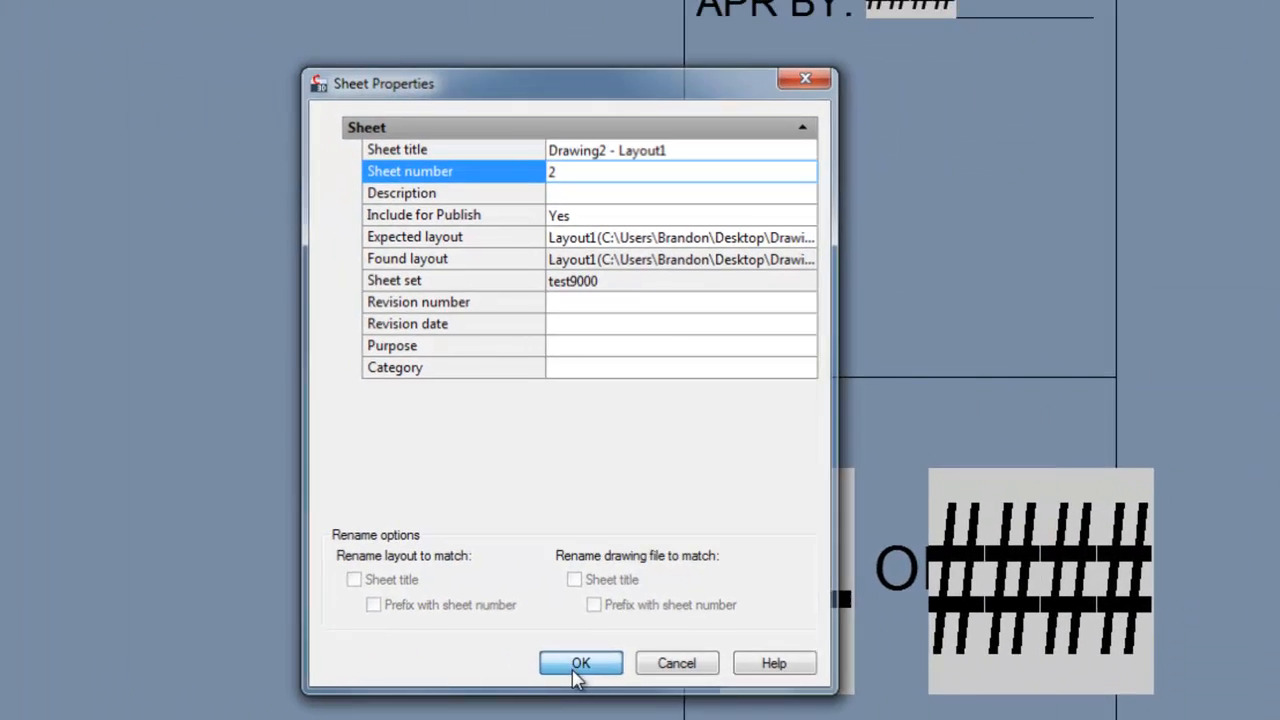
{"action": "left_click", "coordinate": [580, 664]}
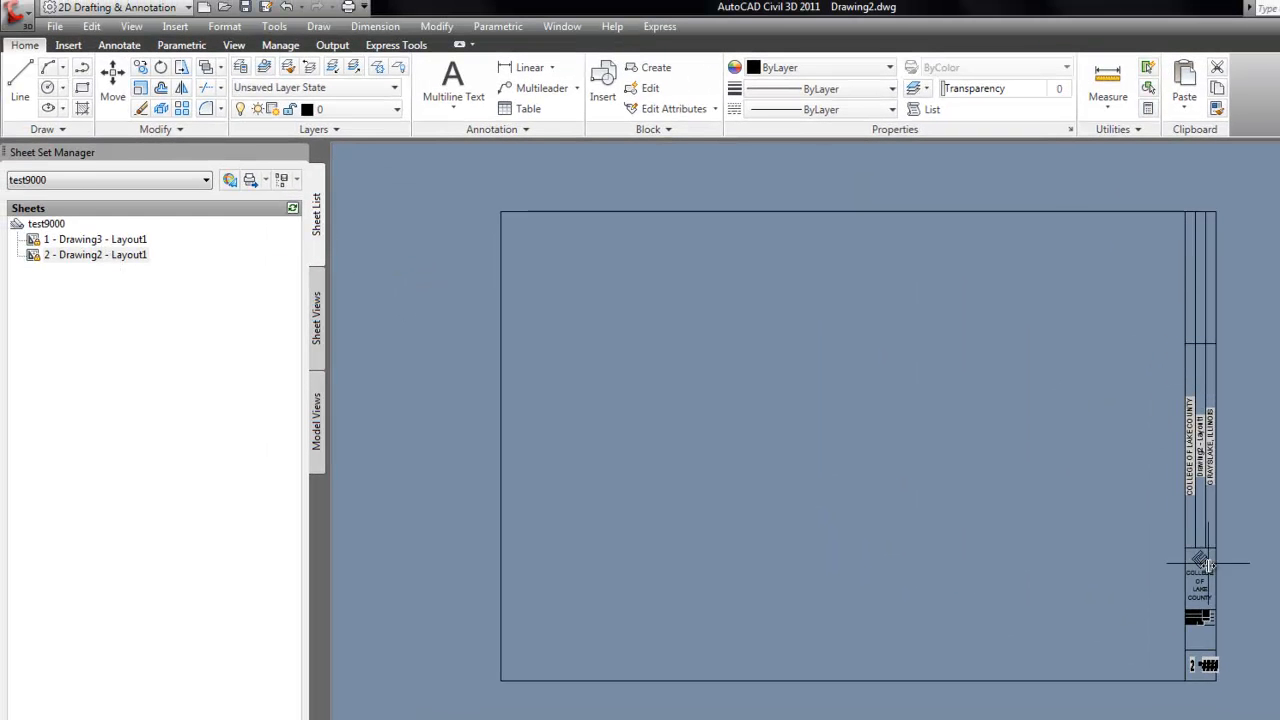
Close Drawing2.dwg via File > Close, saving its changes.
{"action": "right_click", "coordinate": [96, 254]}
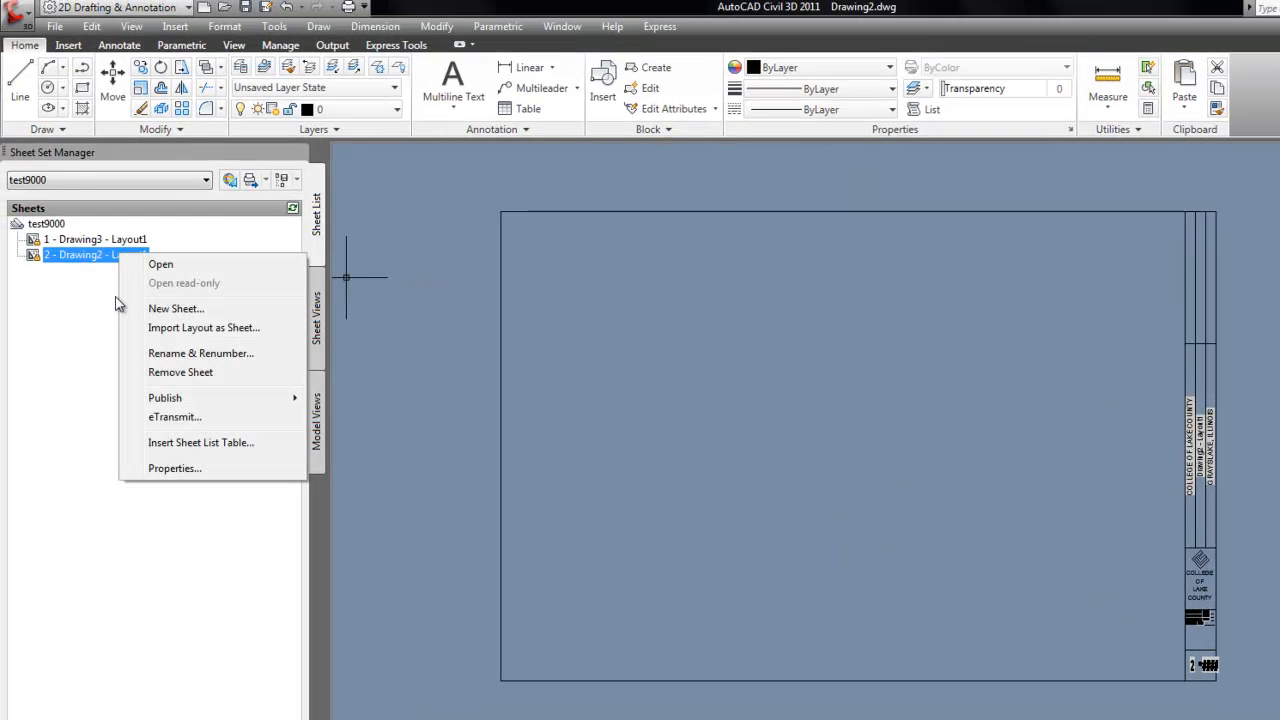
{"action": "left_click", "coordinate": [54, 26]}
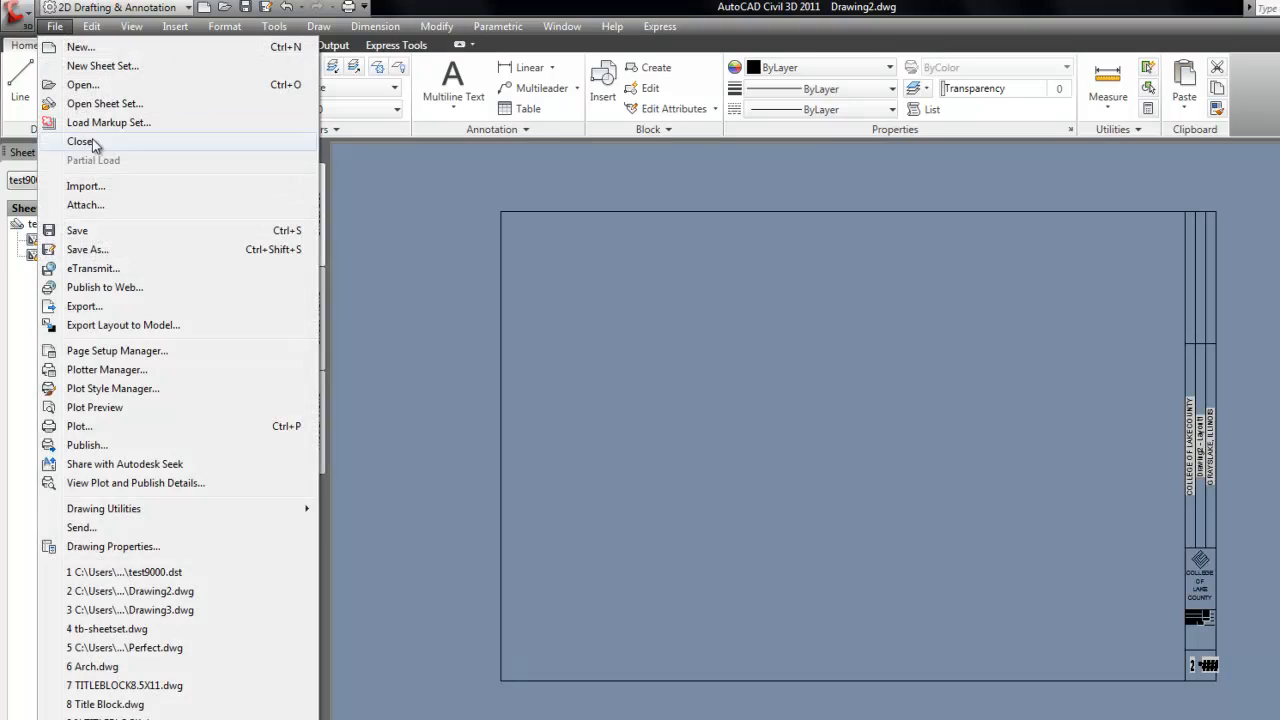
{"action": "left_click", "coordinate": [80, 140]}
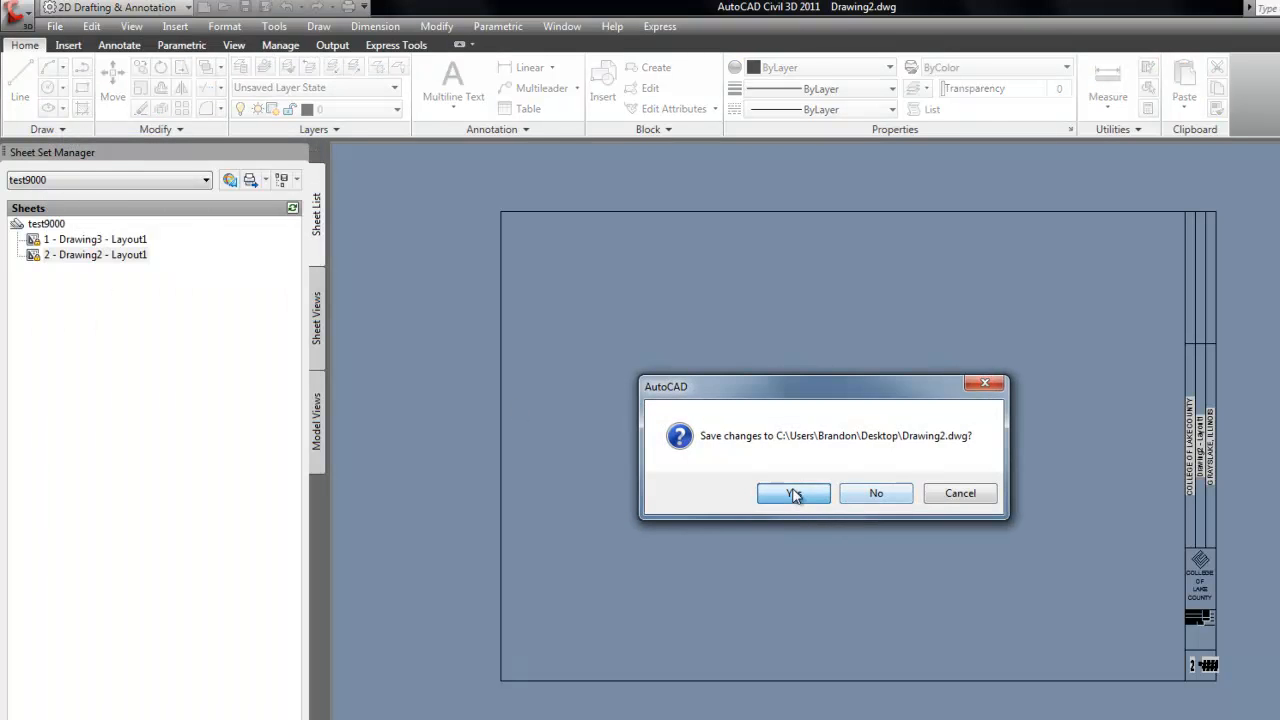
{"action": "left_click", "coordinate": [792, 492]}
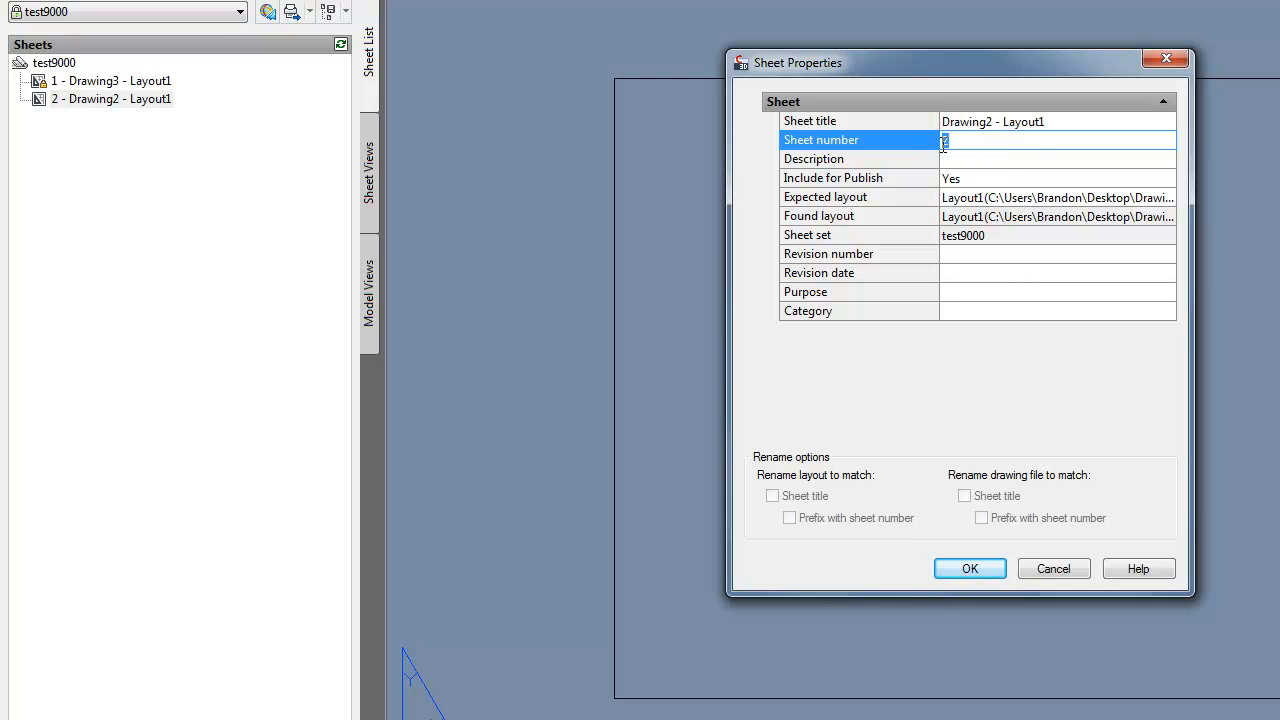
Renumber the Drawing2 sheet to 9.
{"action": "type", "text": "9"}
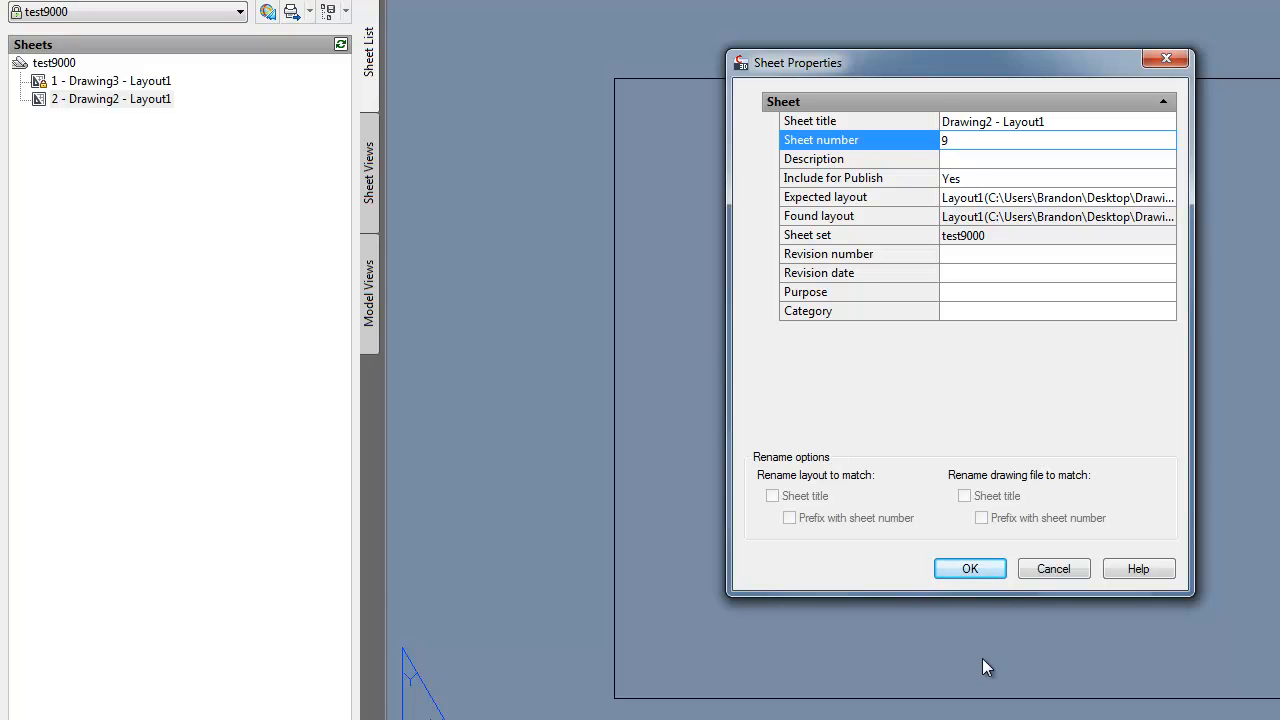
{"action": "left_click", "coordinate": [968, 568]}
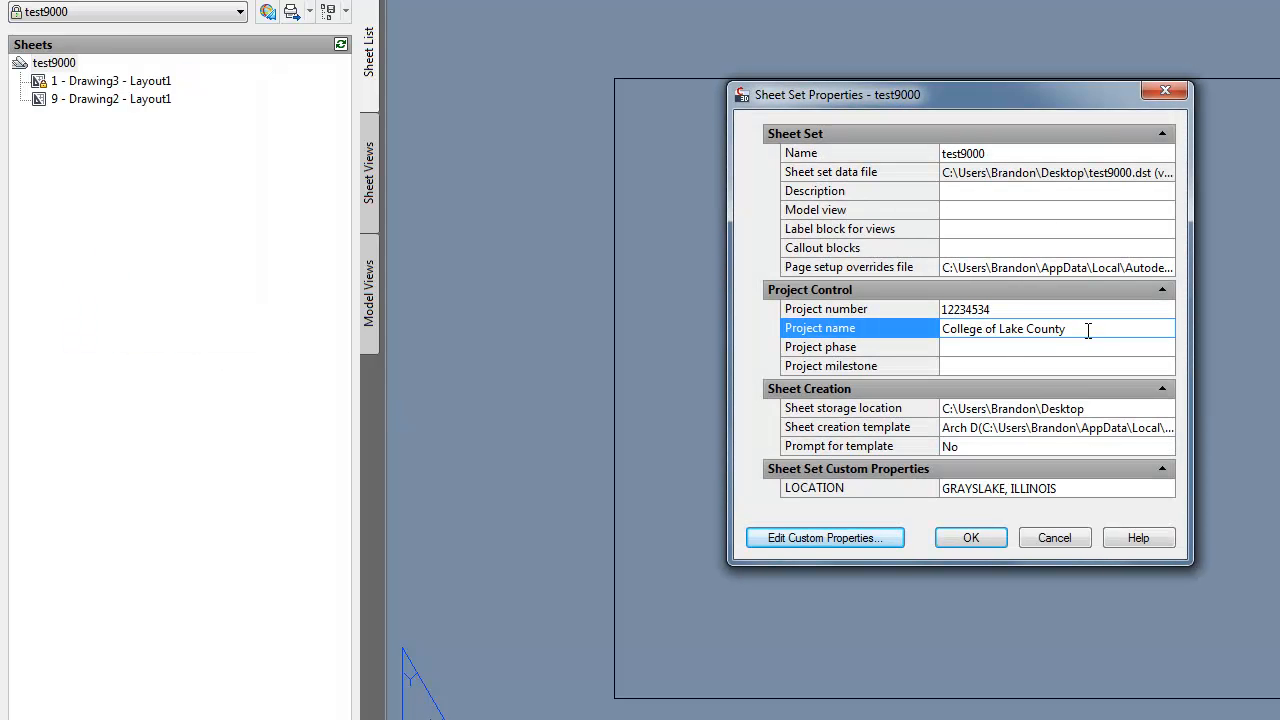
Change the sheet set's project name to College of Lake County - TEST.
{"action": "type", "text": "- te"}
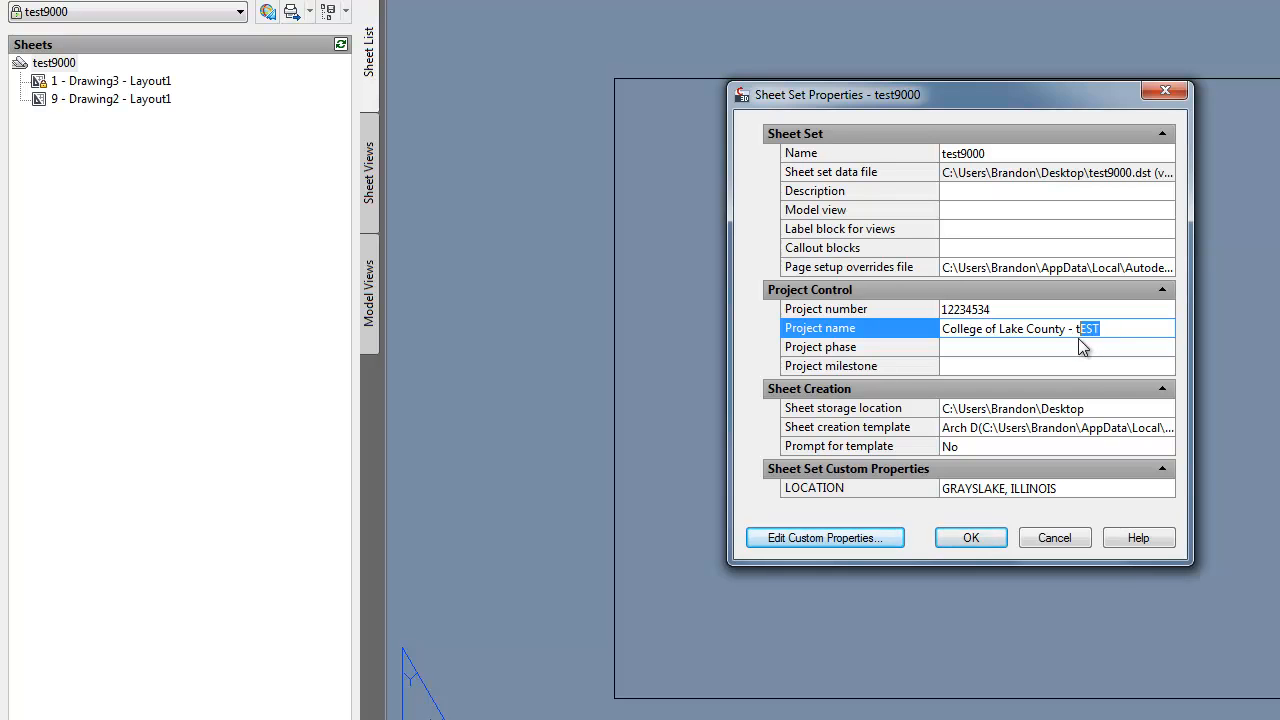
{"action": "type", "text": "t"}
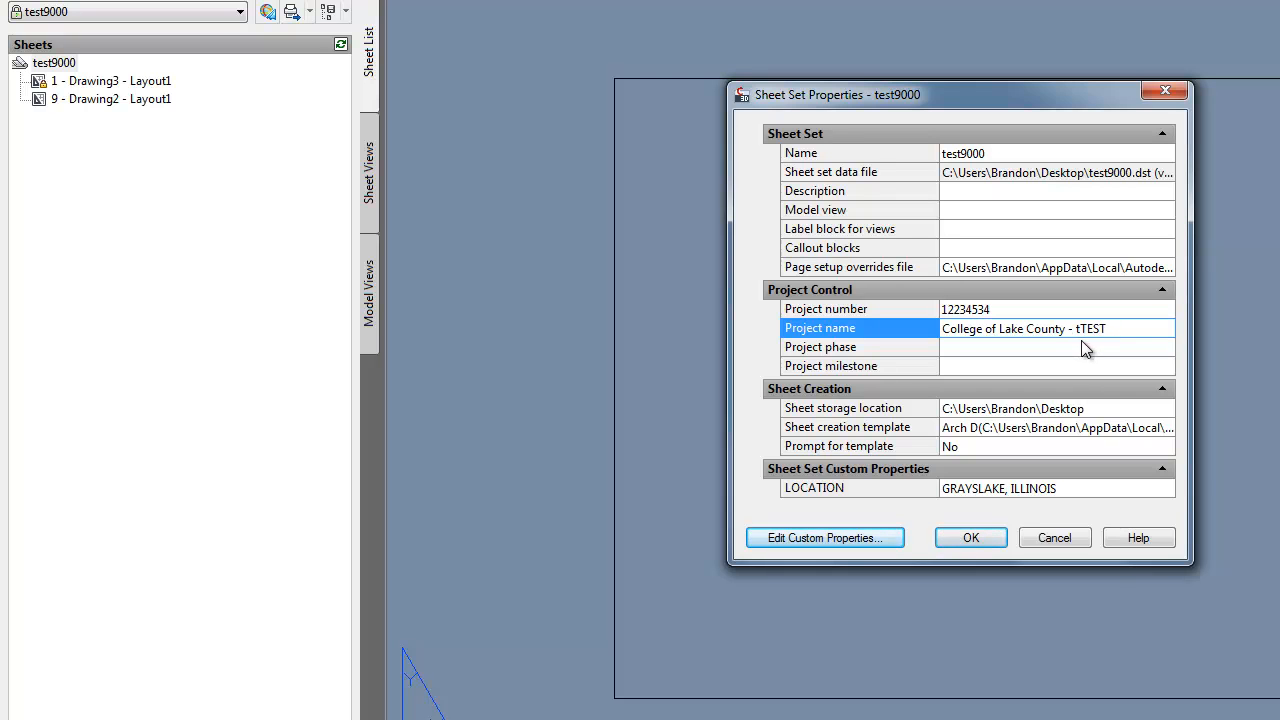
{"action": "type", "text": "TEST"}
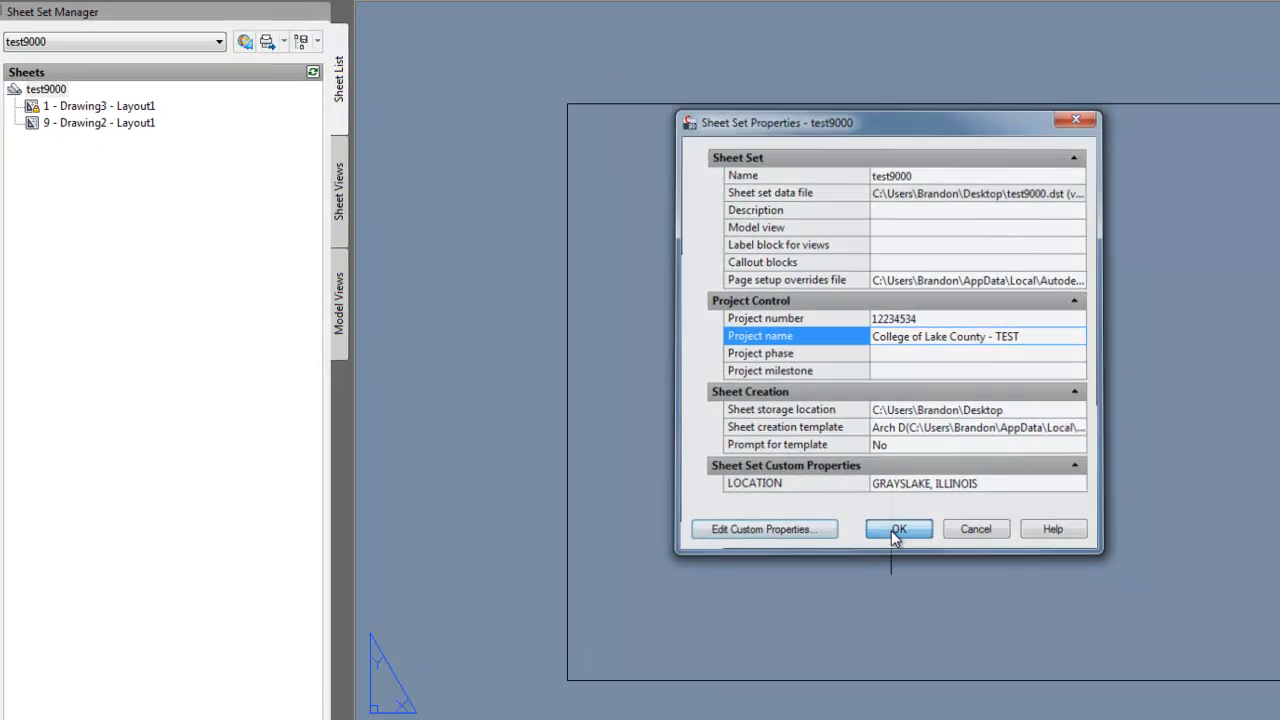
{"action": "left_click", "coordinate": [898, 528]}
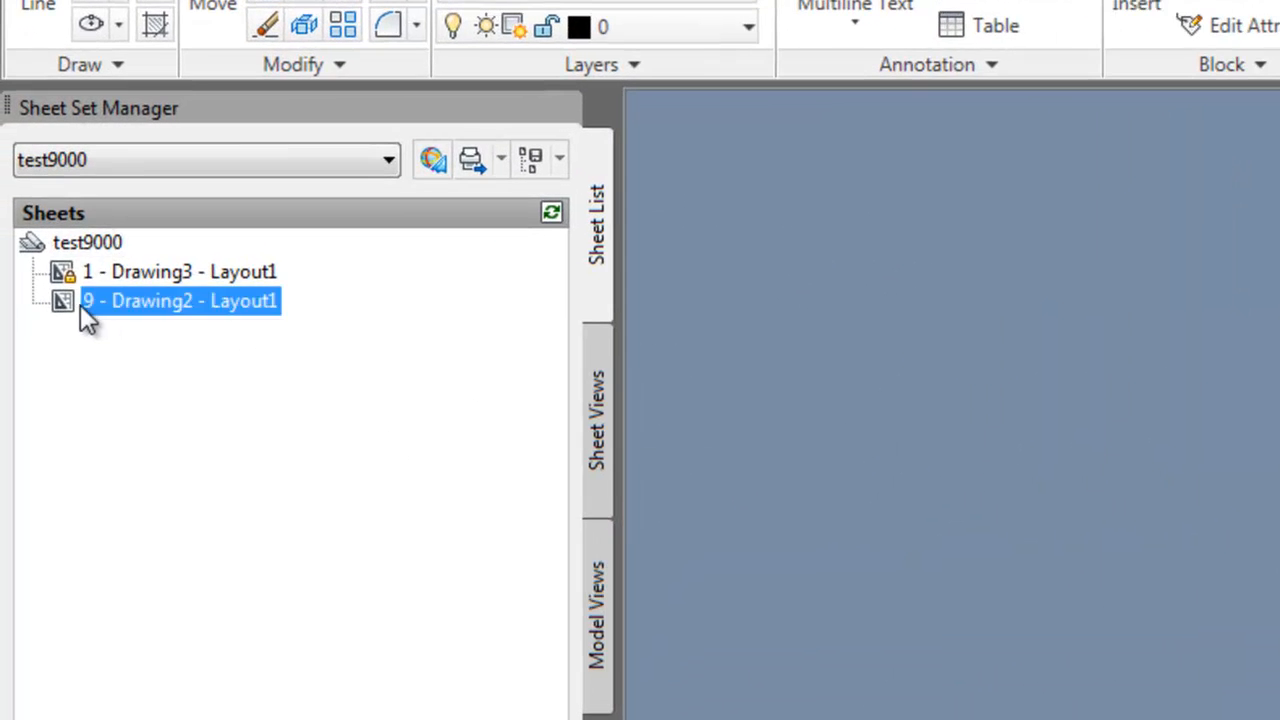
Close Drawing3.dwg via File > Close without saving changes.
{"action": "left_click", "coordinate": [104, 80]}
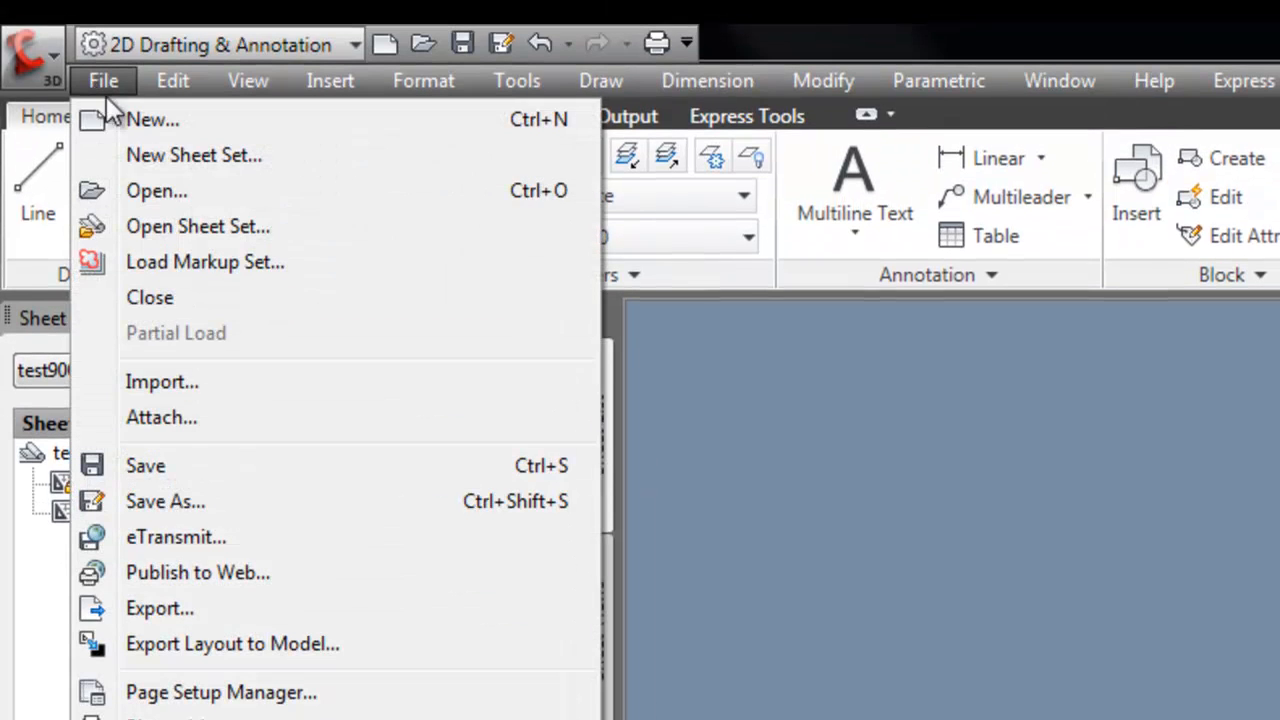
{"action": "left_click", "coordinate": [150, 296]}
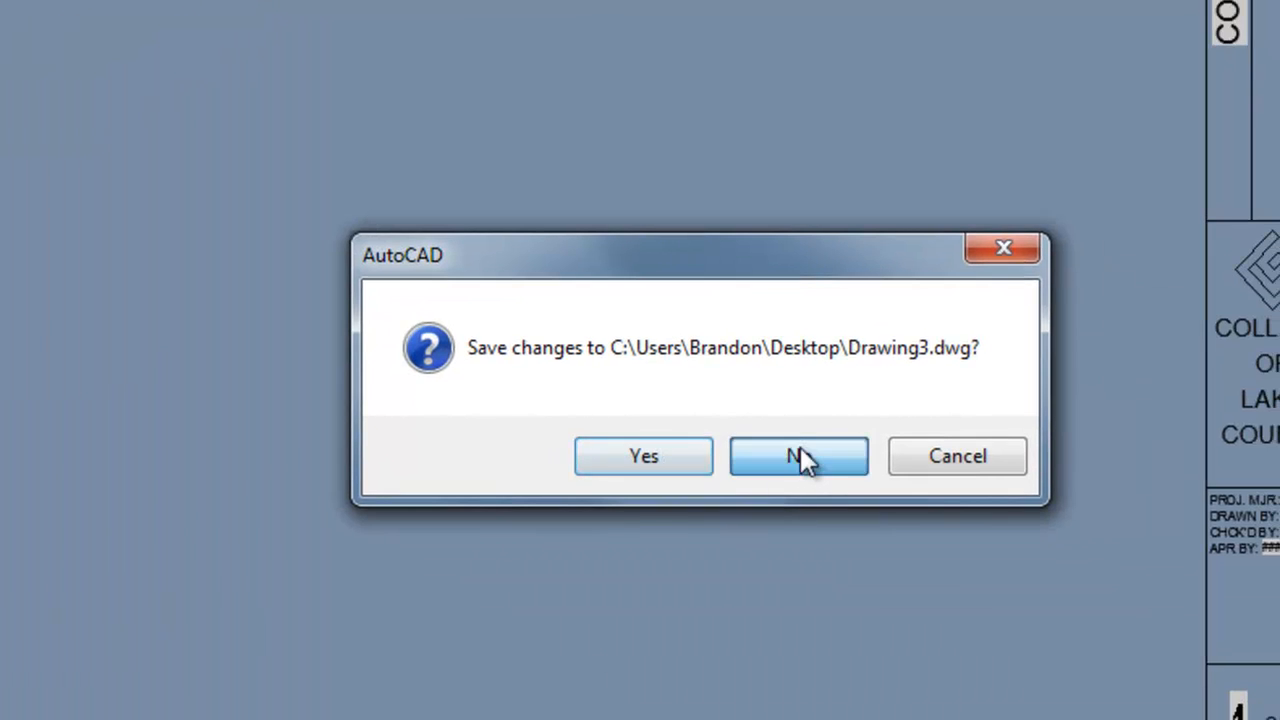
{"action": "left_click", "coordinate": [798, 456]}
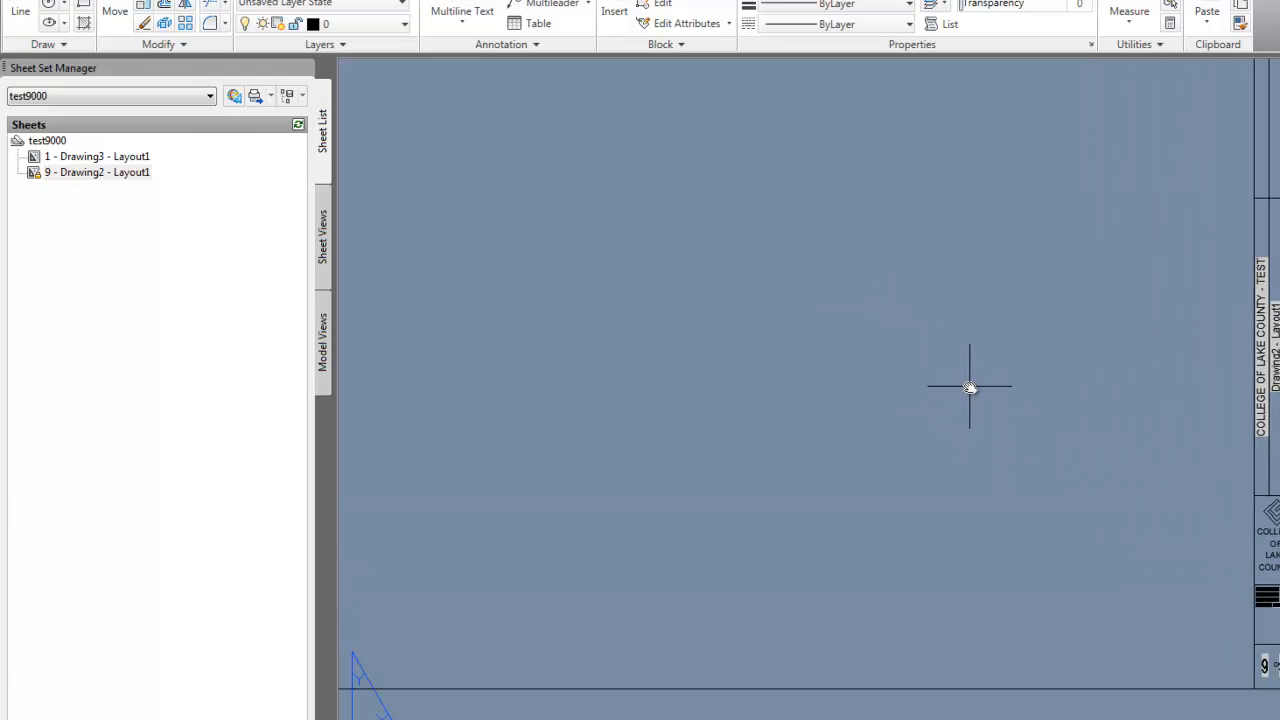
{"action": "mouse_move", "coordinate": [992, 396]}
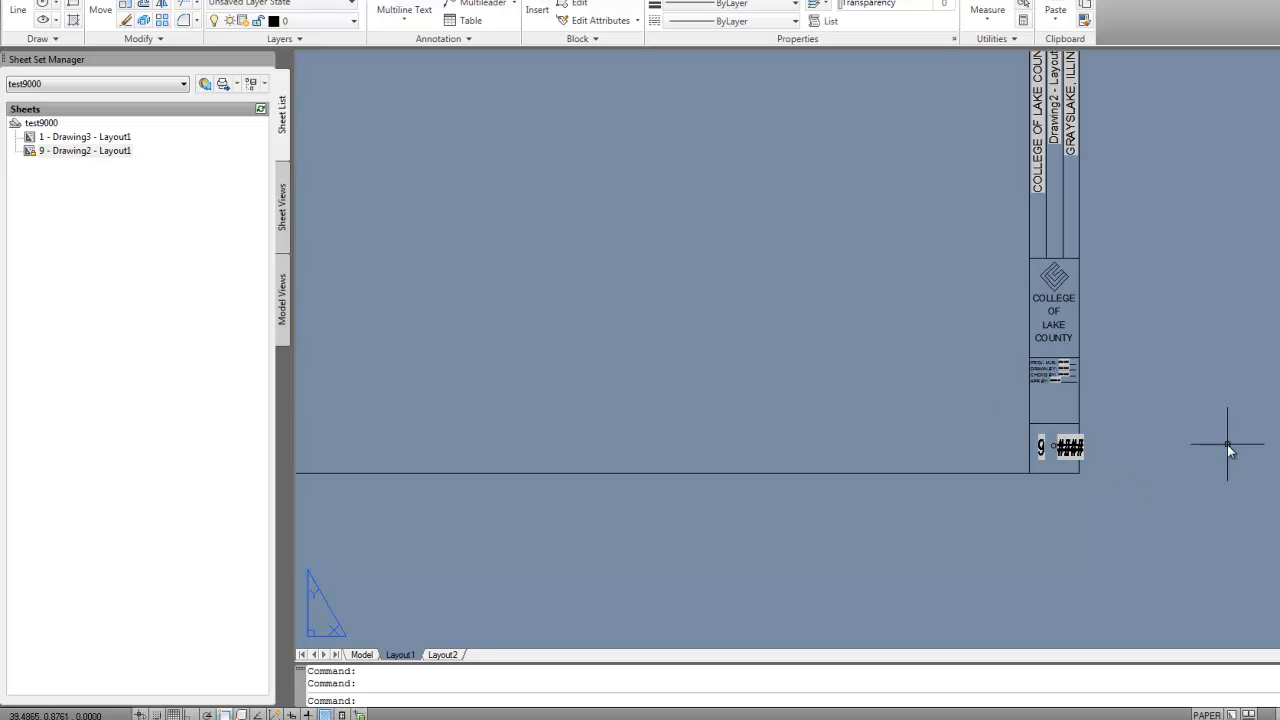
{"action": "mouse_move", "coordinate": [608, 278]}
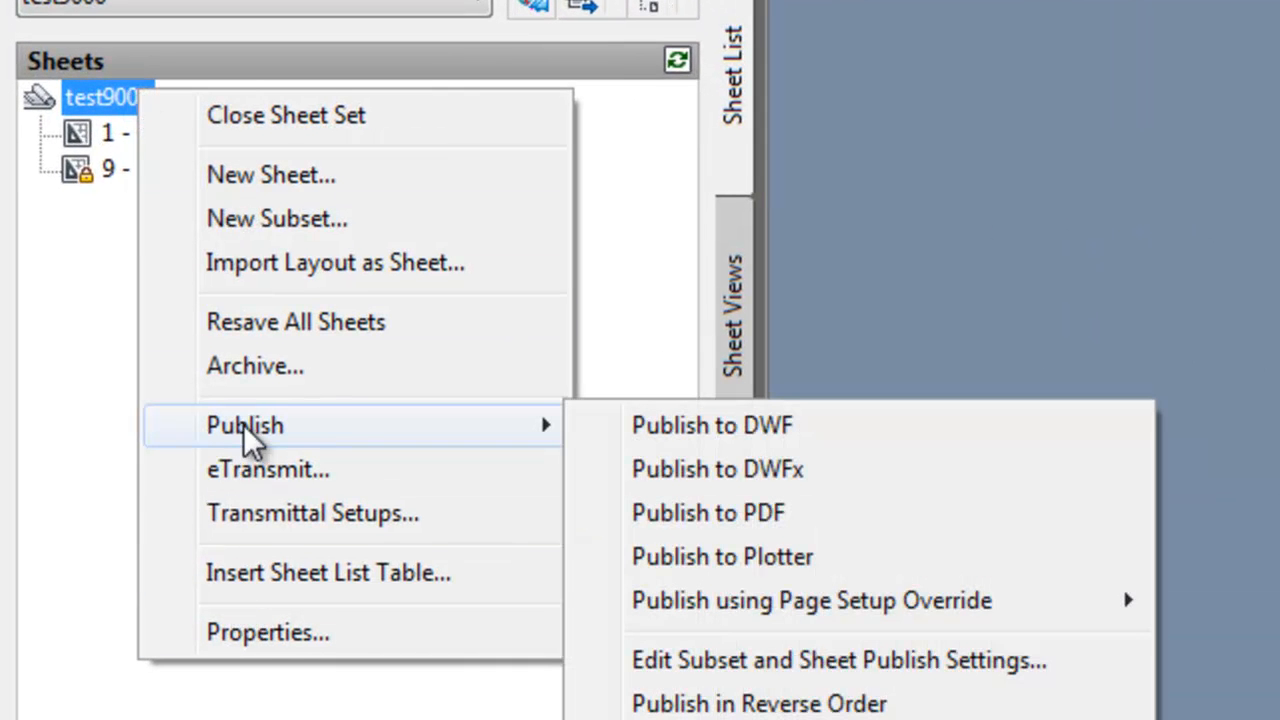
{"action": "mouse_move", "coordinate": [722, 556]}
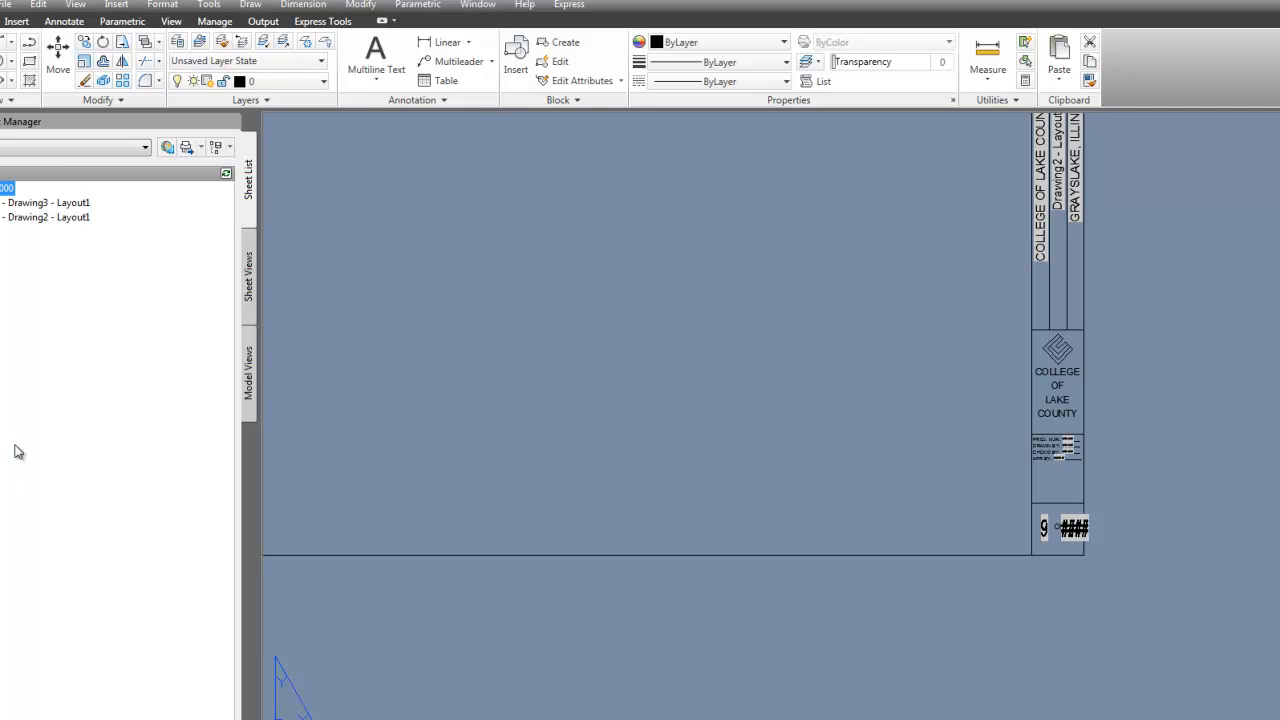
{"action": "mouse_move", "coordinate": [56, 258]}
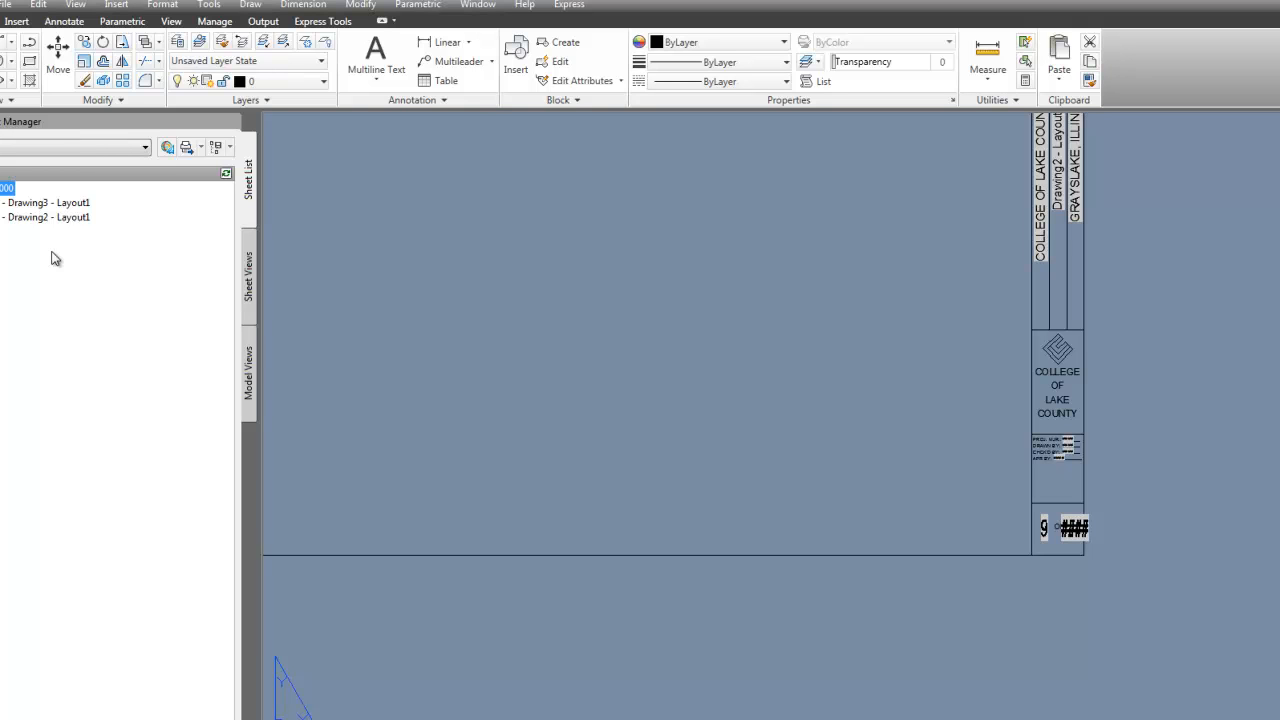
{"action": "mouse_move", "coordinate": [264, 322]}
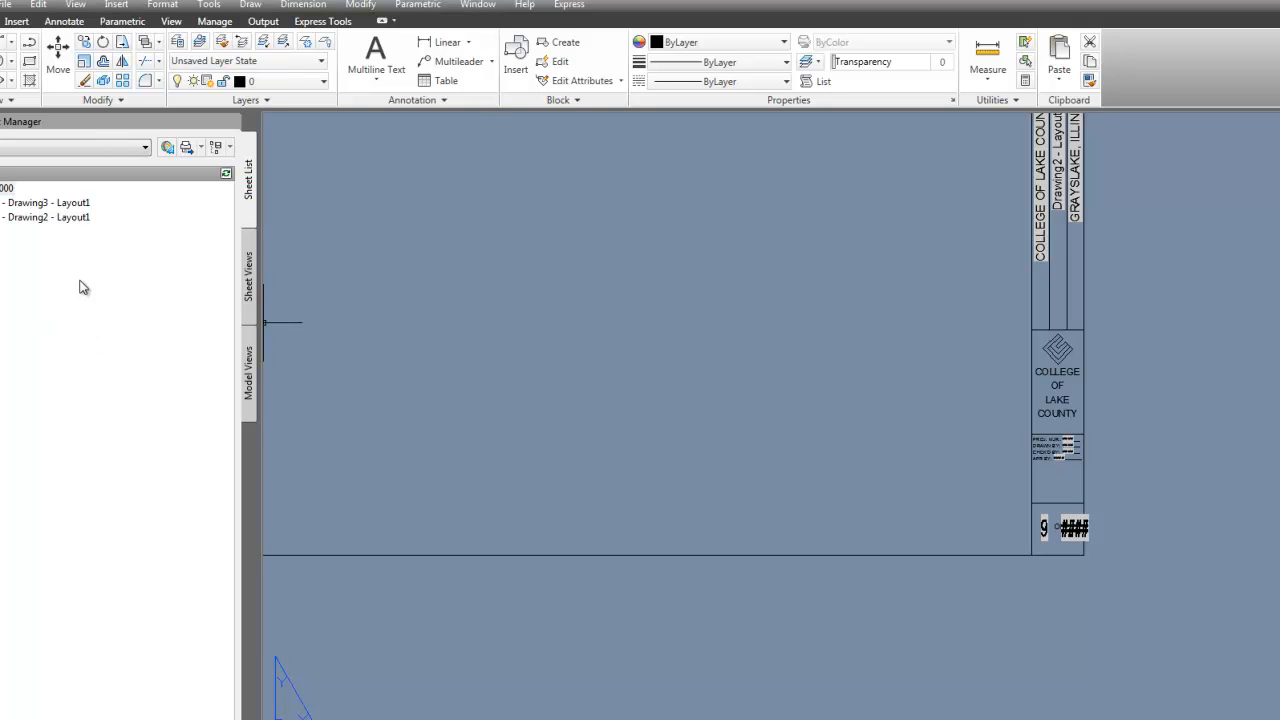